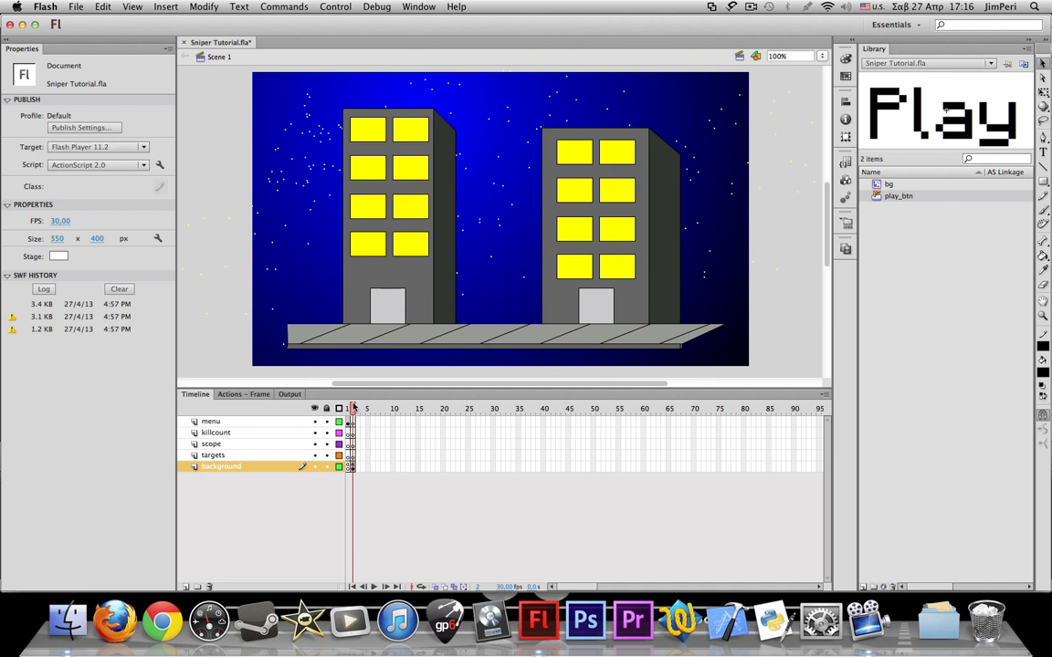
- Activate the scope layer and set the Rectangle Tool's fill colour to black
{"action": "left_click", "coordinate": [212, 444]}
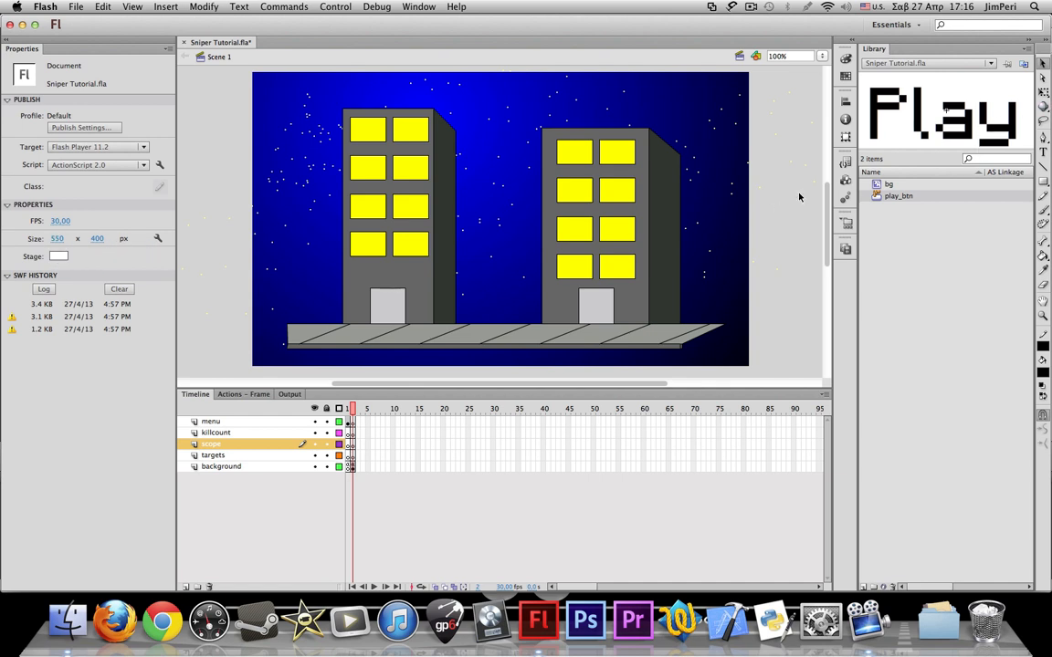
{"action": "left_click", "coordinate": [1043, 182]}
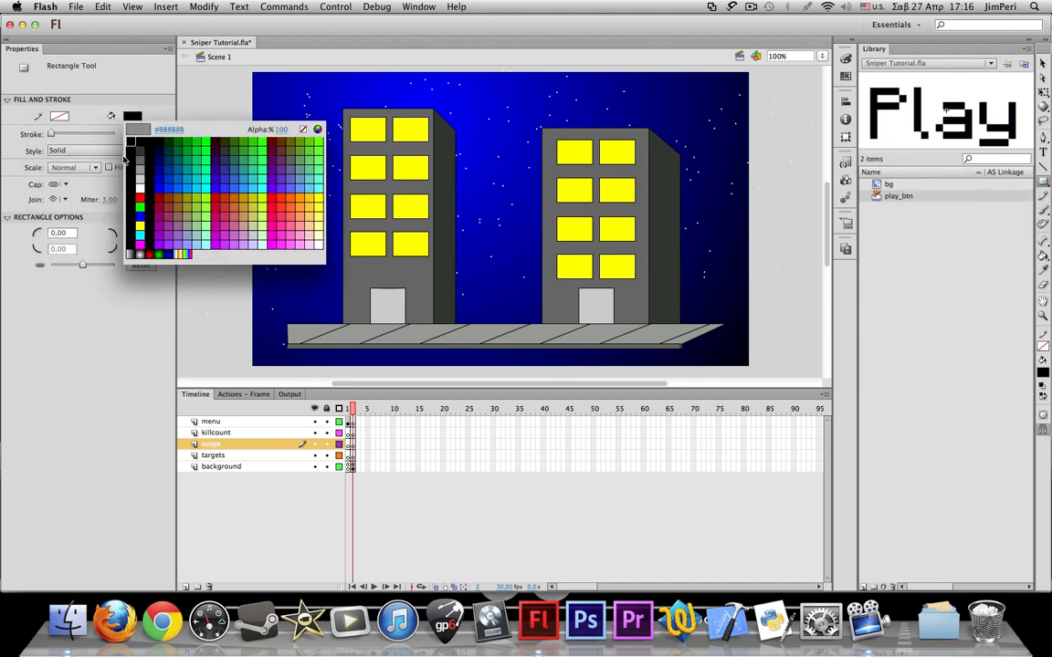
{"action": "left_click", "coordinate": [132, 139]}
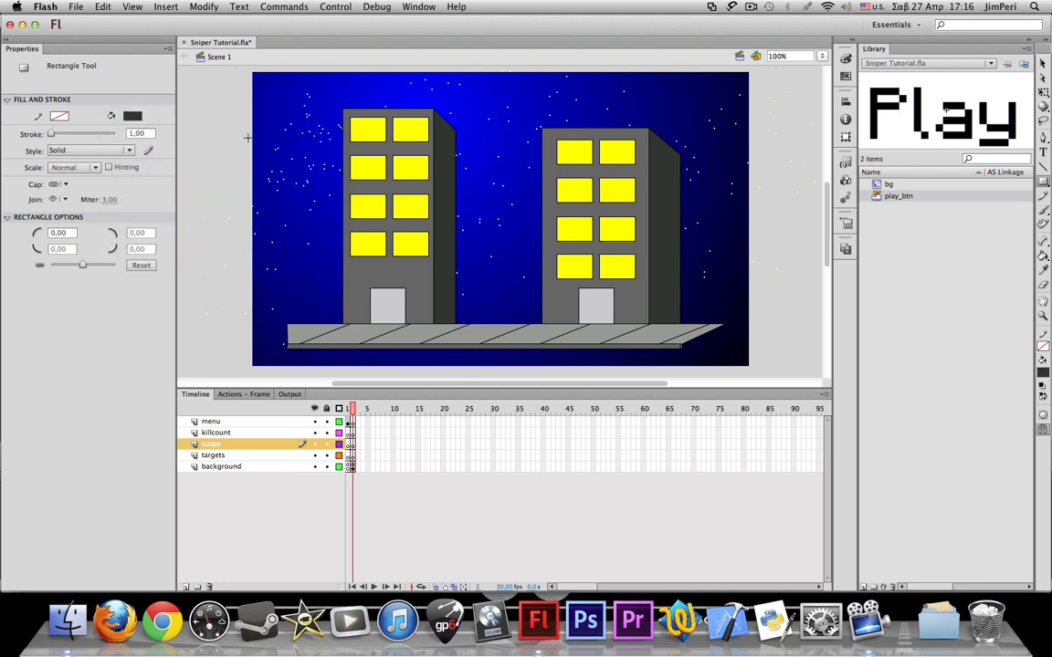
- Draw a black rectangle on the stage and size it to W 550, H 400
{"action": "left_click", "coordinate": [131, 117]}
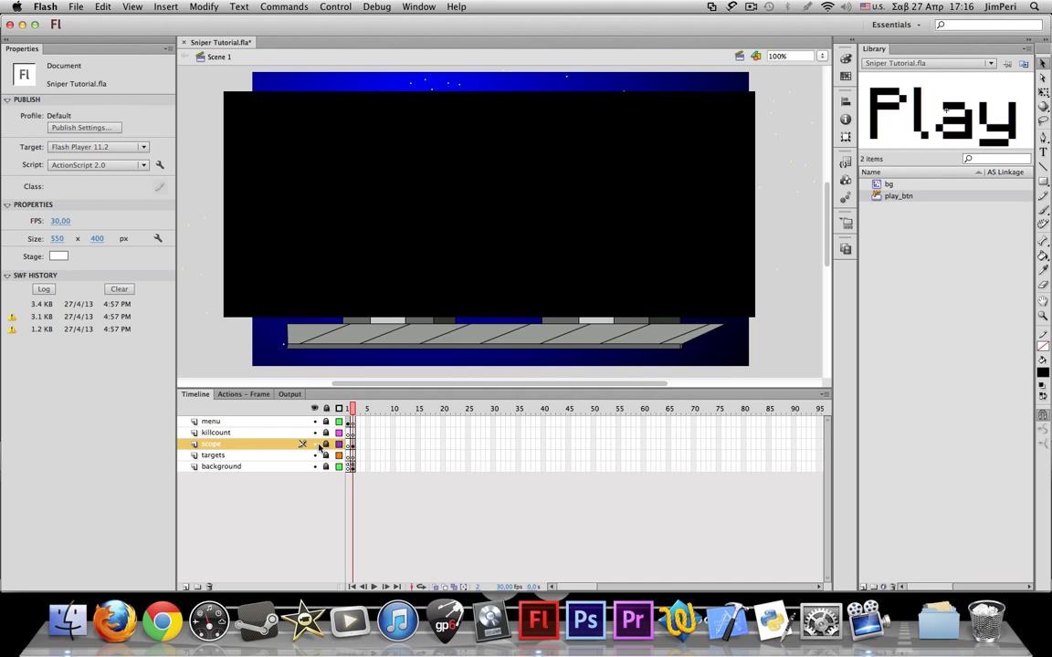
{"action": "left_click", "coordinate": [325, 444]}
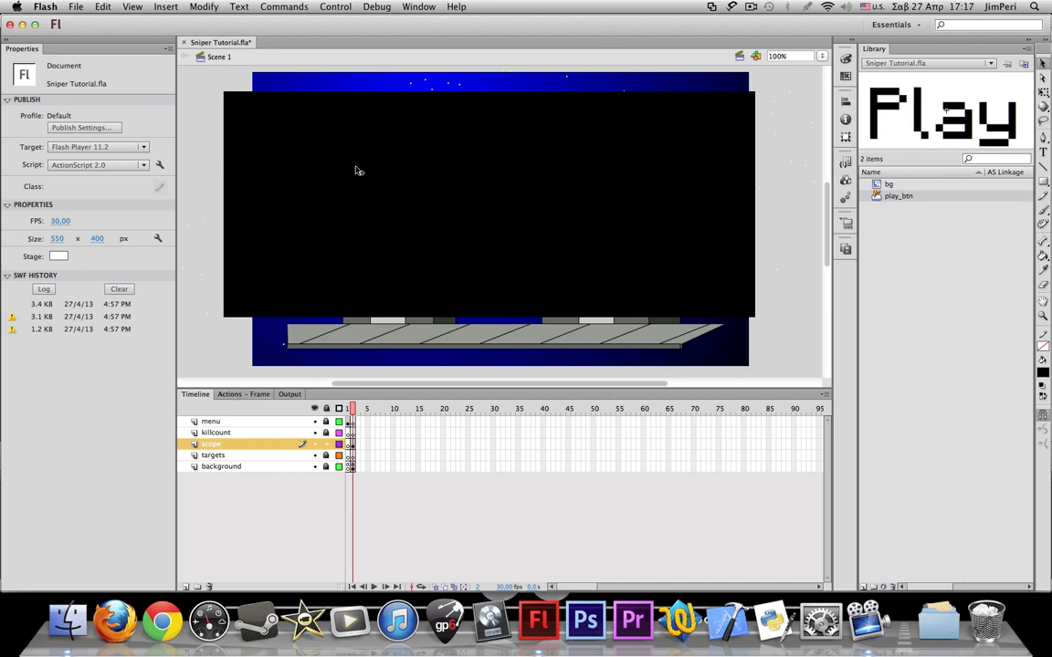
{"action": "left_click", "coordinate": [489, 200]}
{"action": "type", "text": "400"}
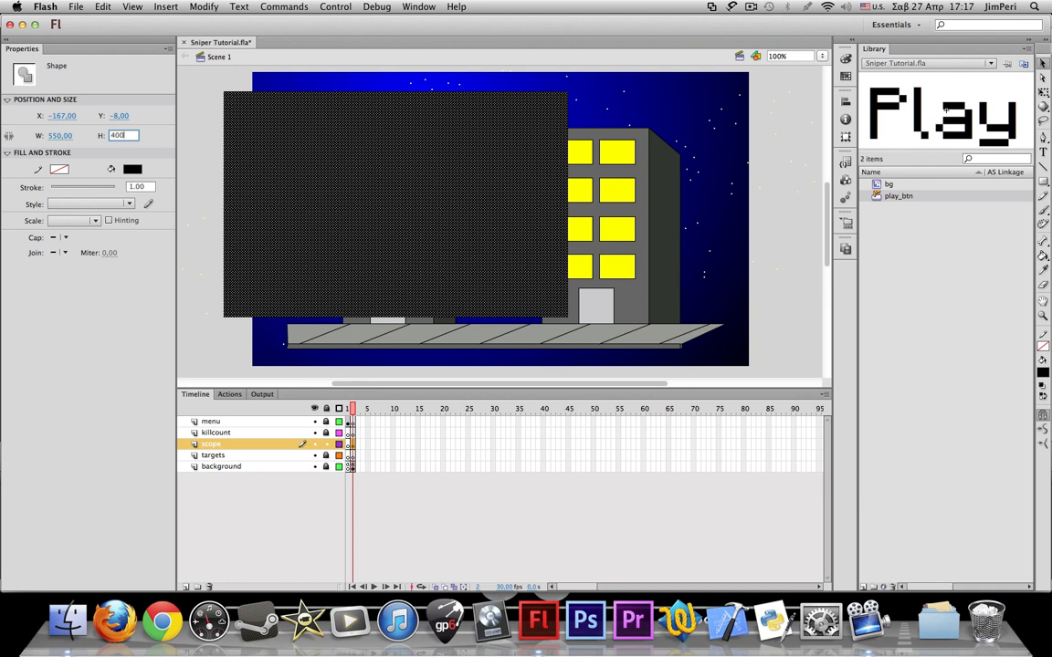
{"action": "key", "text": "Return"}
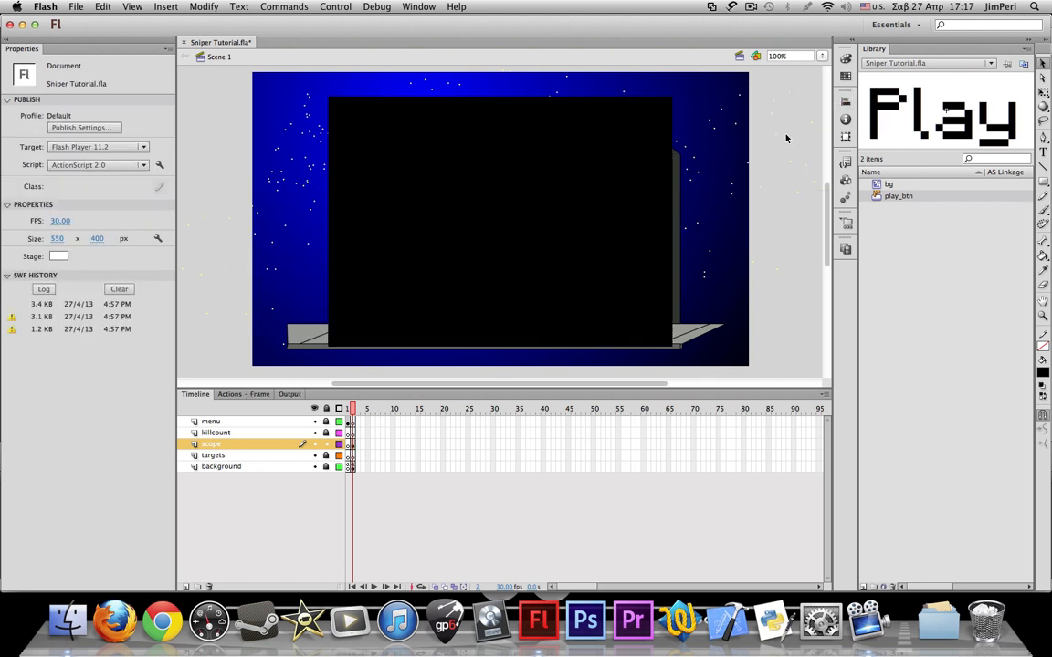
{"action": "left_click", "coordinate": [500, 183]}
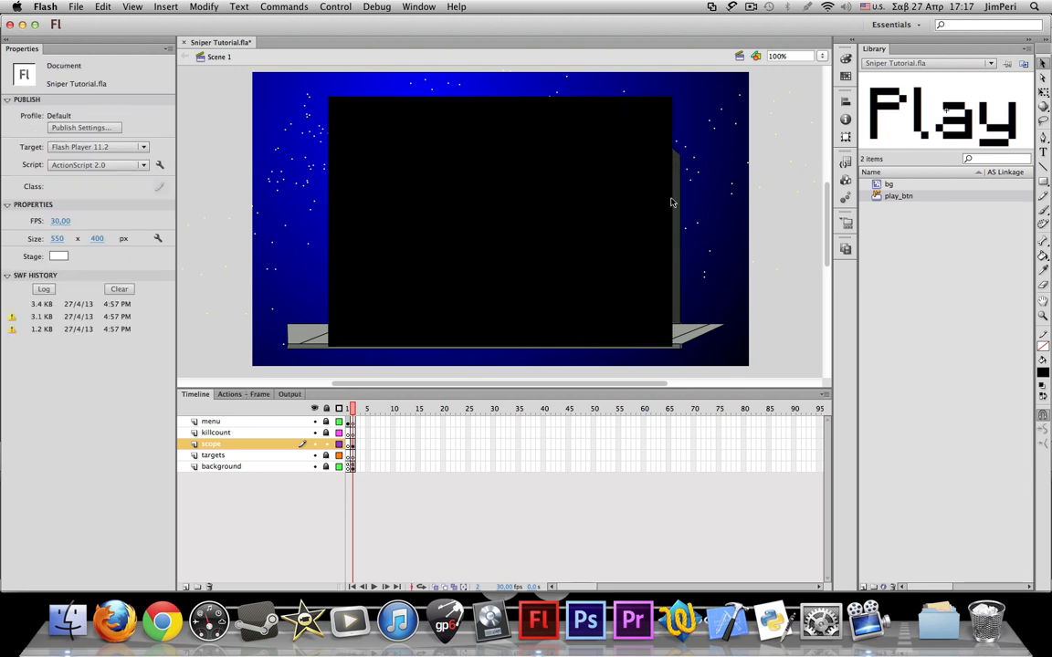
{"action": "left_click", "coordinate": [500, 219]}
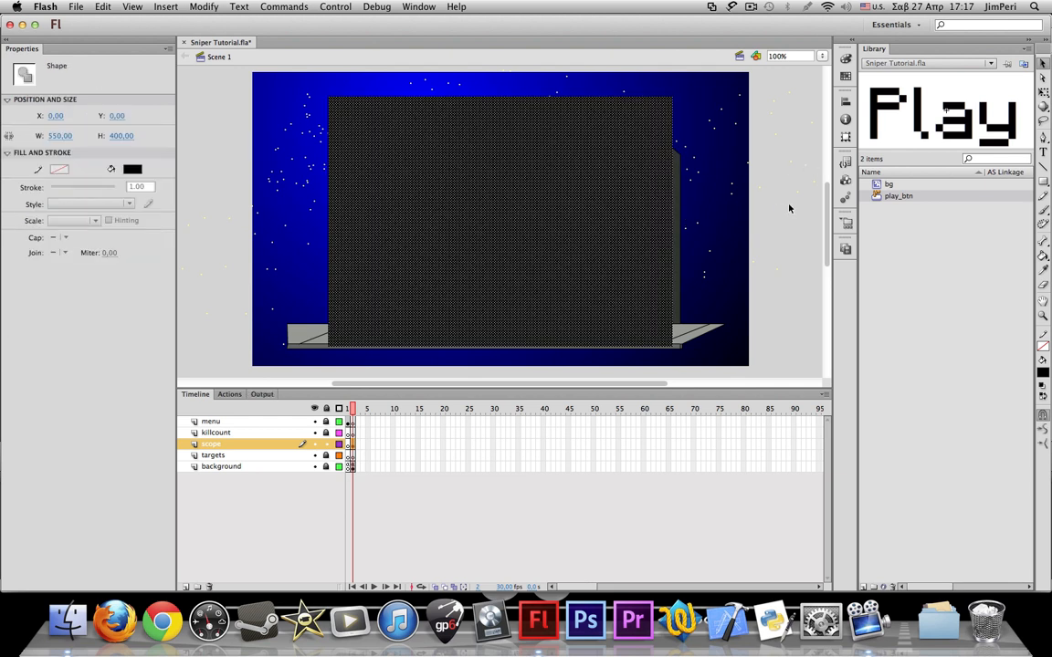
{"action": "left_click", "coordinate": [533, 220]}
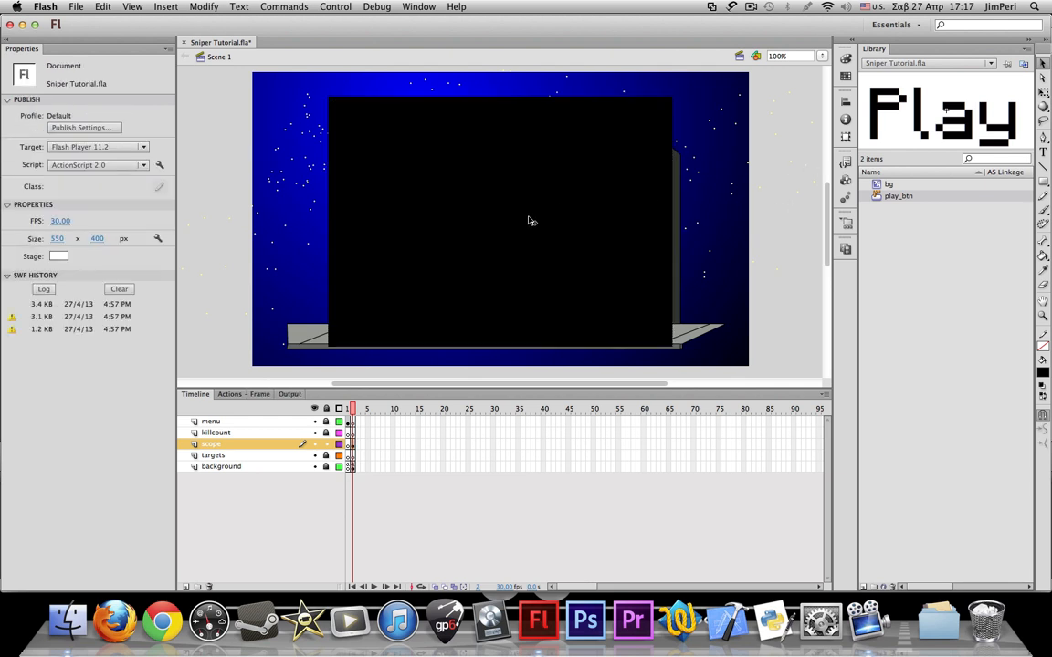
{"action": "mouse_move", "coordinate": [416, 123]}
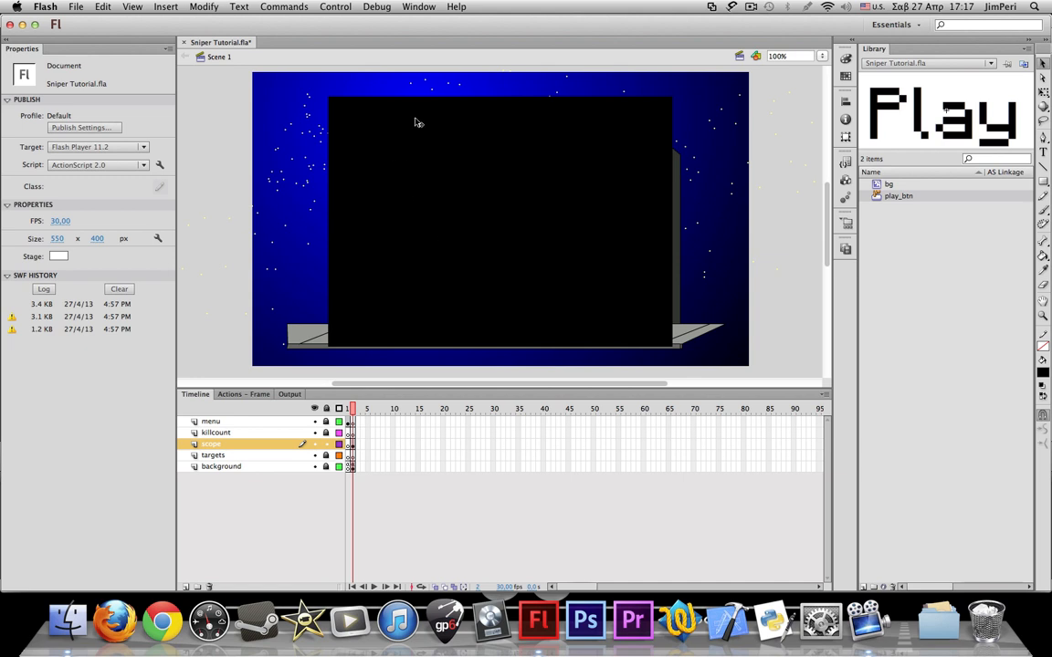
{"action": "mouse_move", "coordinate": [551, 183]}
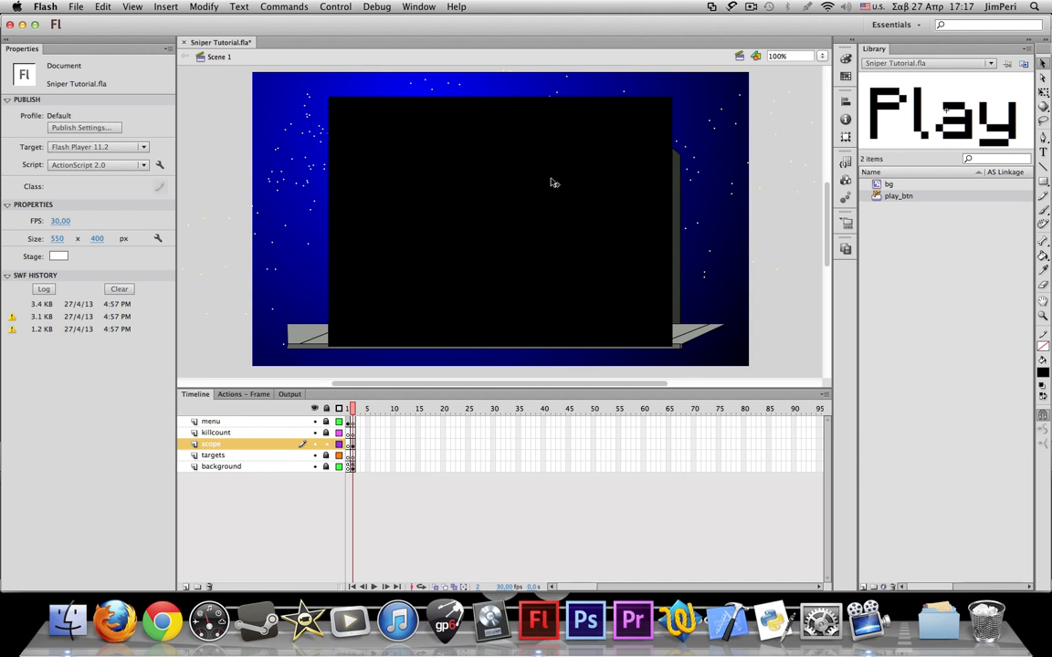
{"action": "mouse_move", "coordinate": [347, 129]}
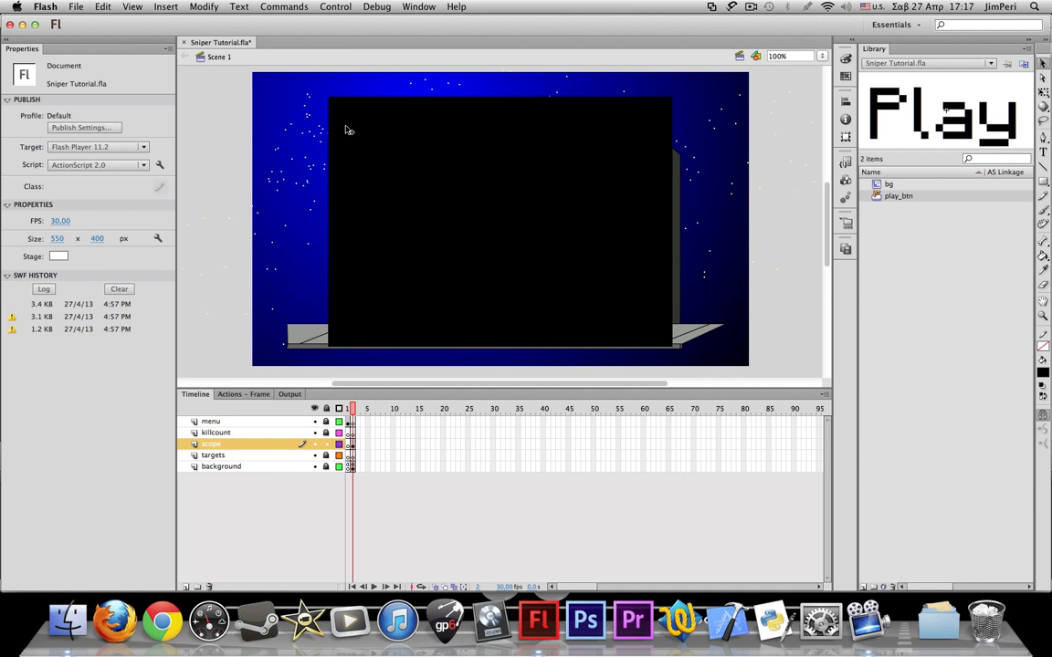
{"action": "mouse_move", "coordinate": [245, 160]}
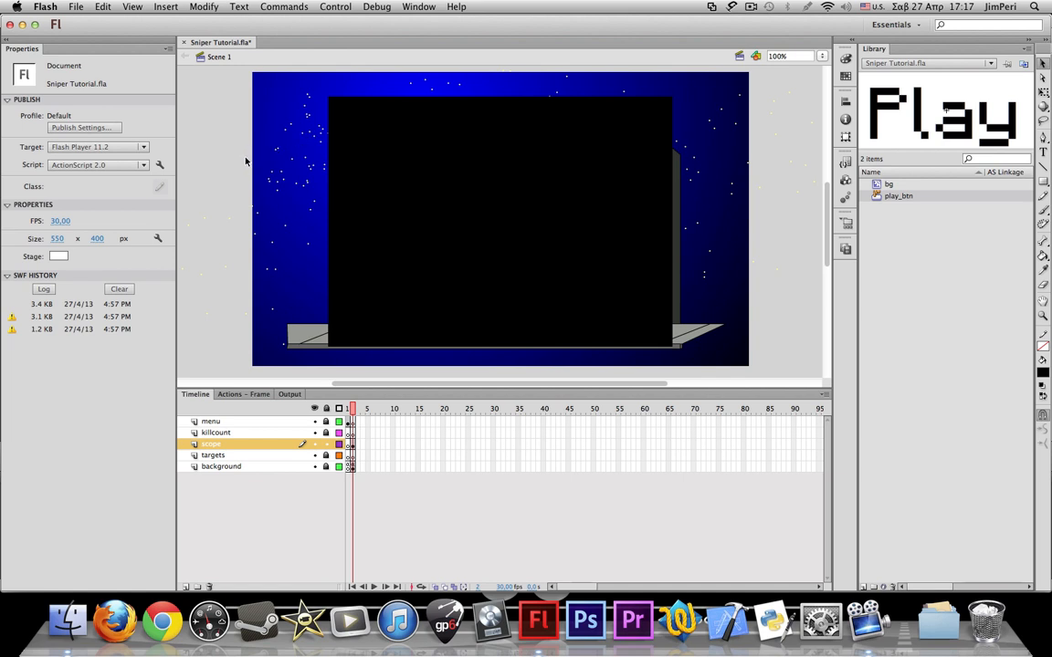
{"action": "mouse_move", "coordinate": [347, 170]}
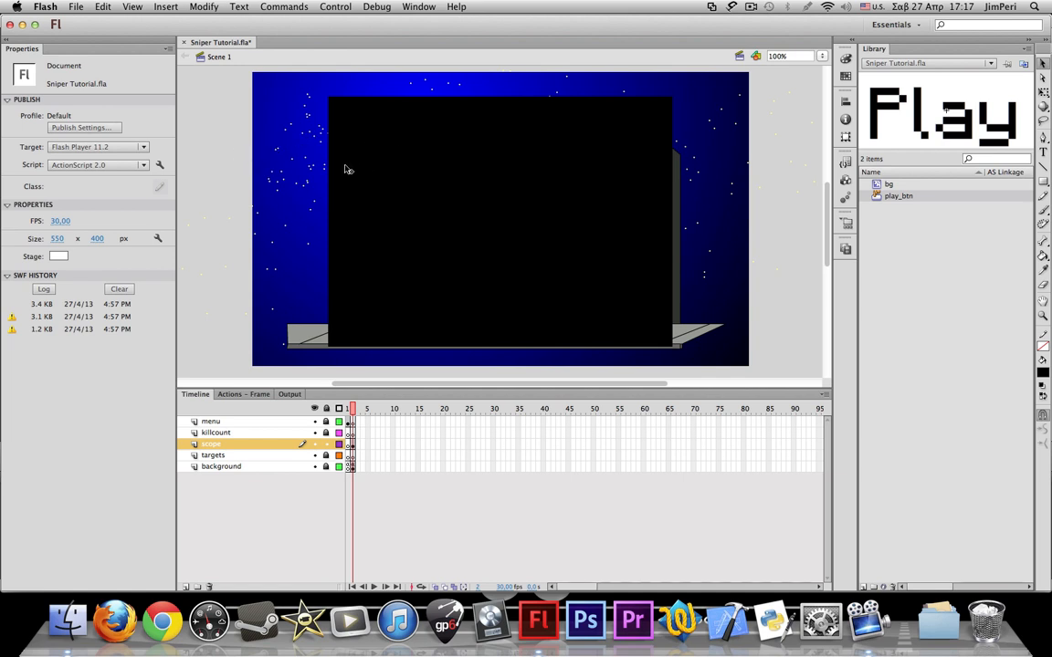
{"action": "mouse_move", "coordinate": [498, 181]}
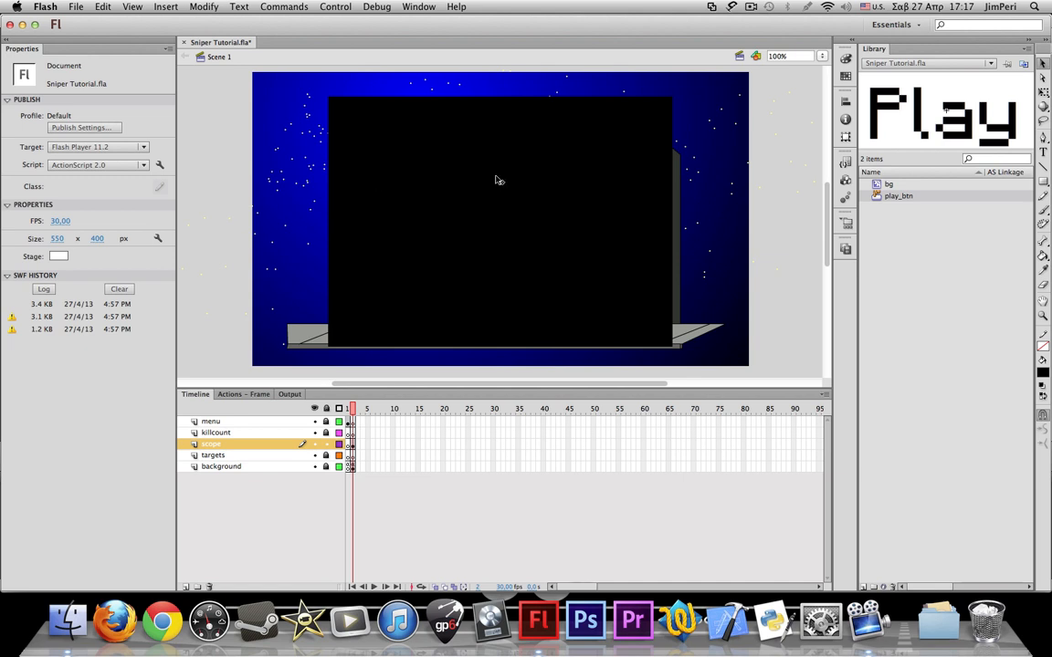
{"action": "mouse_move", "coordinate": [382, 157]}
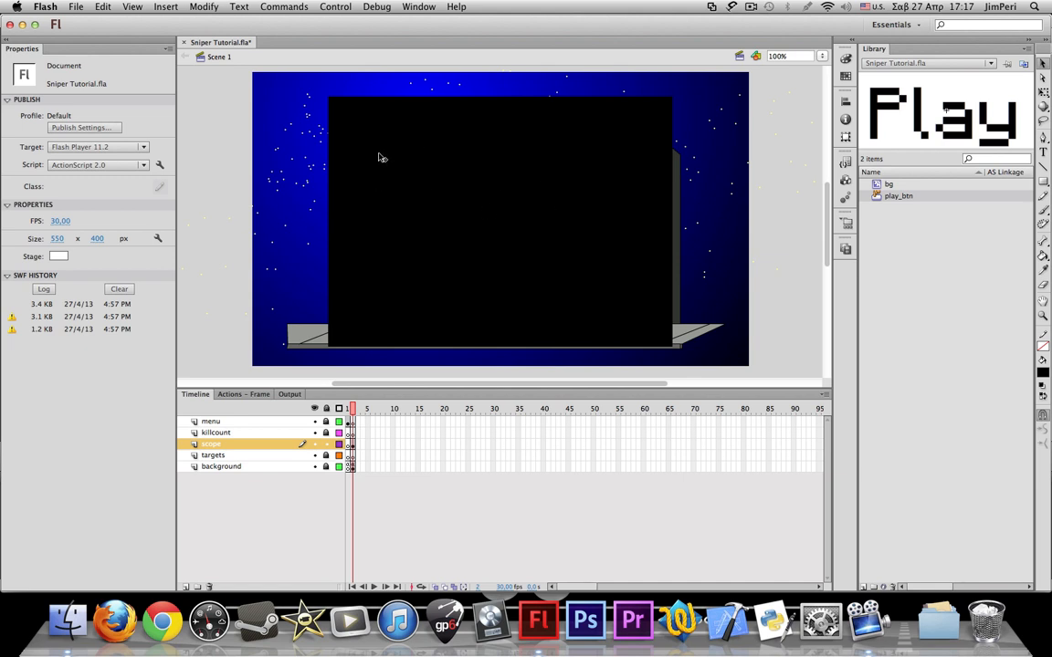
{"action": "mouse_move", "coordinate": [458, 209]}
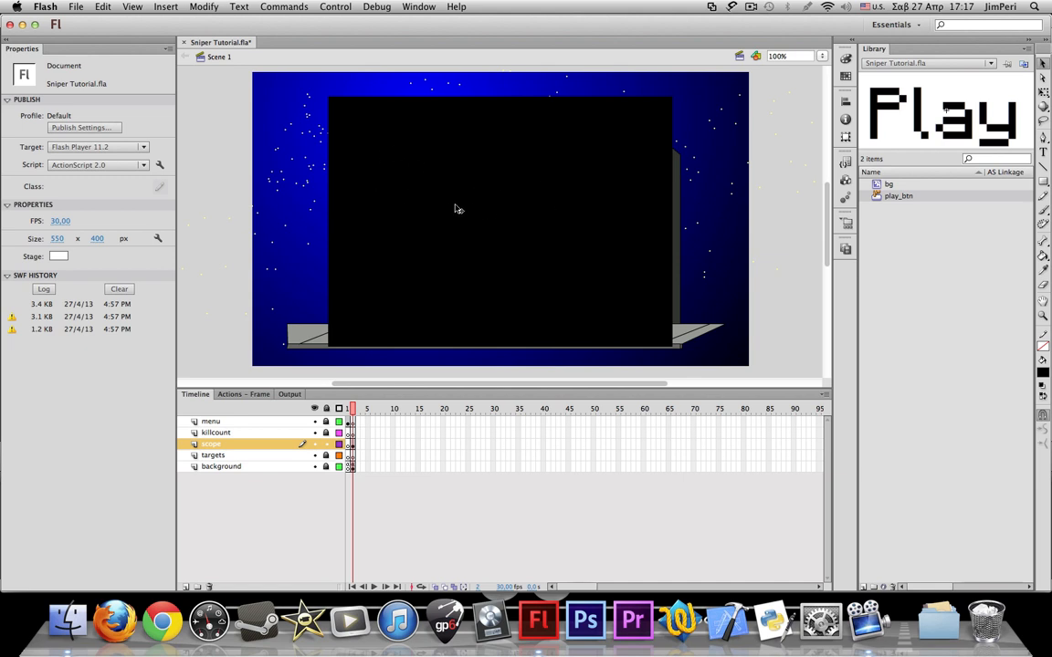
{"action": "mouse_move", "coordinate": [332, 106]}
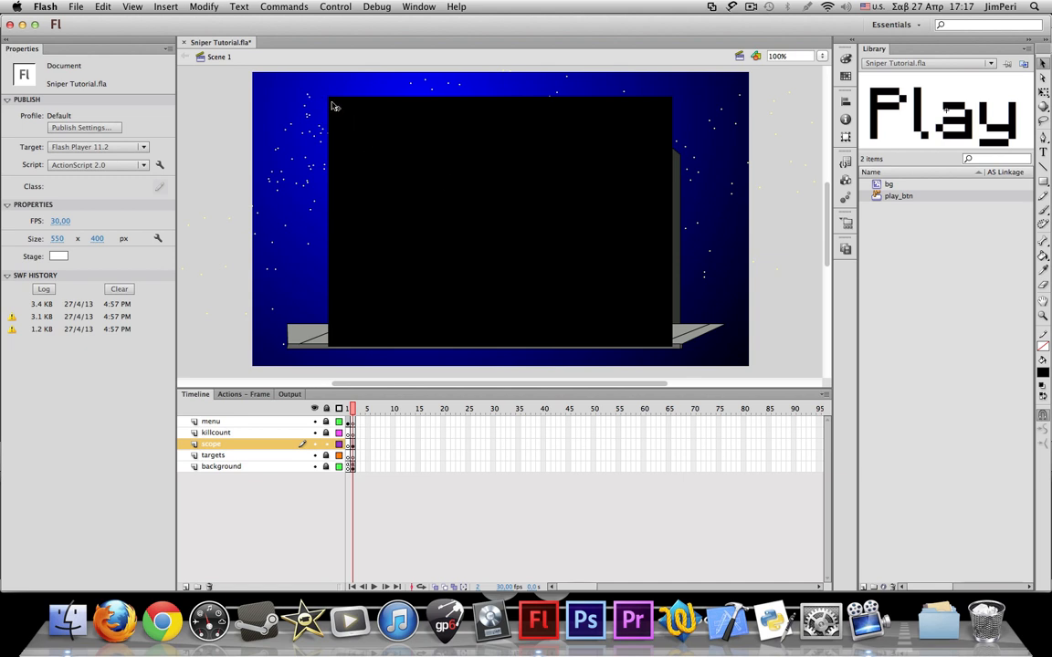
{"action": "mouse_move", "coordinate": [672, 106]}
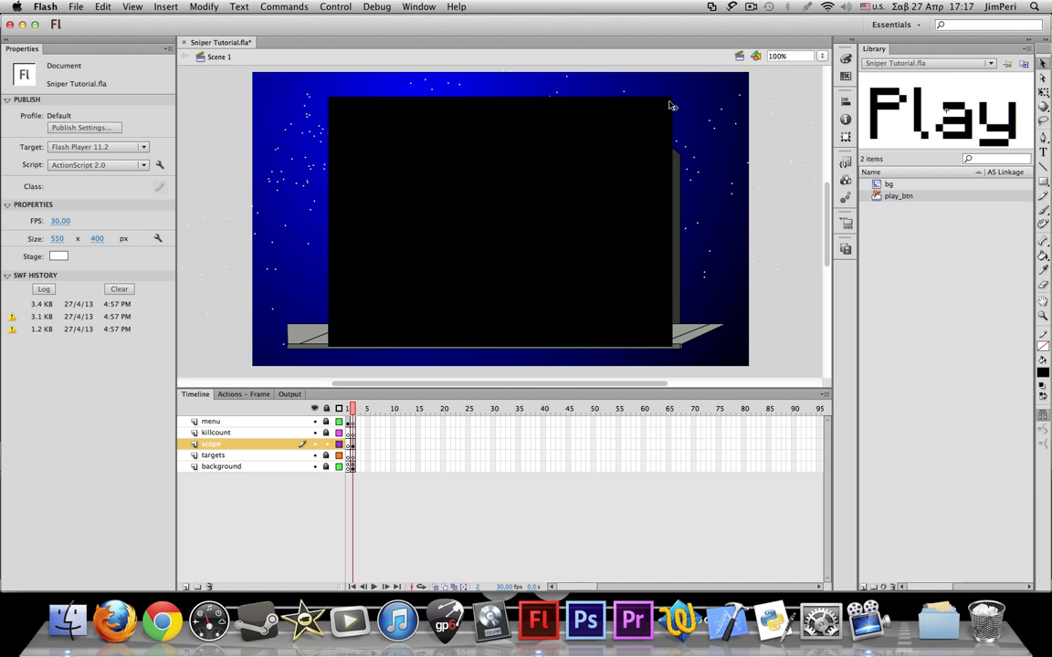
{"action": "mouse_move", "coordinate": [624, 314]}
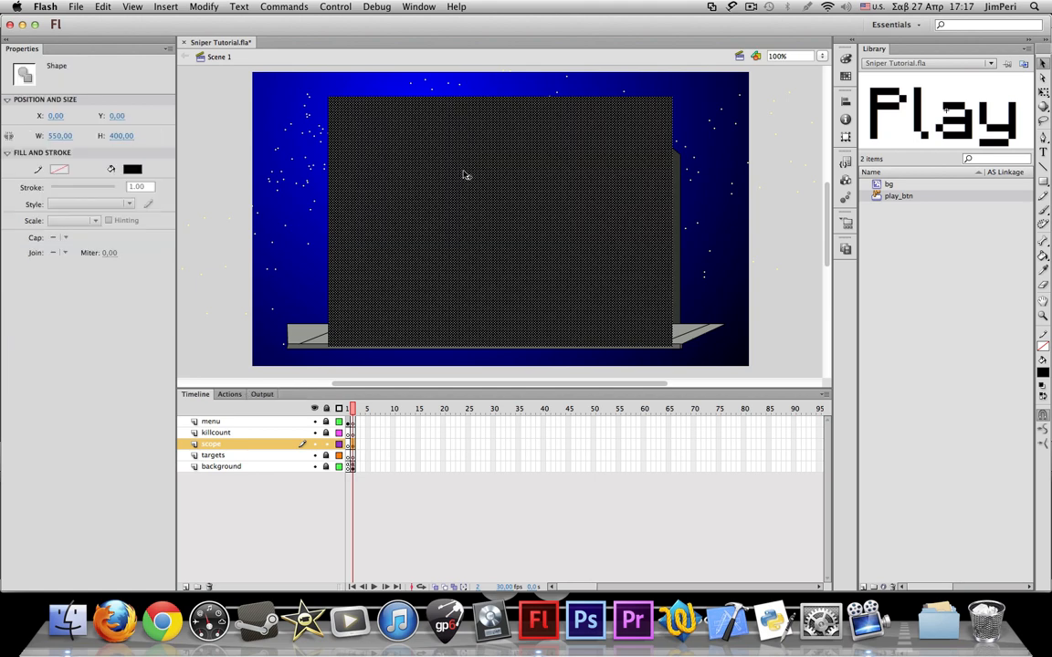
{"action": "mouse_move", "coordinate": [333, 113]}
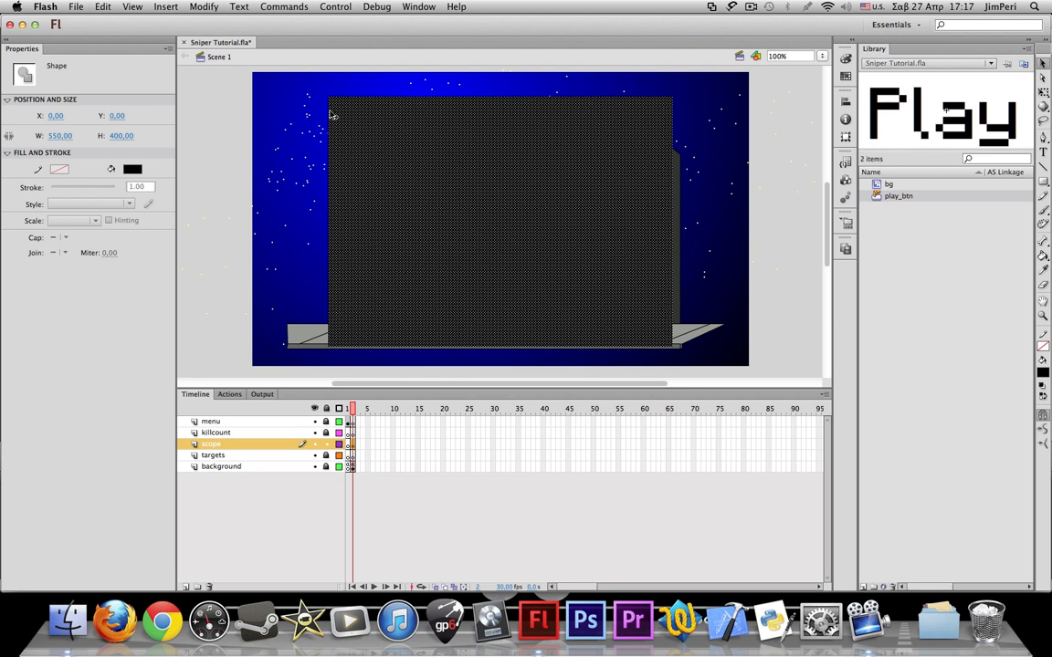
{"action": "mouse_move", "coordinate": [484, 216]}
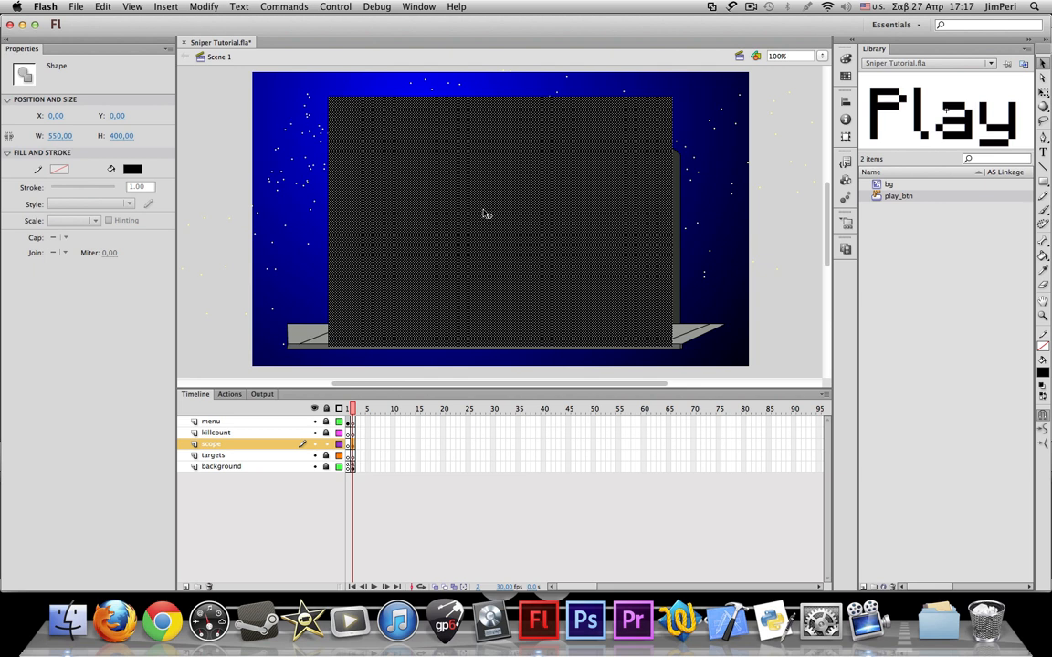
{"action": "mouse_move", "coordinate": [460, 199]}
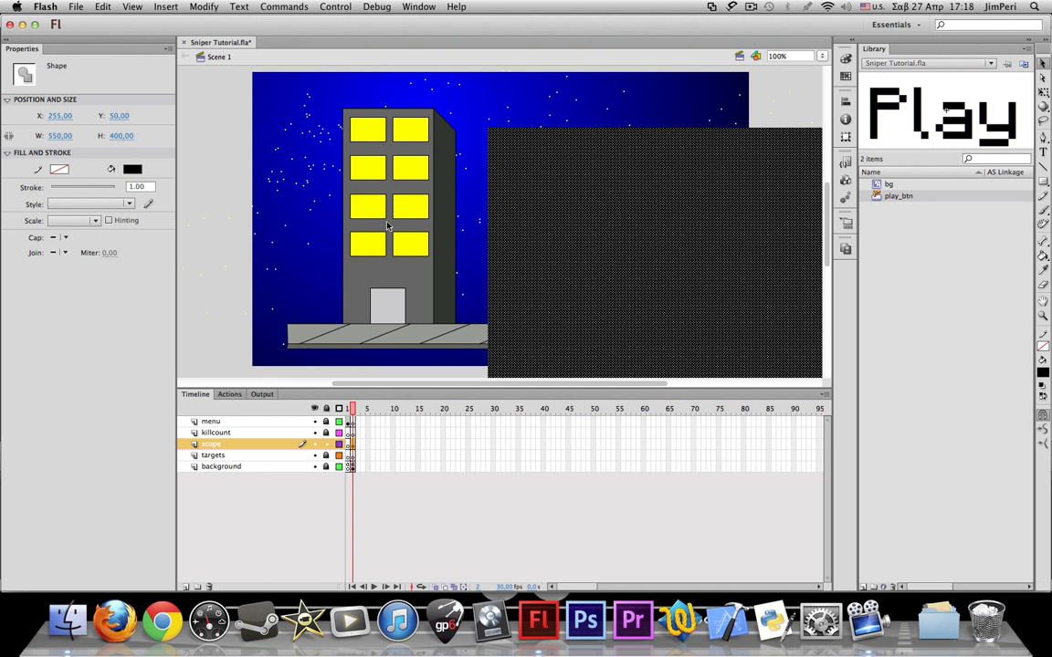
{"action": "mouse_move", "coordinate": [821, 99]}
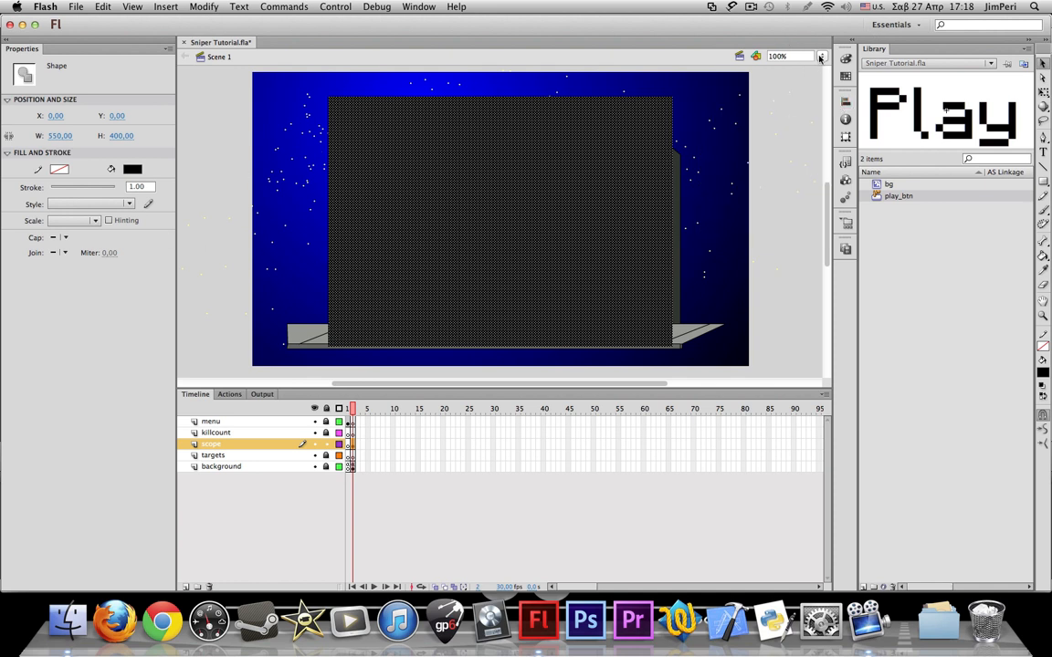
- Zoom to 25% and enlarge the rectangle to about 1890 by 1664, well past the stage edges
{"action": "left_click", "coordinate": [818, 55]}
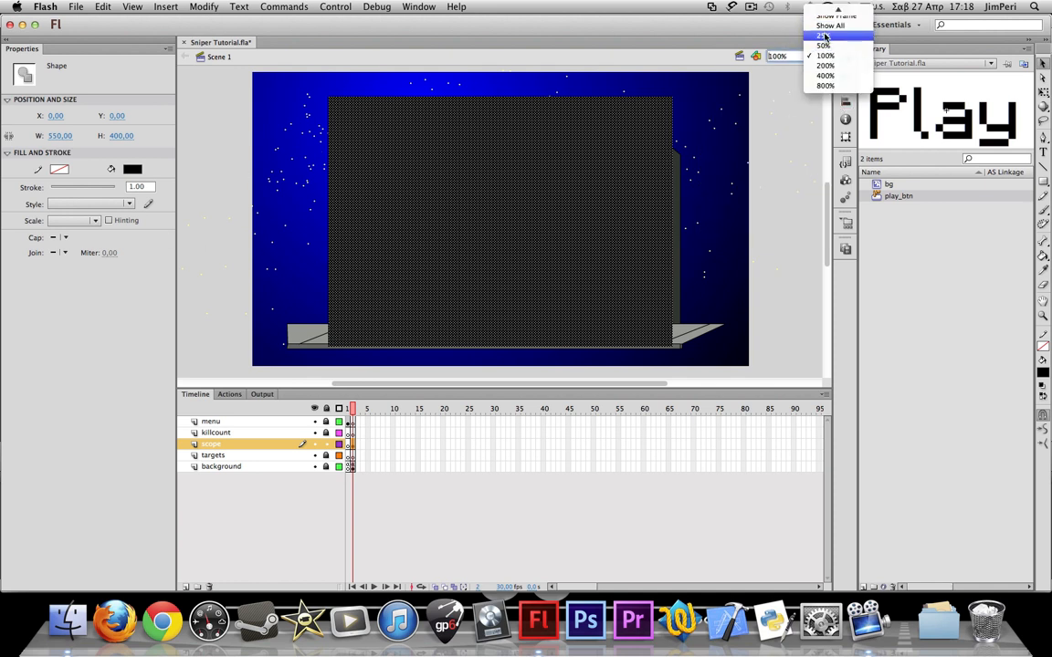
{"action": "left_click", "coordinate": [825, 44]}
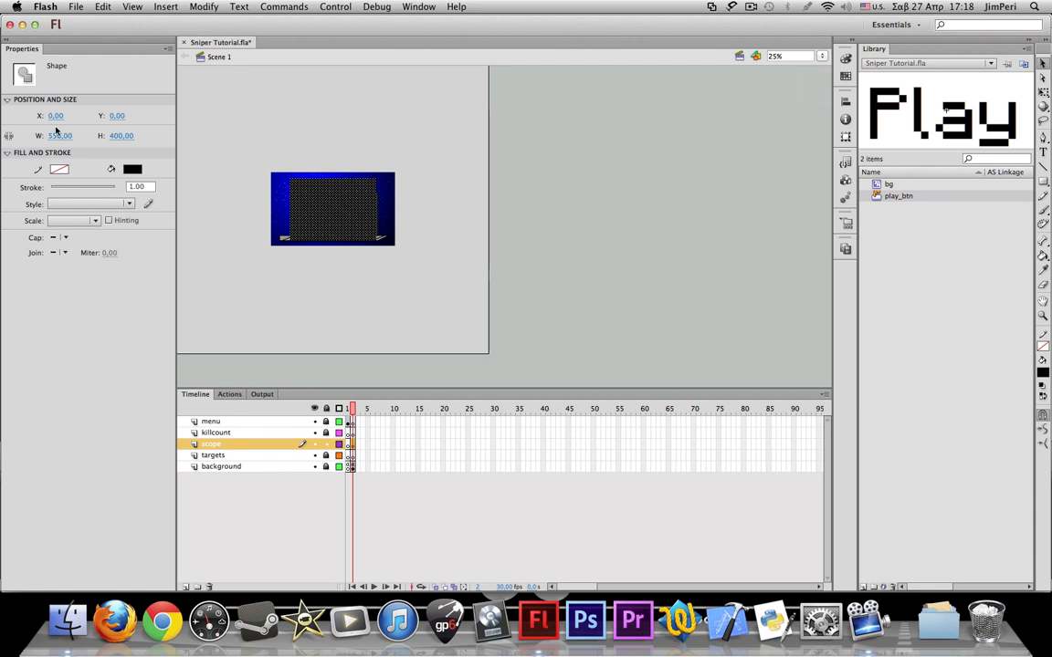
{"action": "left_click", "coordinate": [332, 208]}
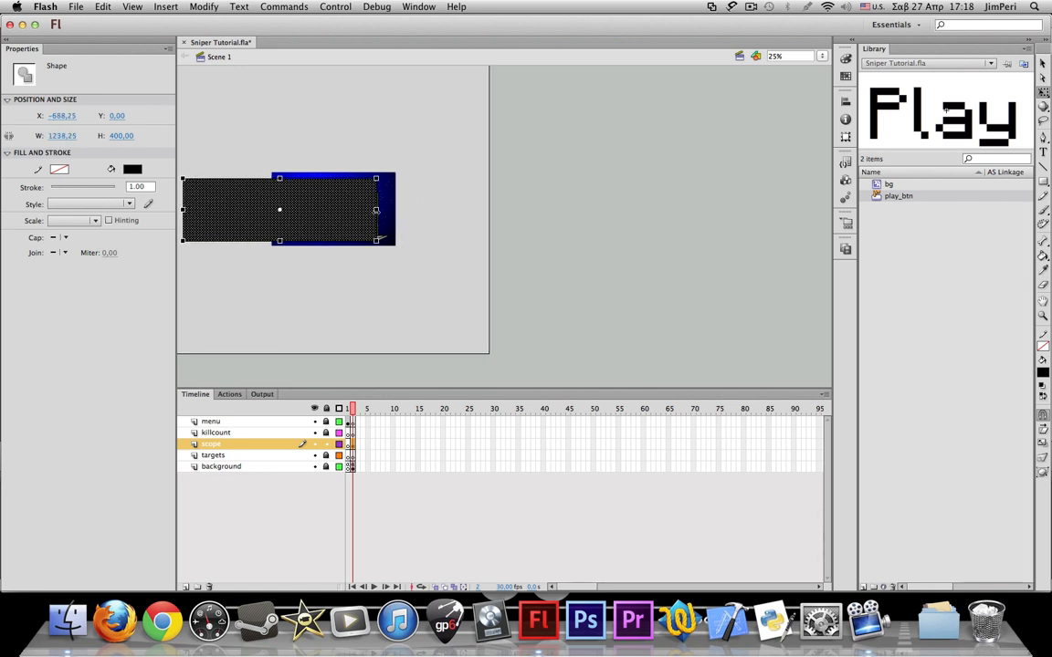
{"action": "left_click_drag", "start_coordinate": [377, 210], "coordinate": [475, 210]}
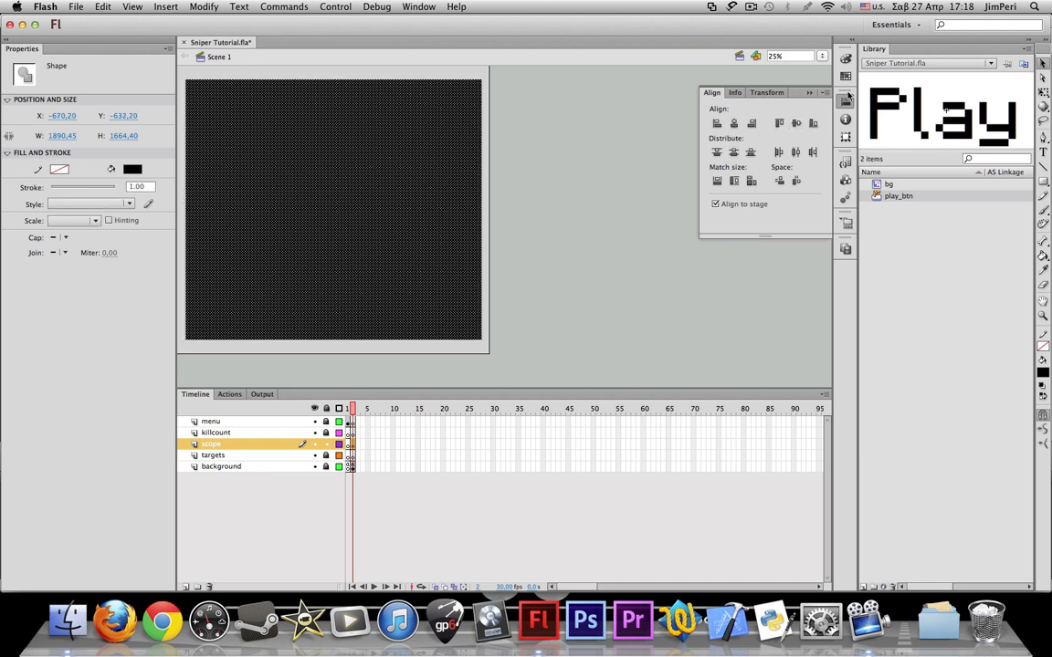
- Convert the rectangle to a Movie Clip symbol named scope and enter it for editing
{"action": "left_click", "coordinate": [843, 98]}
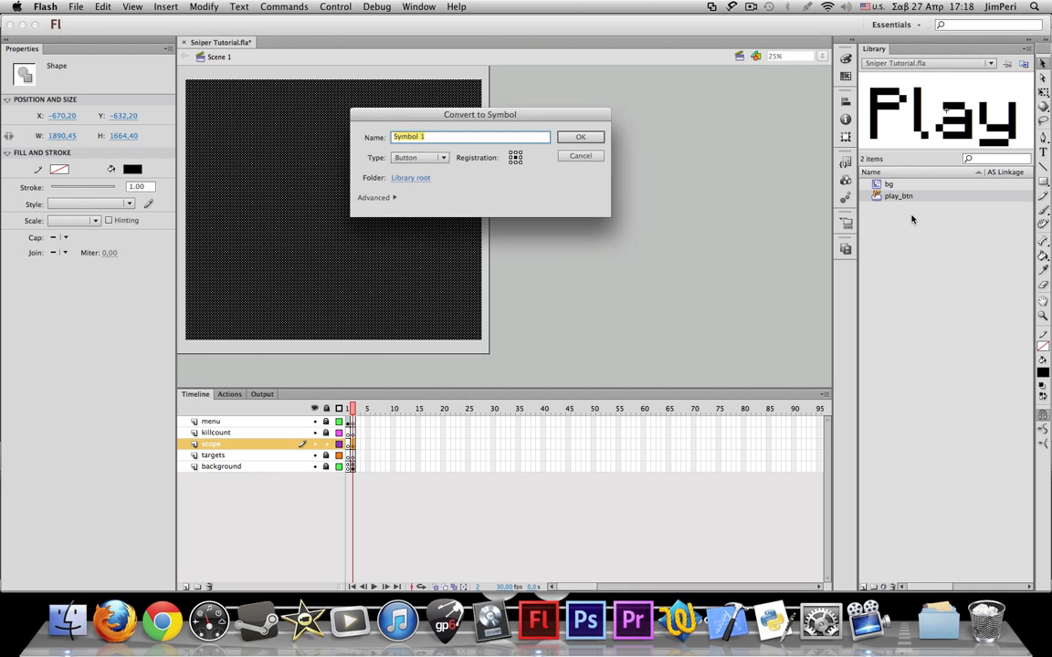
{"action": "left_click", "coordinate": [419, 157]}
{"action": "type", "text": "sc"}
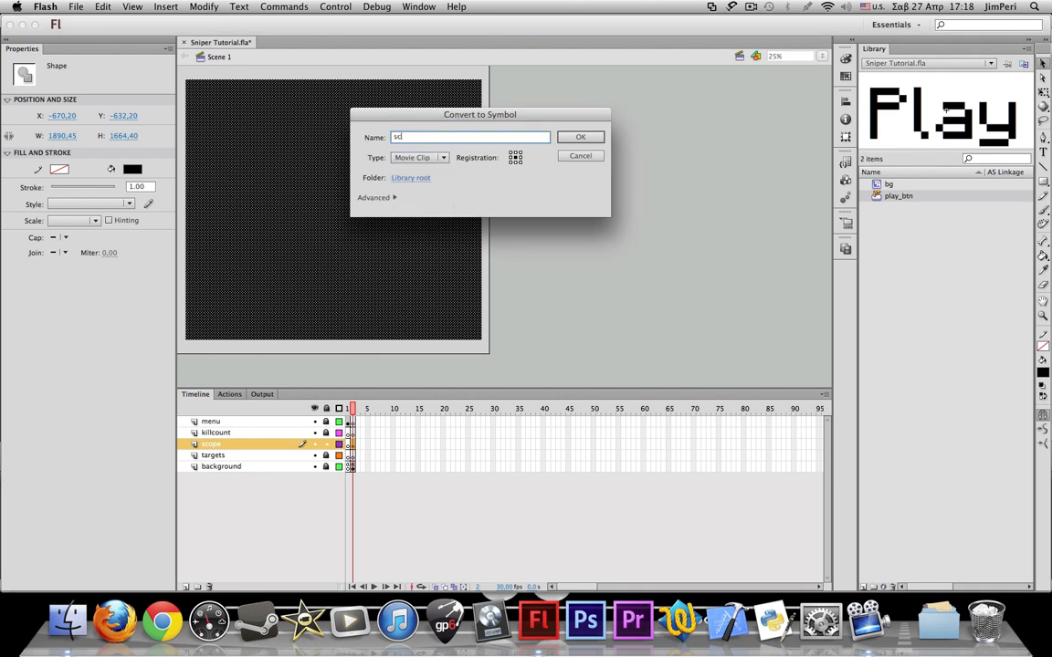
{"action": "left_click", "coordinate": [581, 137]}
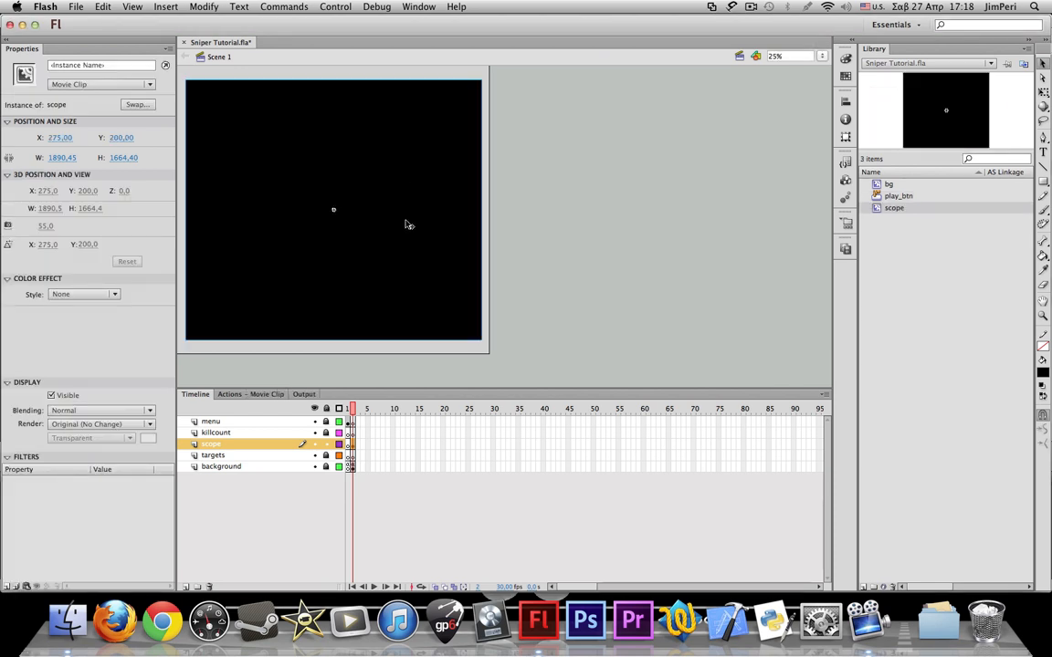
{"action": "double_click", "coordinate": [332, 210]}
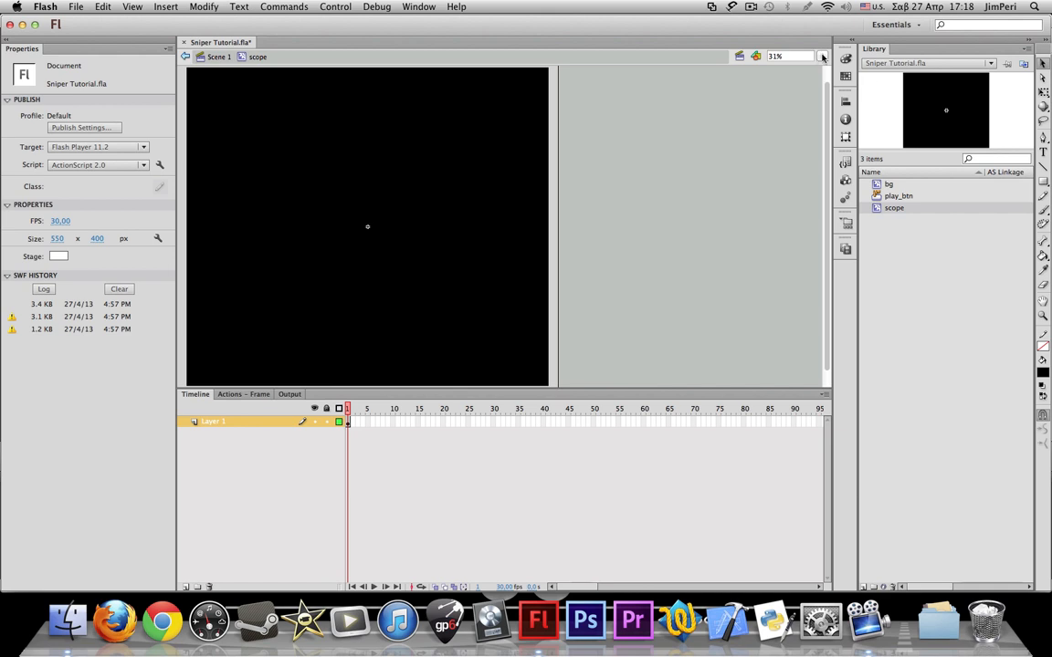
- With the Oval tool set to red stroke and no fill, draw a circle near the stage centre
{"action": "left_click", "coordinate": [806, 54]}
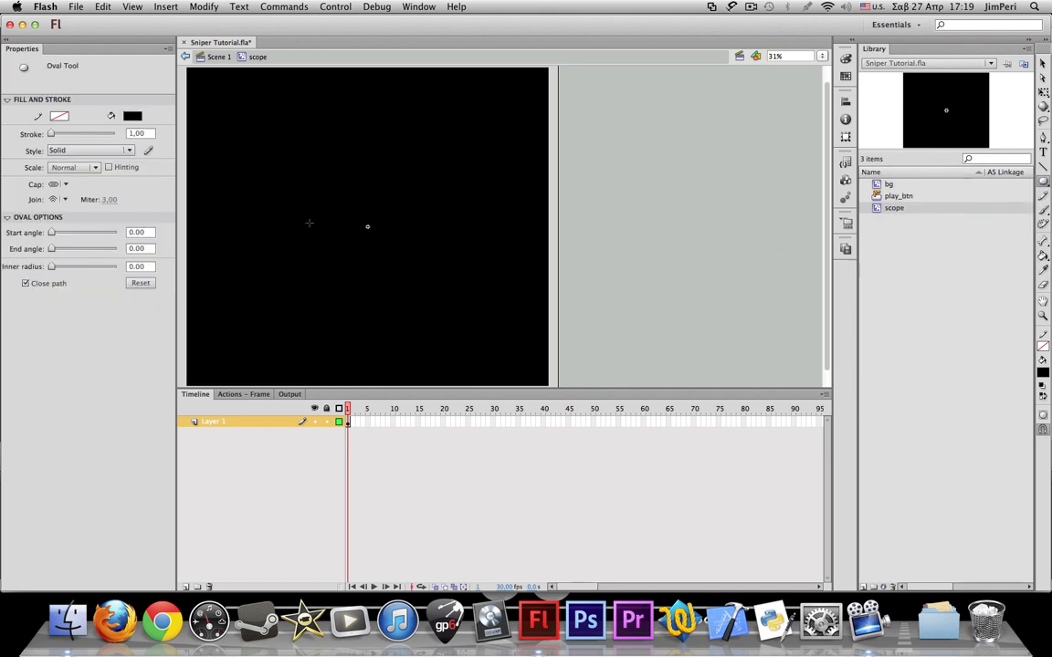
{"action": "left_click", "coordinate": [131, 117]}
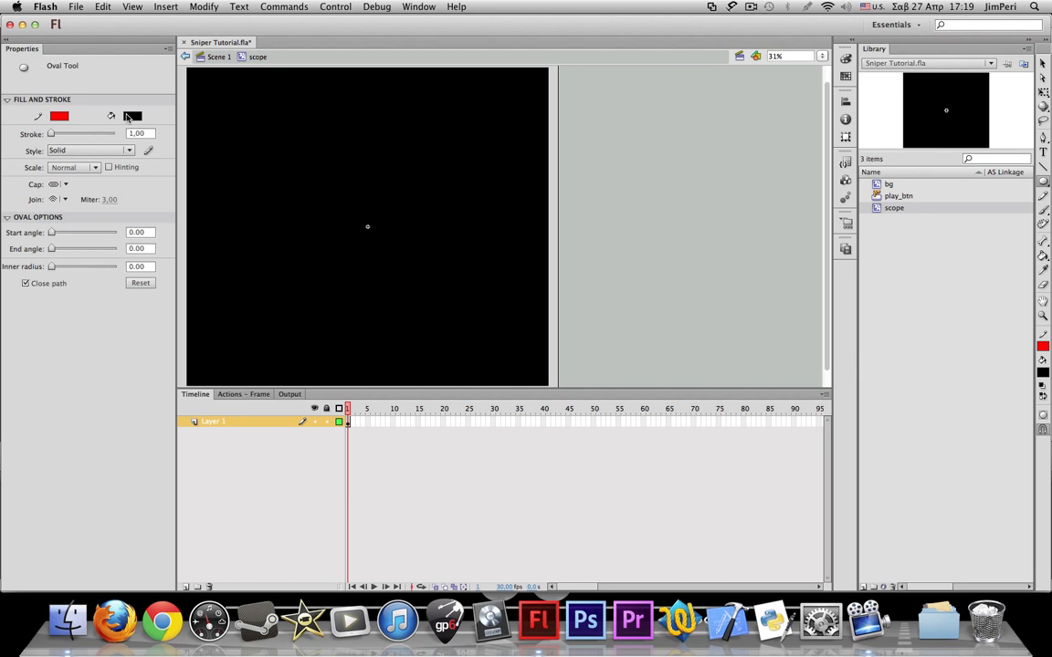
{"action": "left_click", "coordinate": [131, 116]}
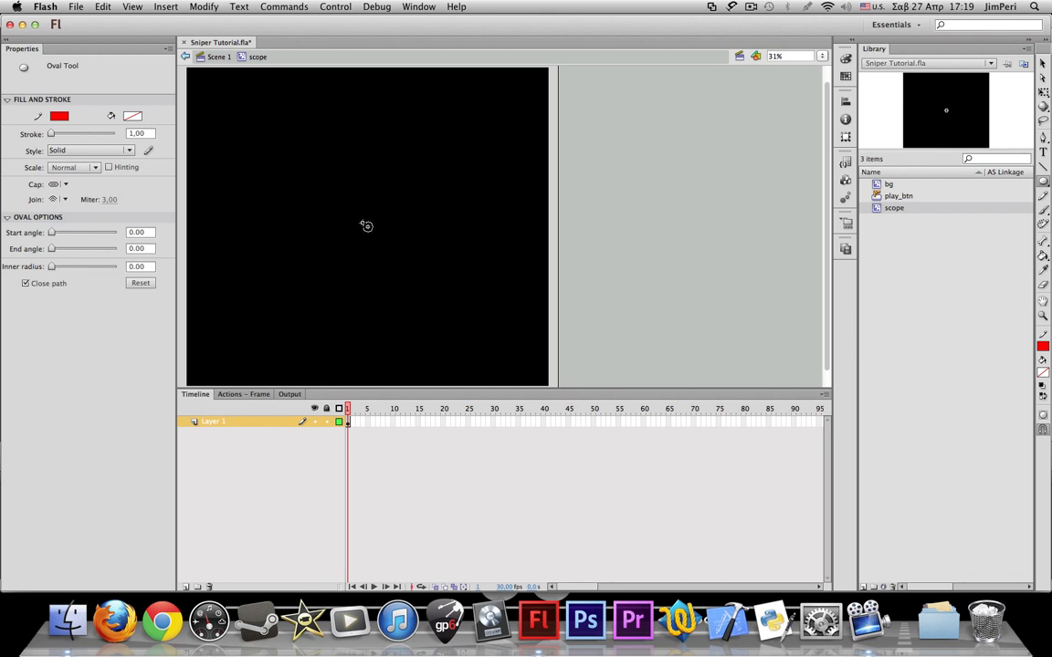
{"action": "left_click_drag", "start_coordinate": [351, 212], "coordinate": [367, 239]}
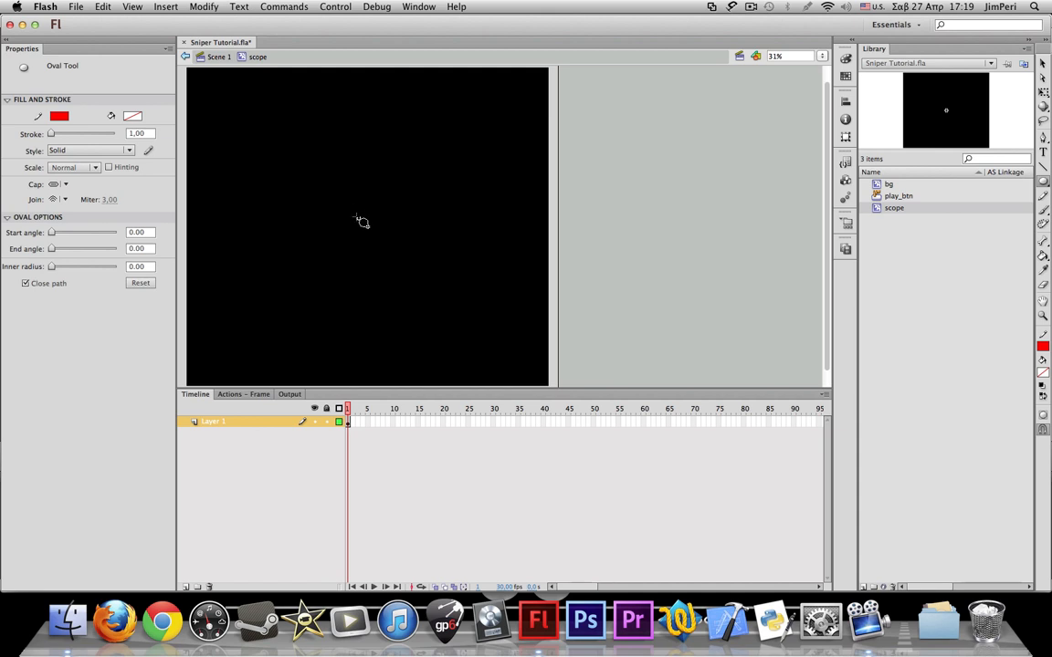
{"action": "left_click_drag", "start_coordinate": [307, 175], "coordinate": [367, 226]}
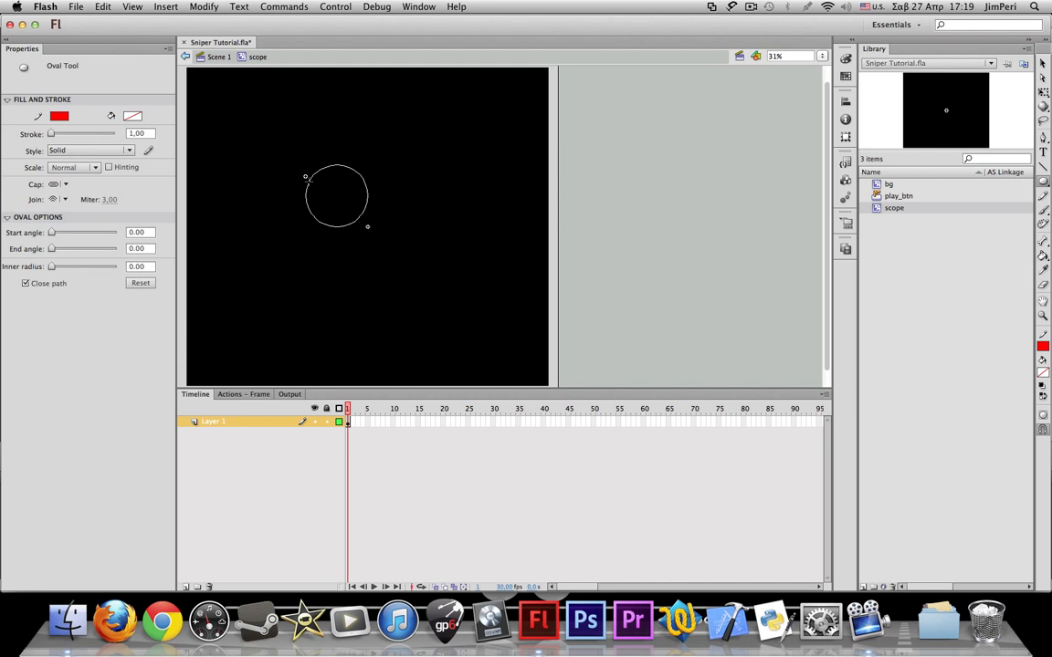
{"action": "left_click_drag", "start_coordinate": [336, 197], "coordinate": [367, 226]}
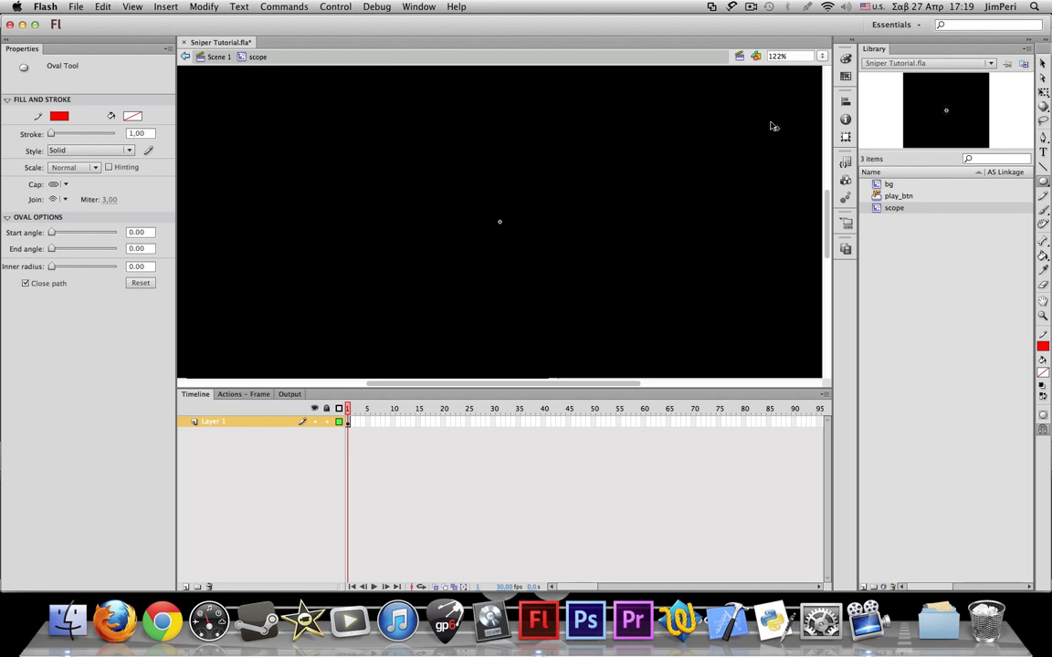
{"action": "mouse_move", "coordinate": [500, 223]}
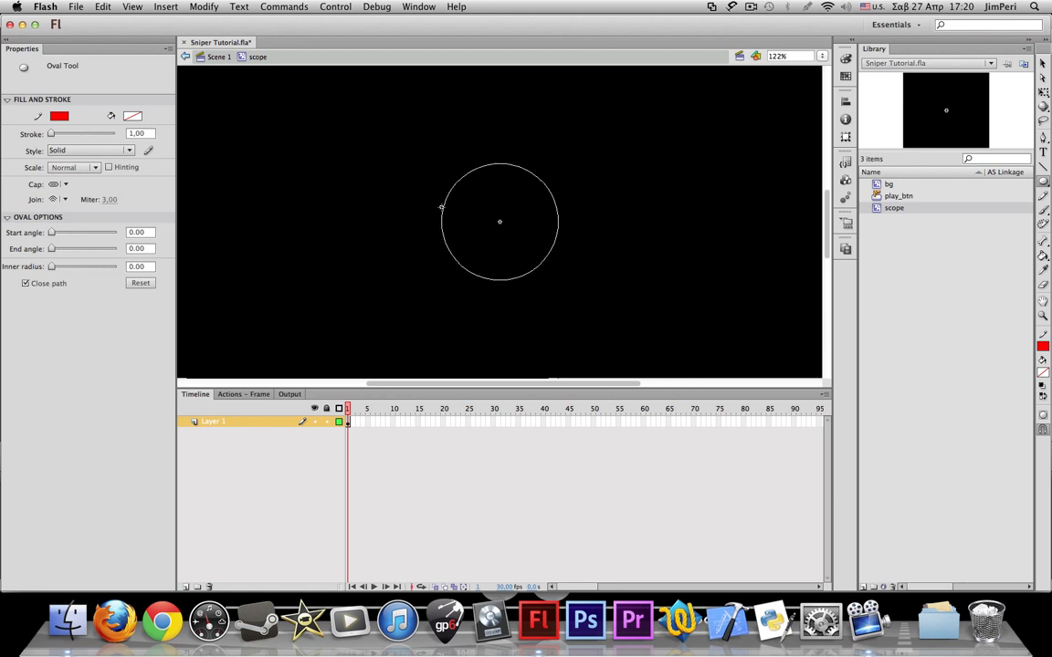
- Fill the circle's inside light purple with the Paint Bucket and select its red outline
{"action": "left_click", "coordinate": [484, 241]}
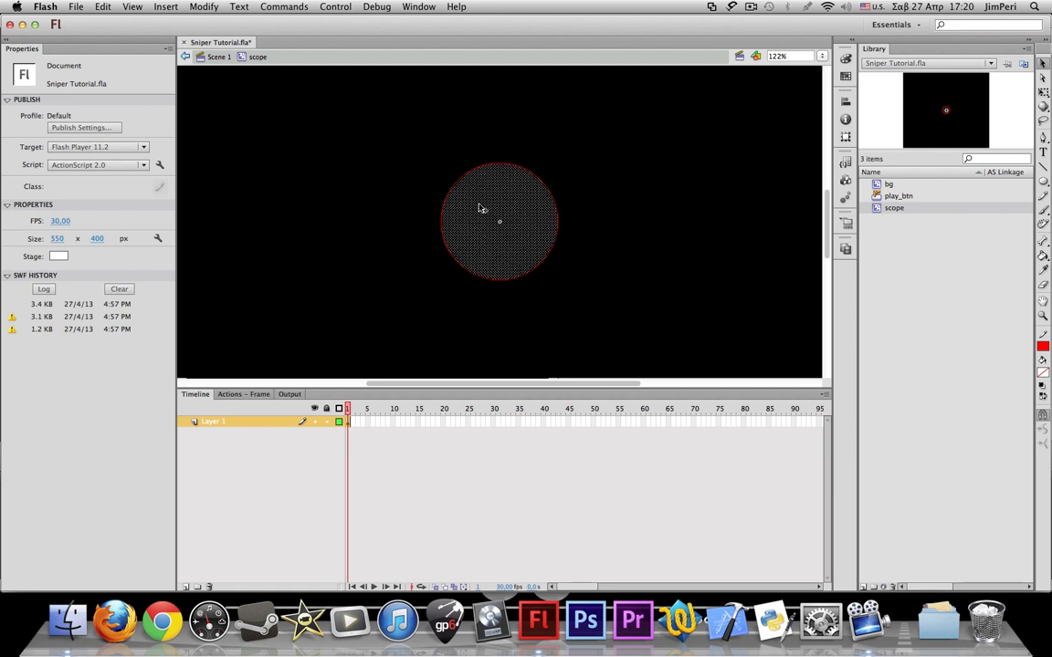
{"action": "left_click", "coordinate": [500, 221]}
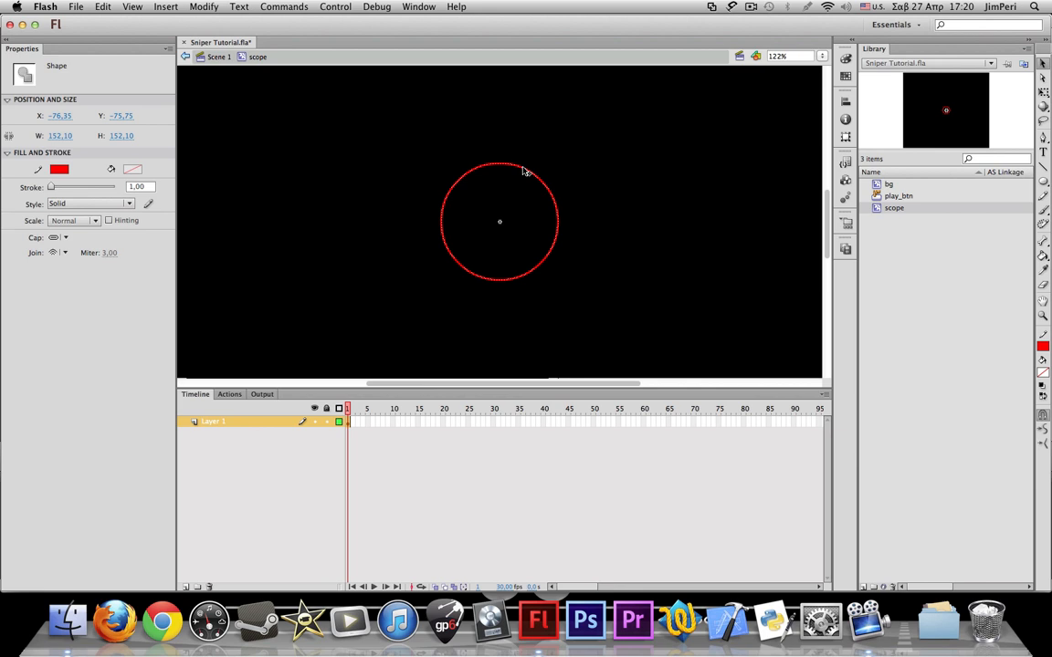
{"action": "mouse_move", "coordinate": [515, 191]}
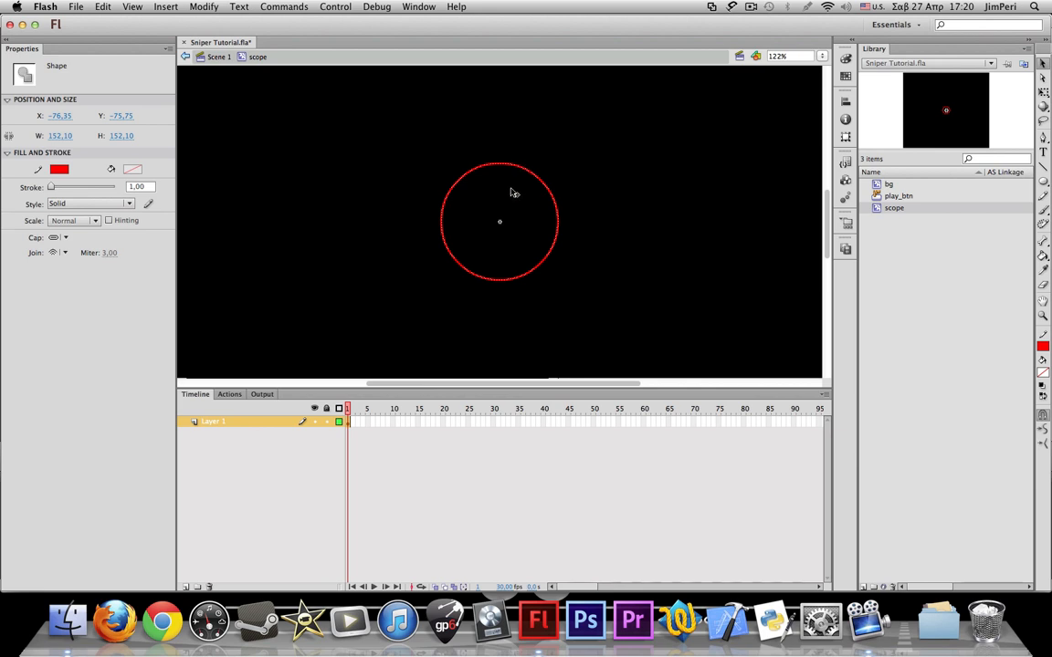
{"action": "mouse_move", "coordinate": [517, 219]}
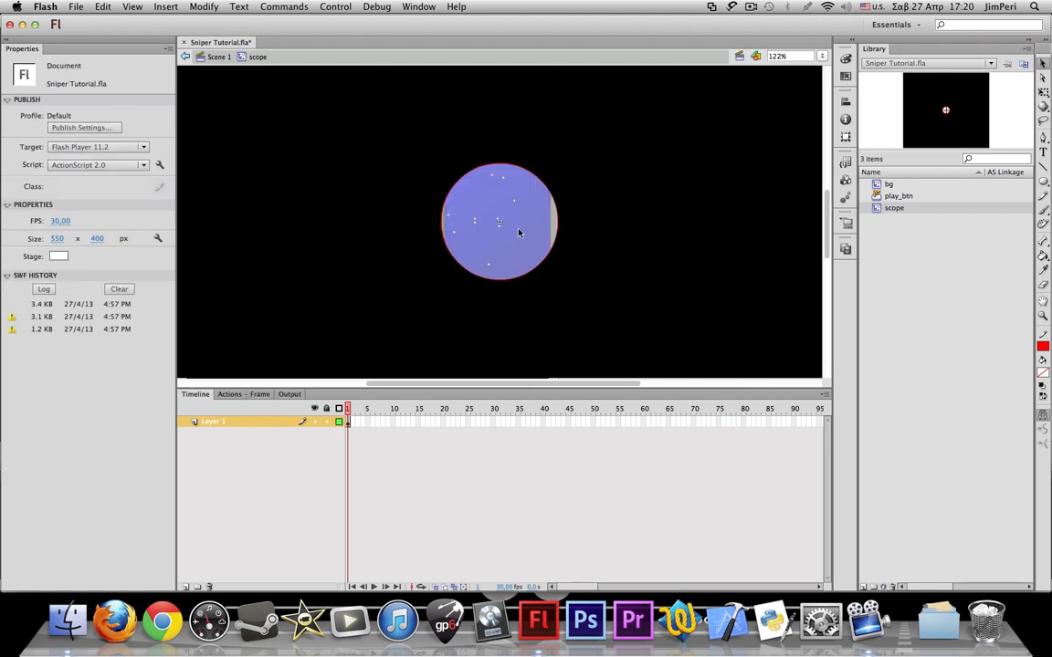
{"action": "mouse_move", "coordinate": [490, 179]}
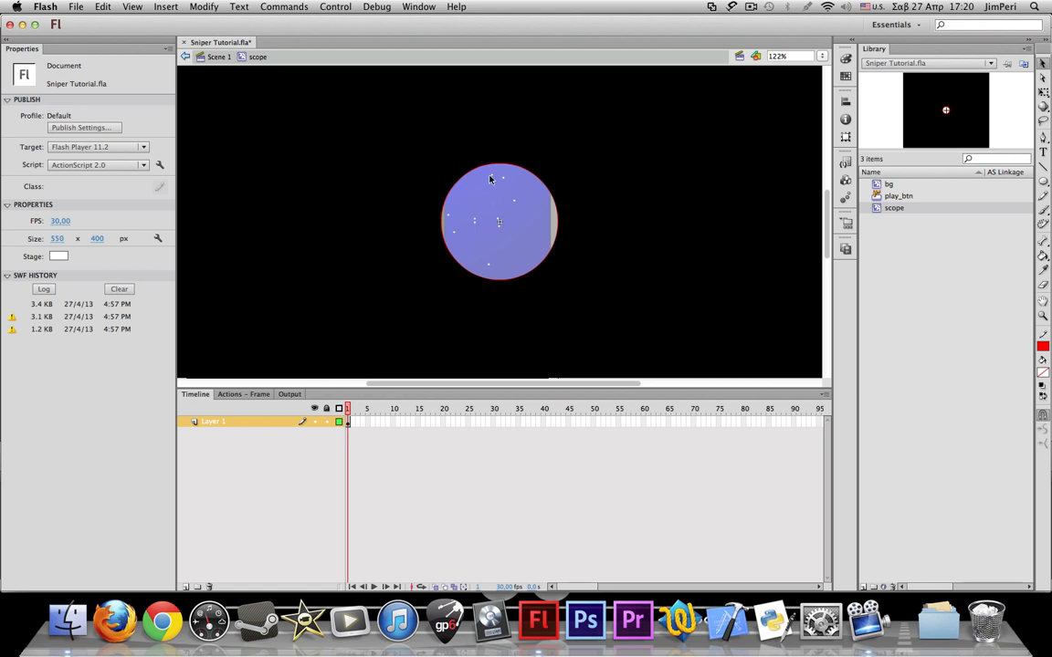
{"action": "mouse_move", "coordinate": [495, 181]}
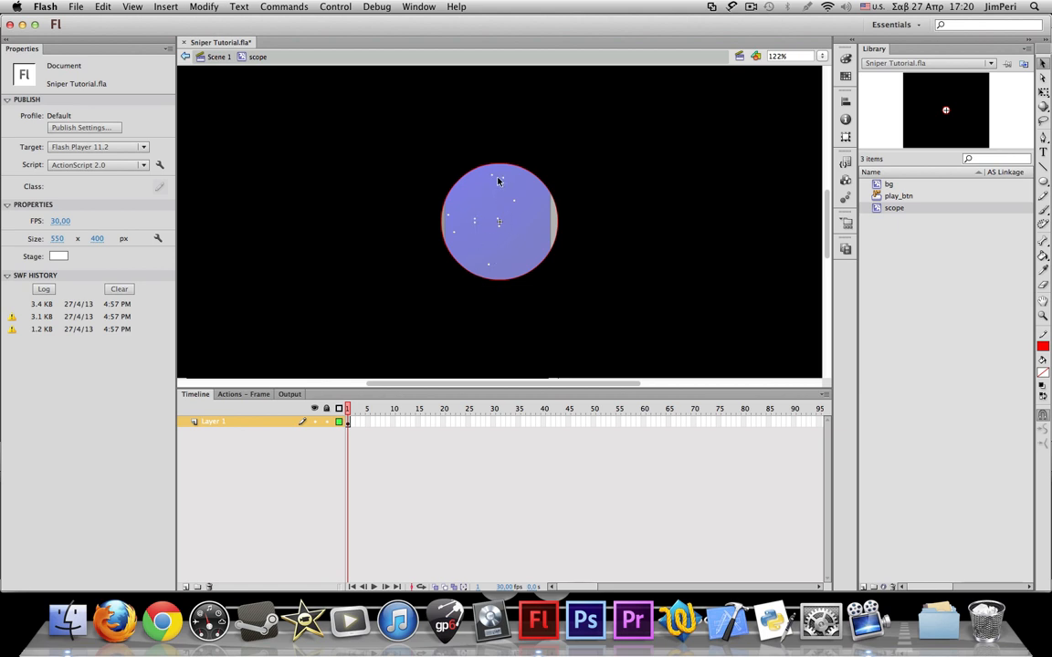
{"action": "mouse_move", "coordinate": [490, 226]}
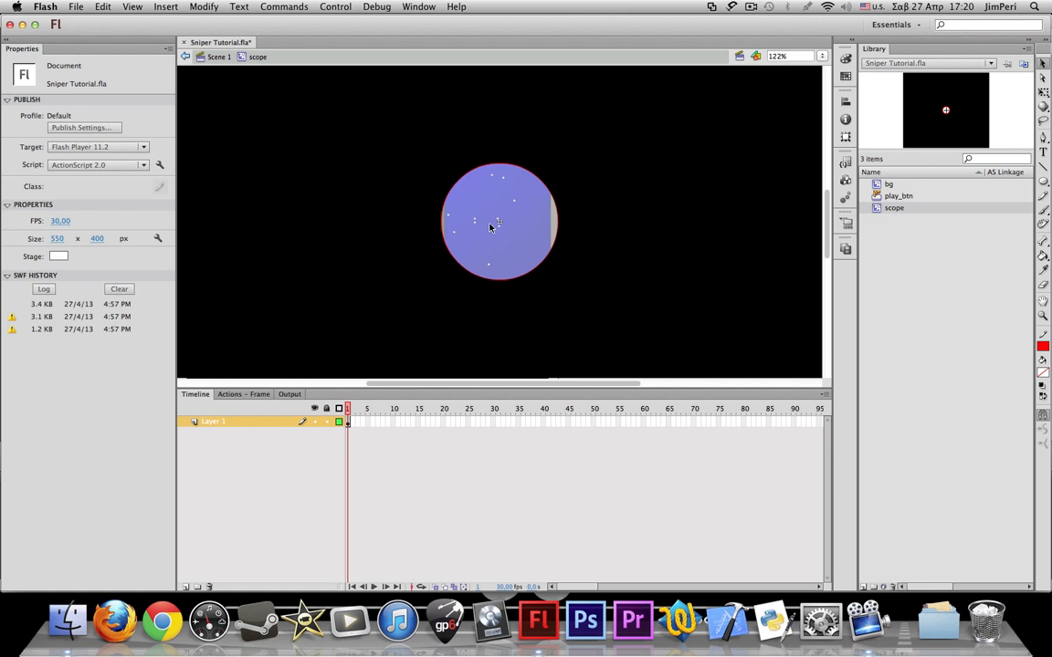
- Draw a red horizontal crosshair line across the circle, trimmed to its edge
{"action": "left_click", "coordinate": [1041, 99]}
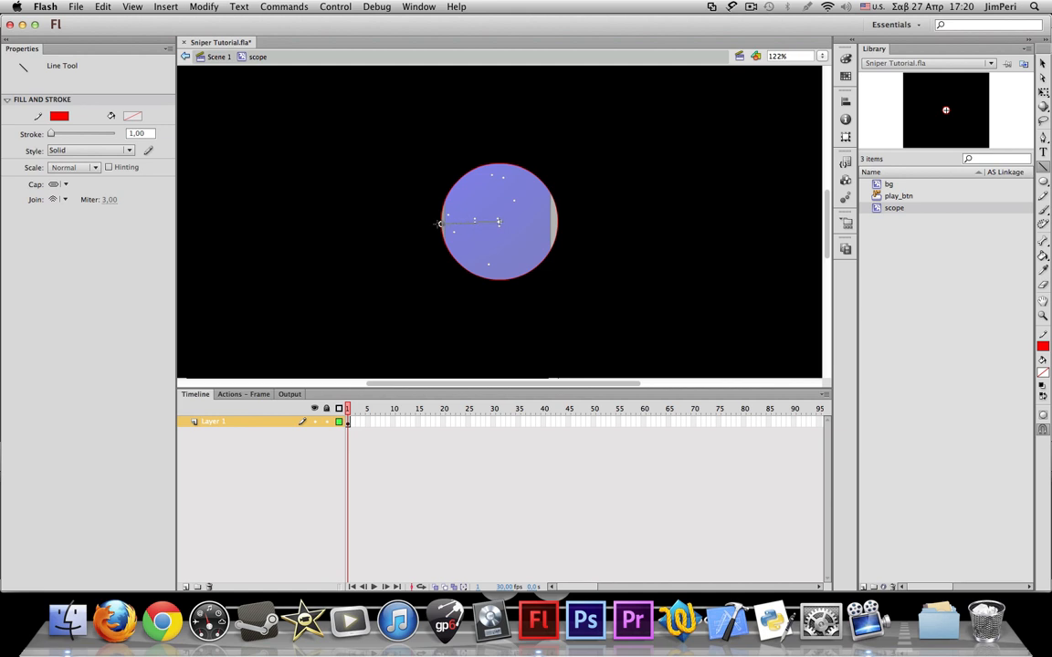
{"action": "left_click_drag", "start_coordinate": [442, 223], "coordinate": [500, 223]}
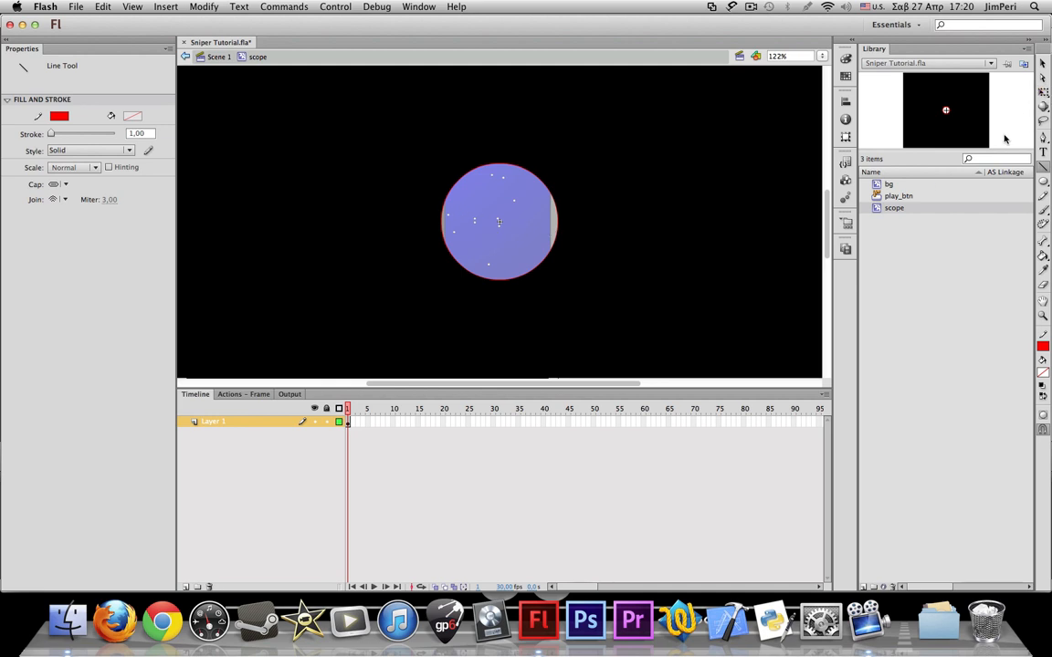
{"action": "mouse_move", "coordinate": [500, 221]}
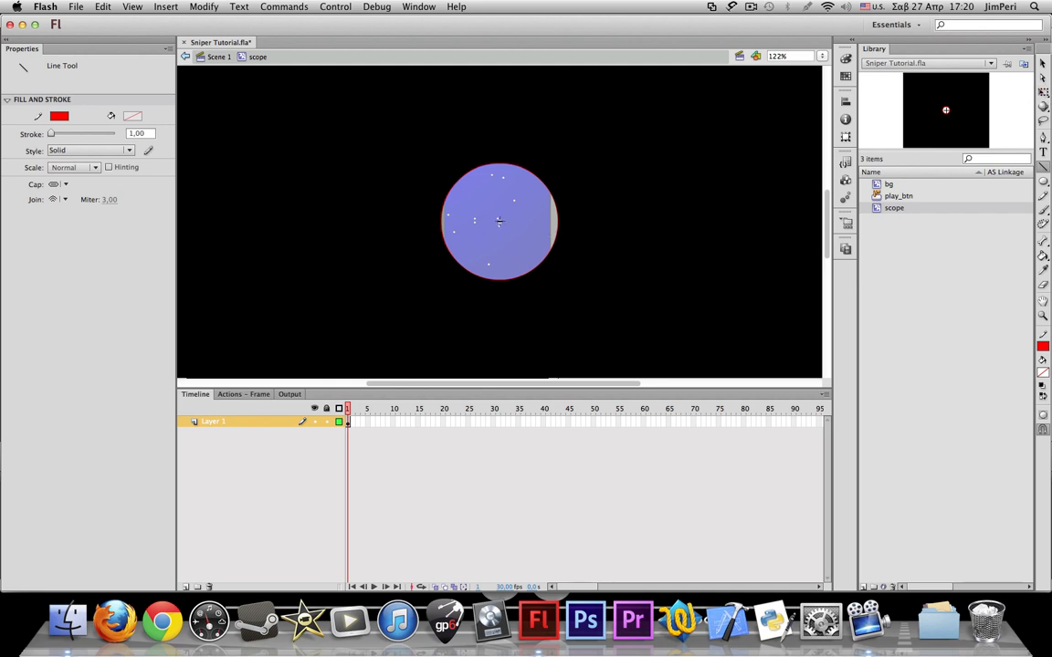
{"action": "left_click_drag", "start_coordinate": [339, 224], "coordinate": [499, 222]}
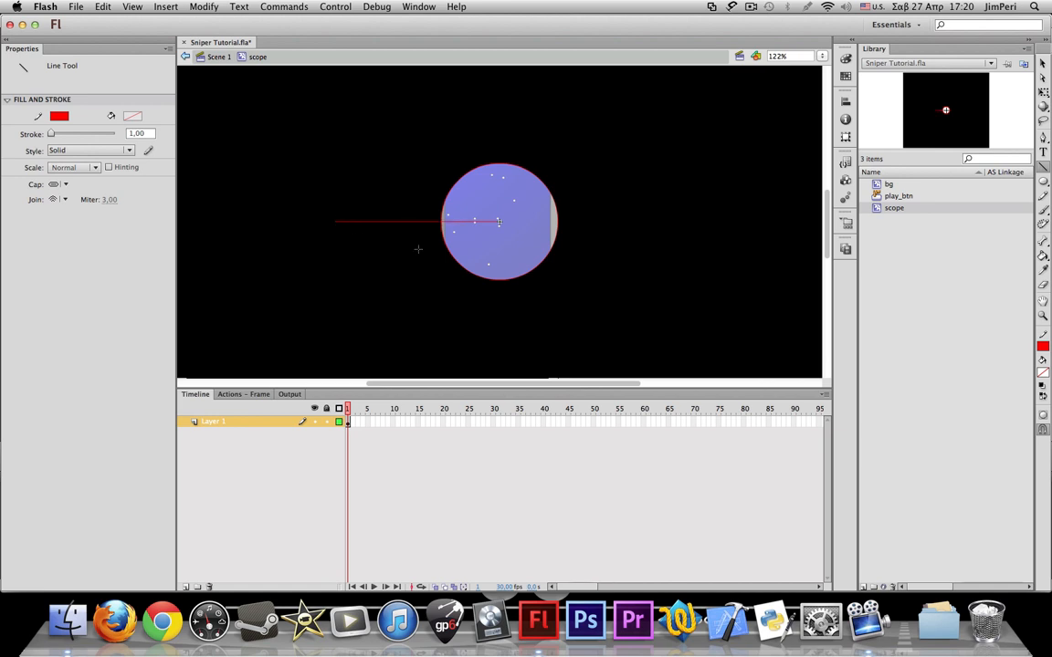
{"action": "mouse_move", "coordinate": [502, 223]}
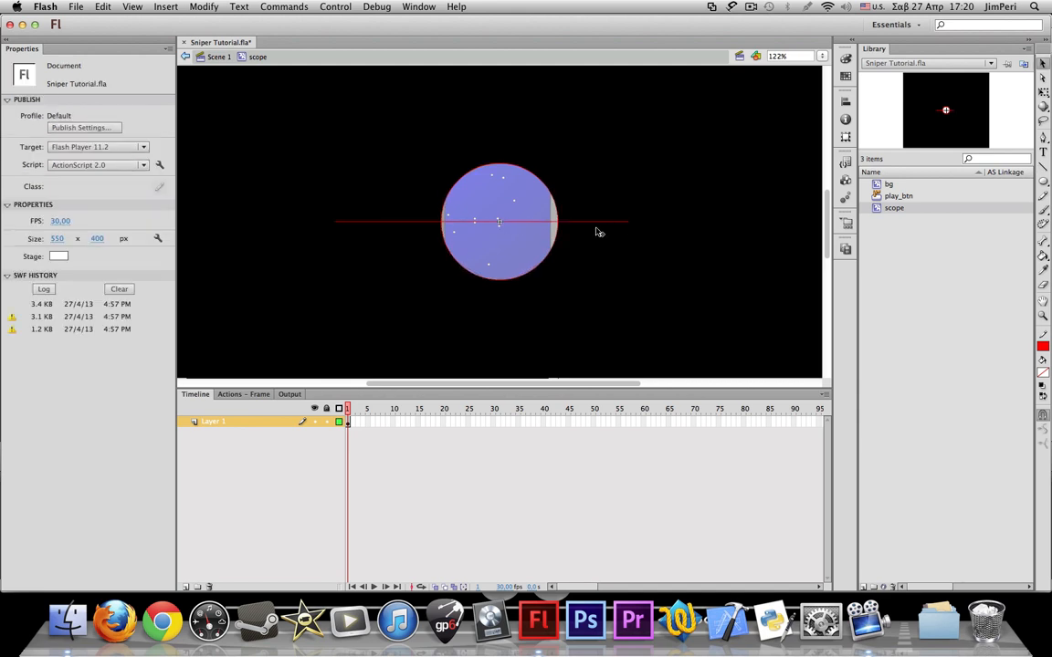
{"action": "left_click", "coordinate": [566, 222]}
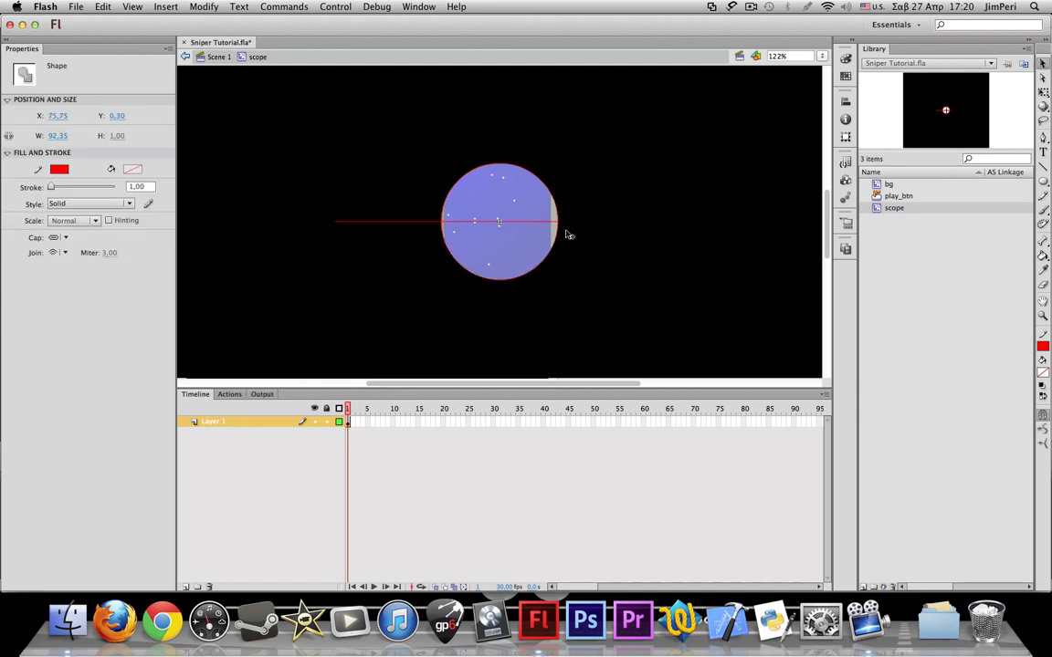
{"action": "left_click", "coordinate": [501, 223]}
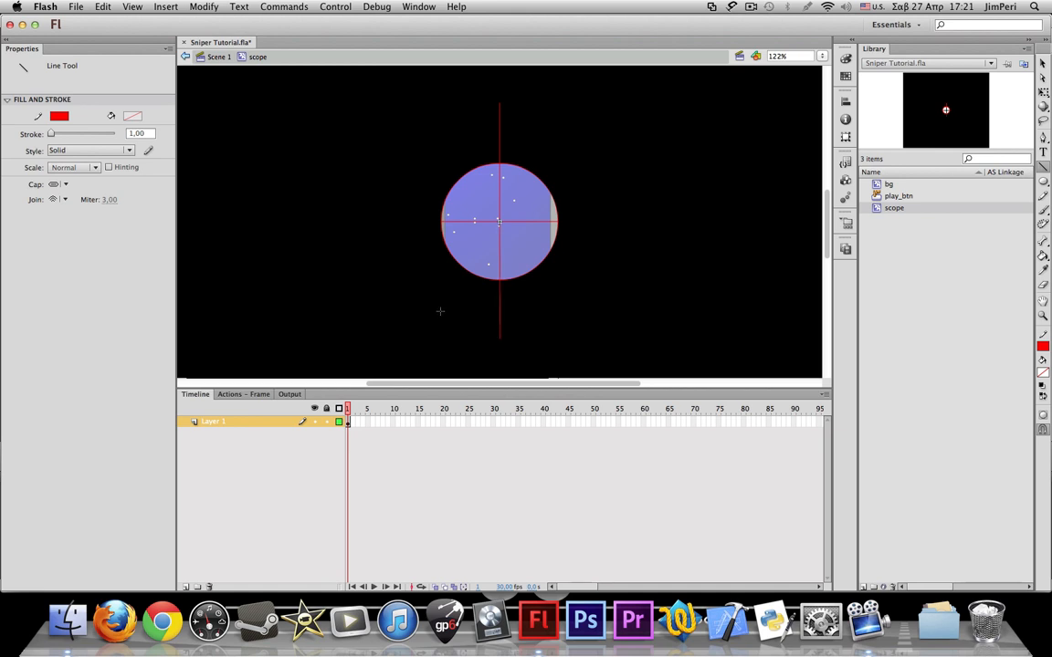
- Draw a red vertical crosshair line through the circle, trimmed to its edge
{"action": "left_click_drag", "start_coordinate": [501, 274], "coordinate": [500, 336]}
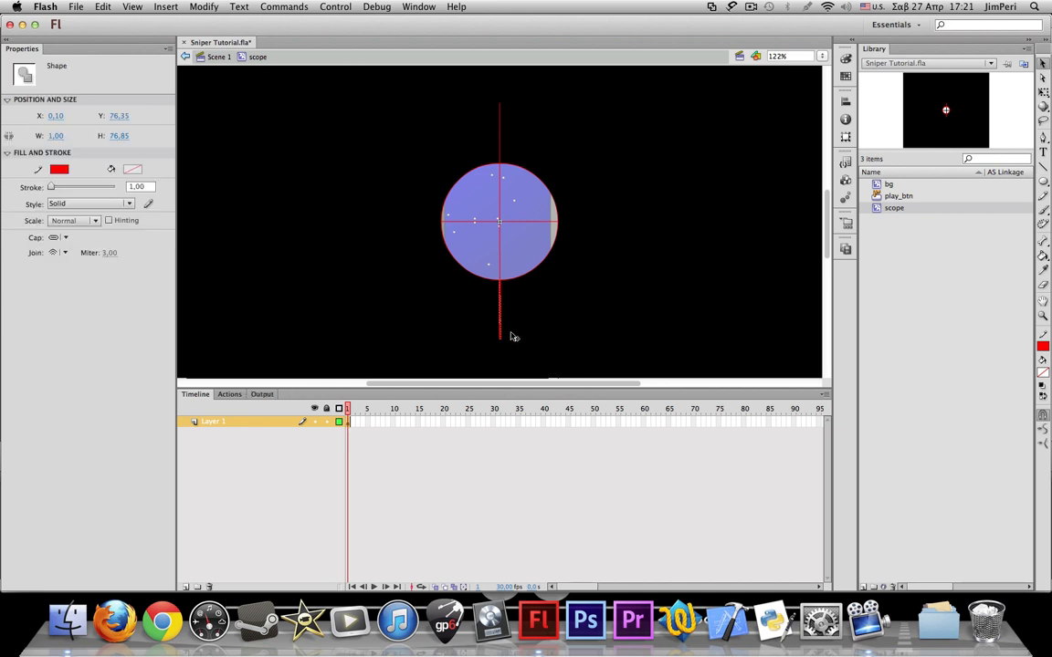
{"action": "left_click", "coordinate": [501, 137]}
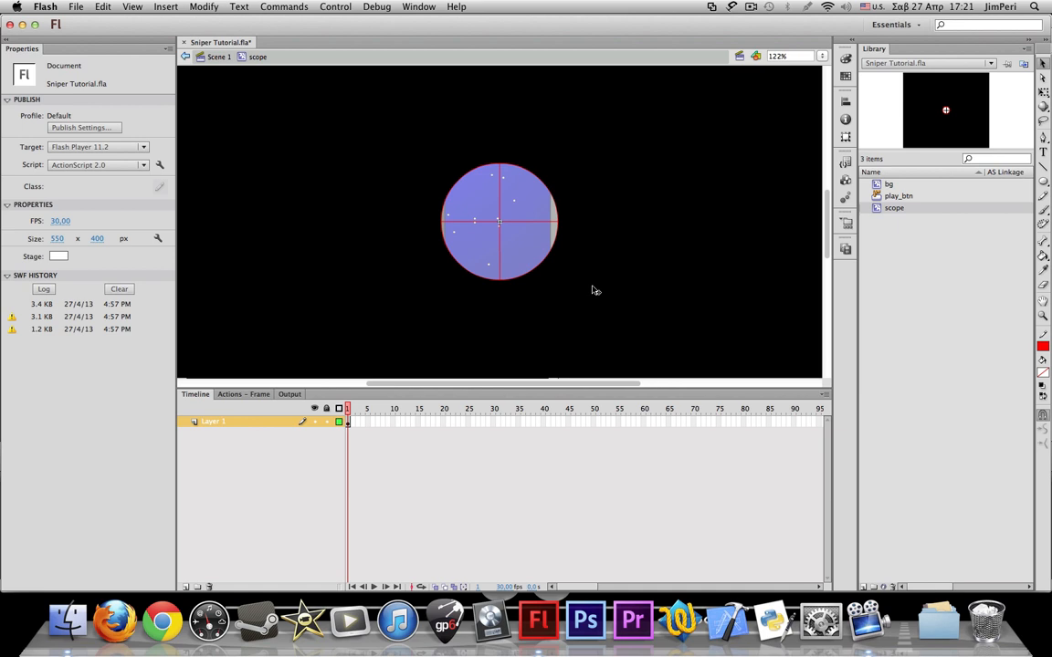
{"action": "mouse_move", "coordinate": [528, 250]}
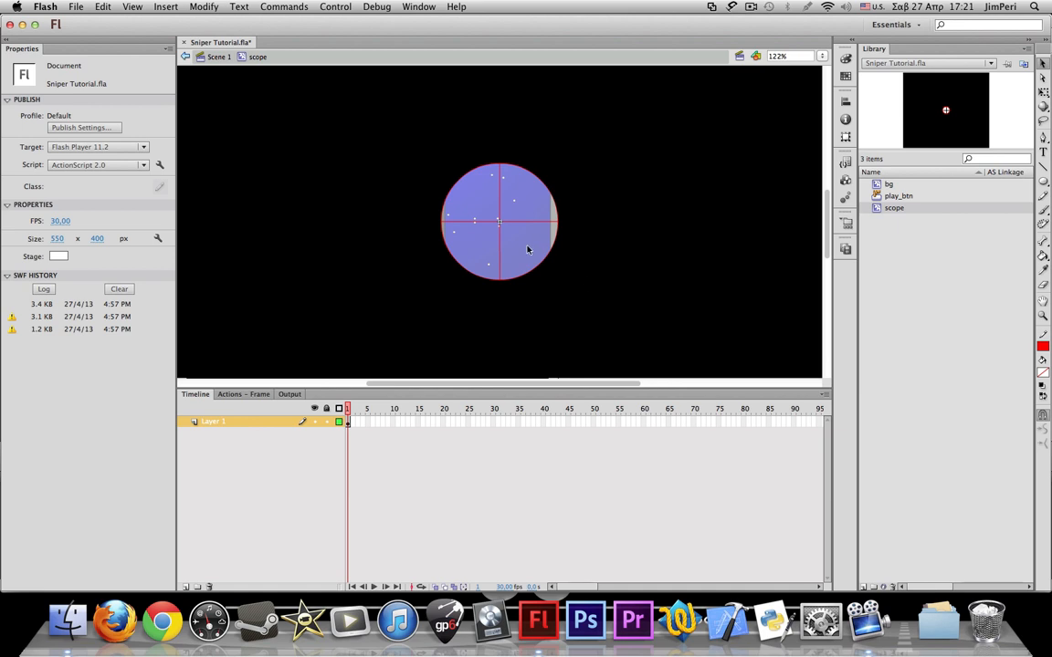
{"action": "mouse_move", "coordinate": [518, 241]}
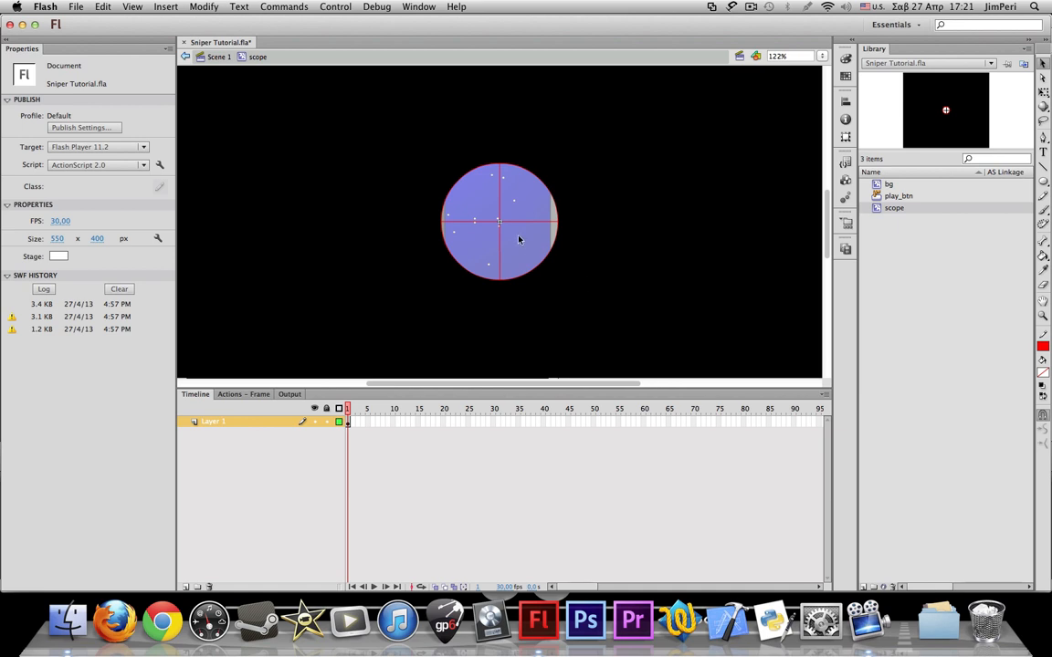
{"action": "mouse_move", "coordinate": [525, 222]}
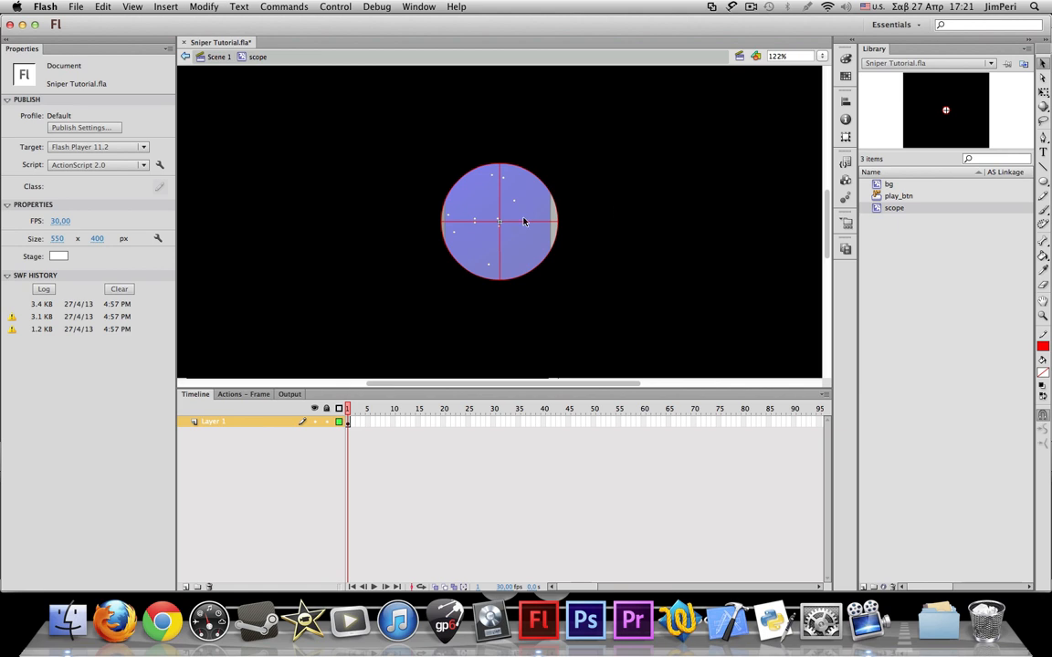
- Select the circle outline and crosshair strokes and make them bright green
{"action": "left_click", "coordinate": [501, 222]}
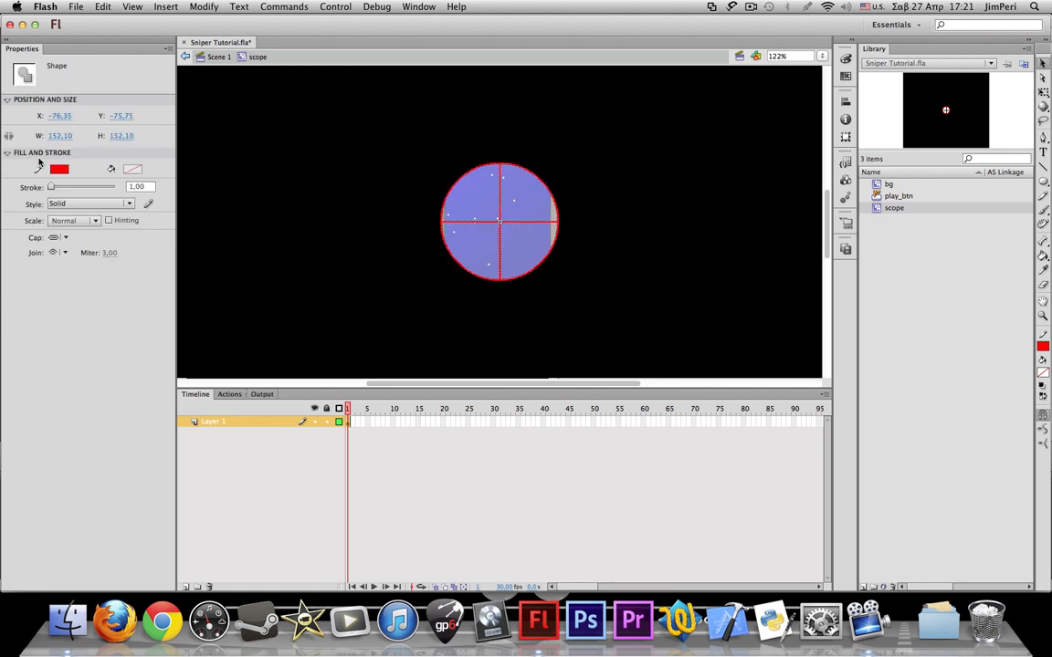
{"action": "left_click", "coordinate": [60, 168]}
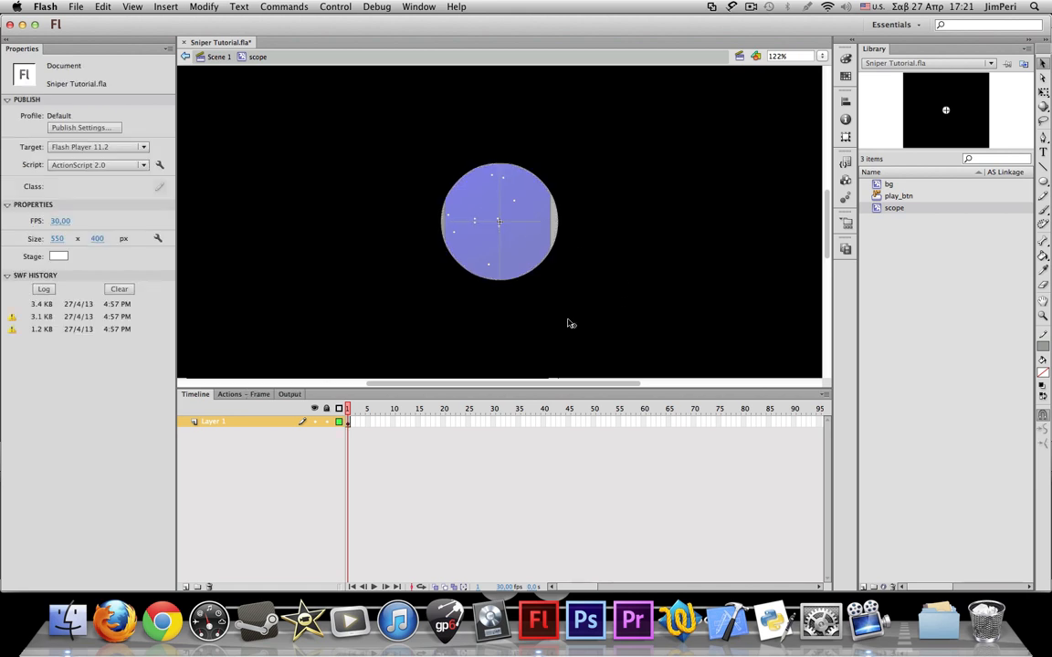
{"action": "left_click", "coordinate": [501, 219]}
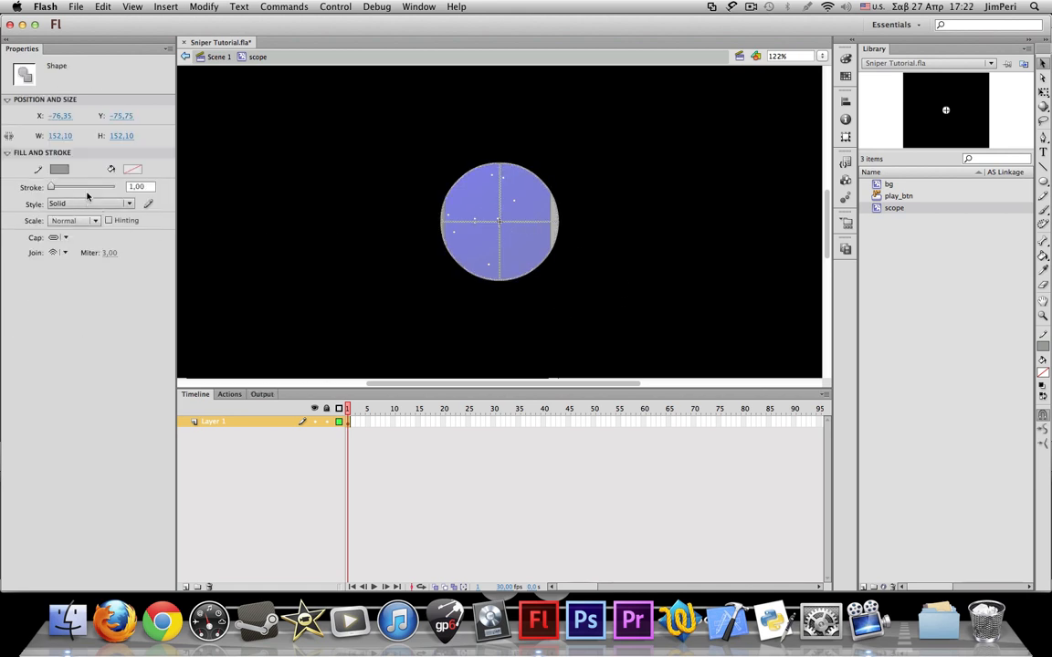
{"action": "left_click", "coordinate": [58, 168]}
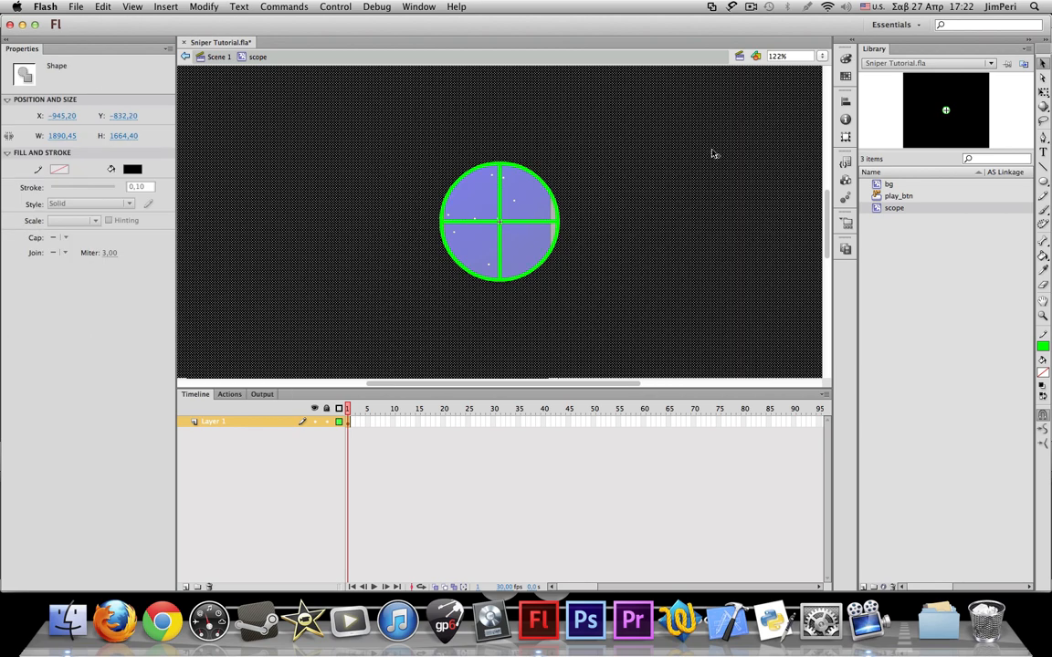
- Give the black rectangle a radial gradient fill and shrink it into a glow around the lens
{"action": "left_click", "coordinate": [818, 64]}
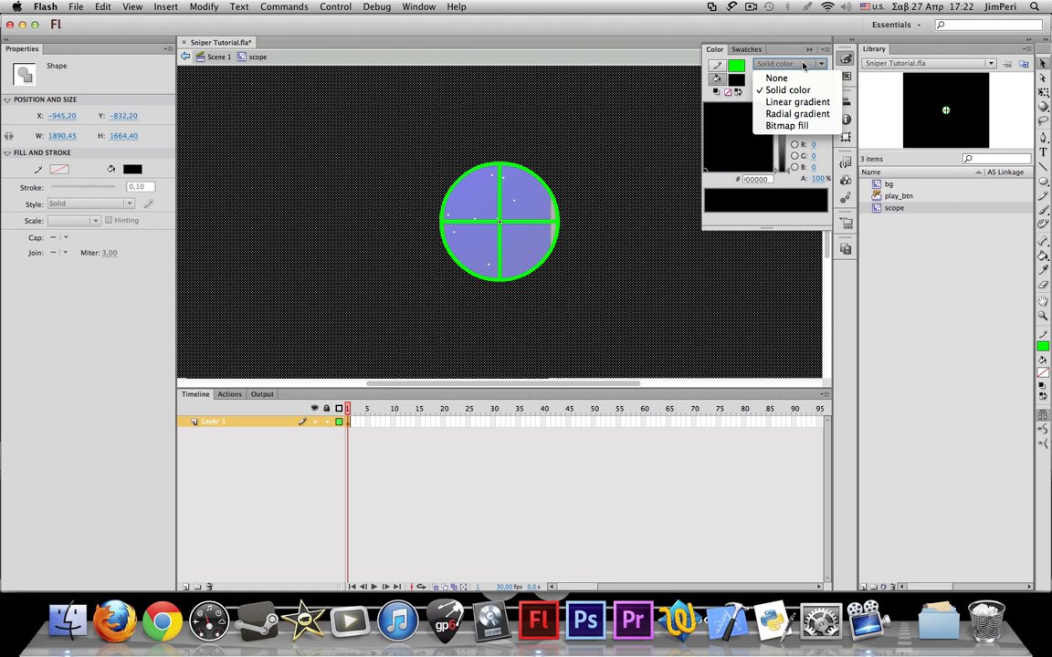
{"action": "mouse_move", "coordinate": [796, 113]}
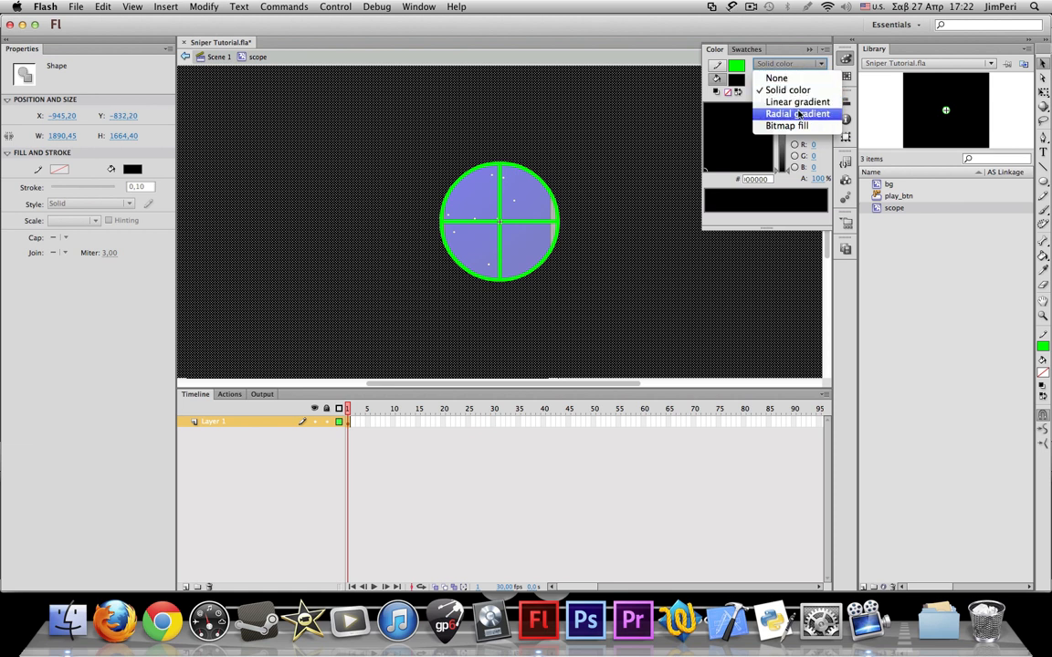
{"action": "left_click", "coordinate": [796, 113]}
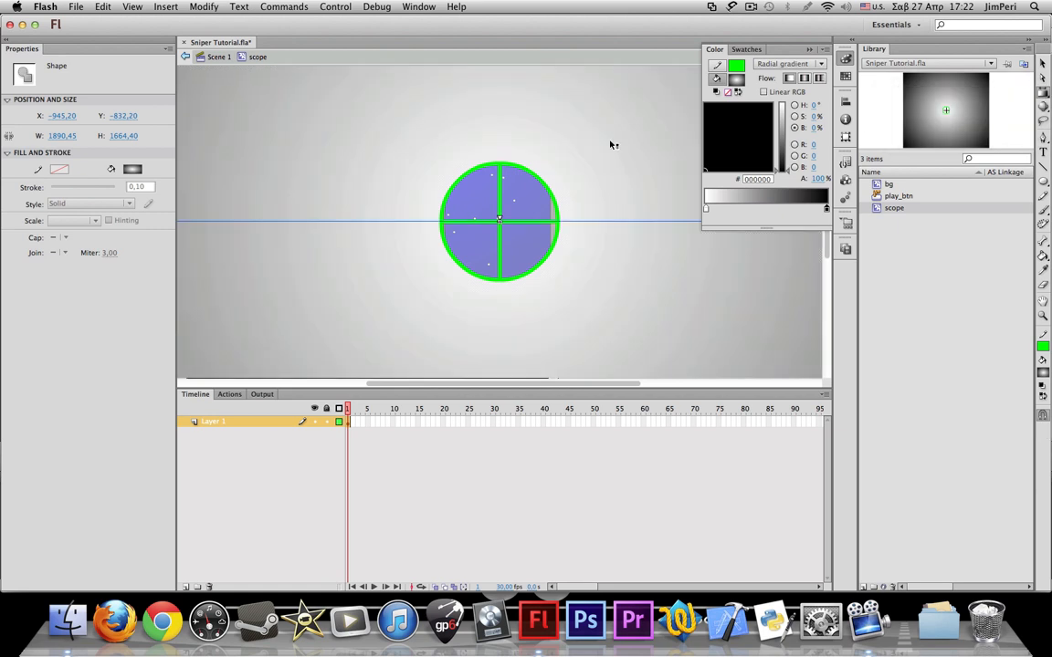
{"action": "left_click", "coordinate": [775, 57]}
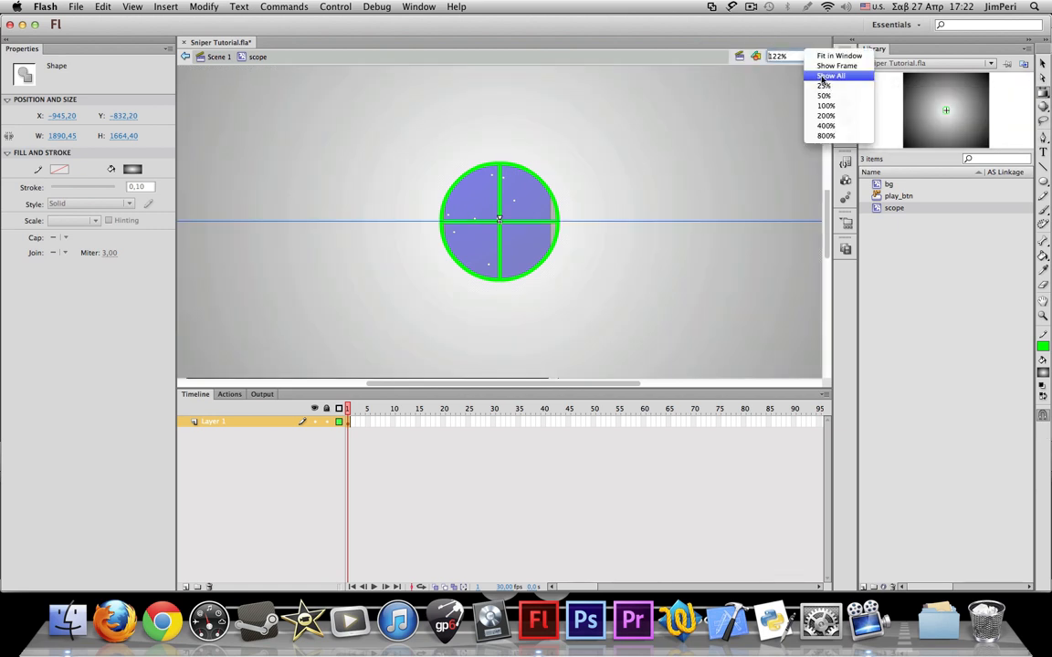
{"action": "left_click", "coordinate": [823, 86]}
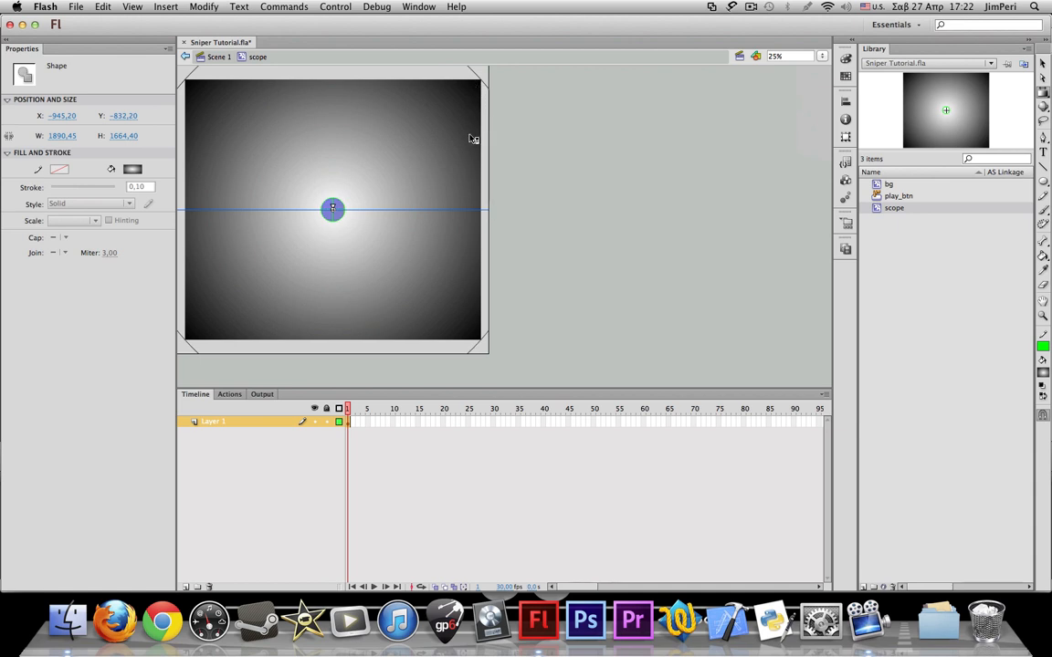
{"action": "mouse_move", "coordinate": [345, 225]}
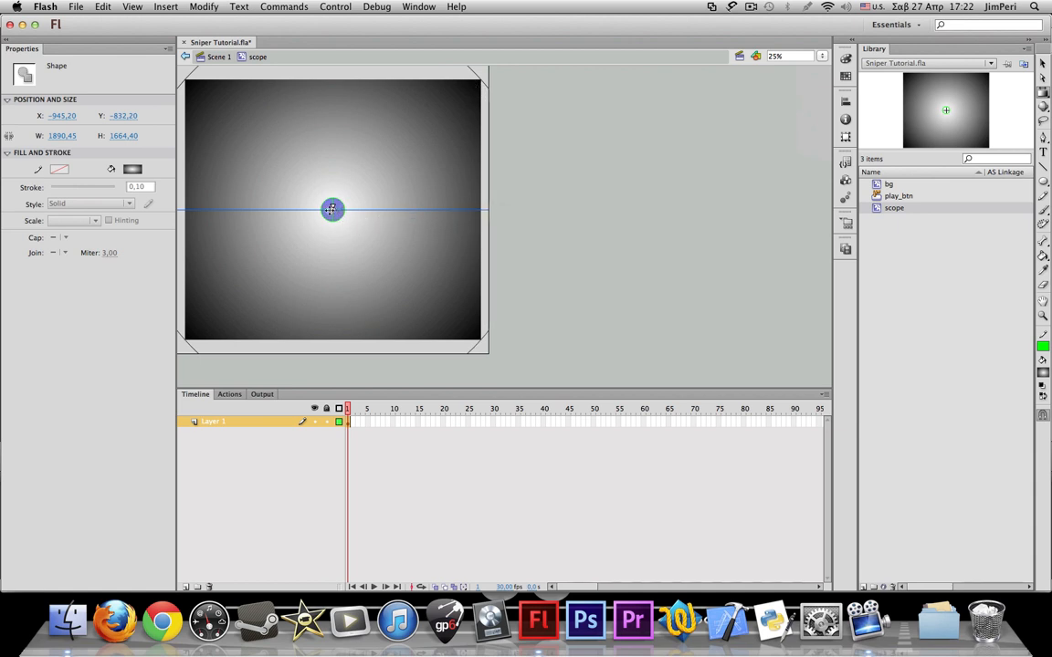
{"action": "left_click_drag", "start_coordinate": [332, 208], "coordinate": [431, 208]}
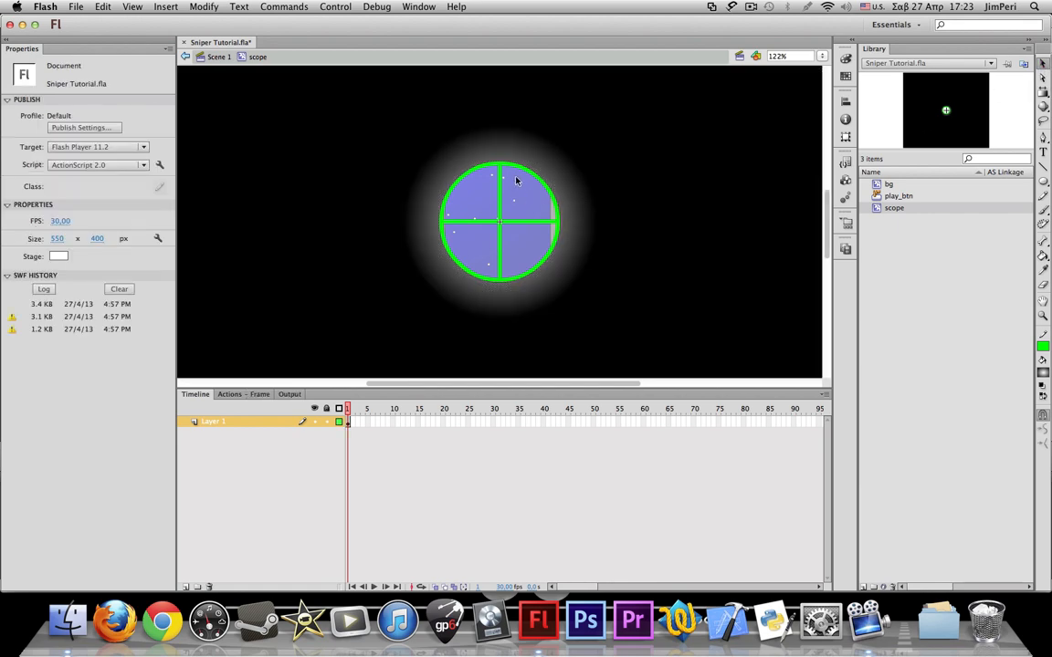
- Select the outline and crosshair strokes and recolour them a darkened red
{"action": "left_click", "coordinate": [500, 219]}
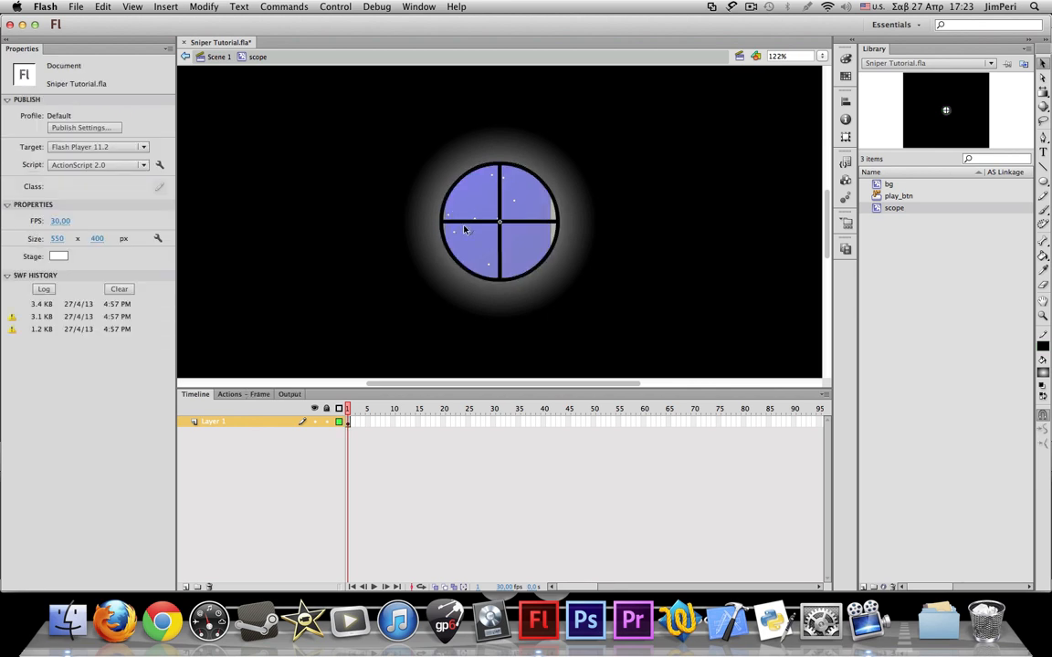
{"action": "left_click", "coordinate": [466, 228]}
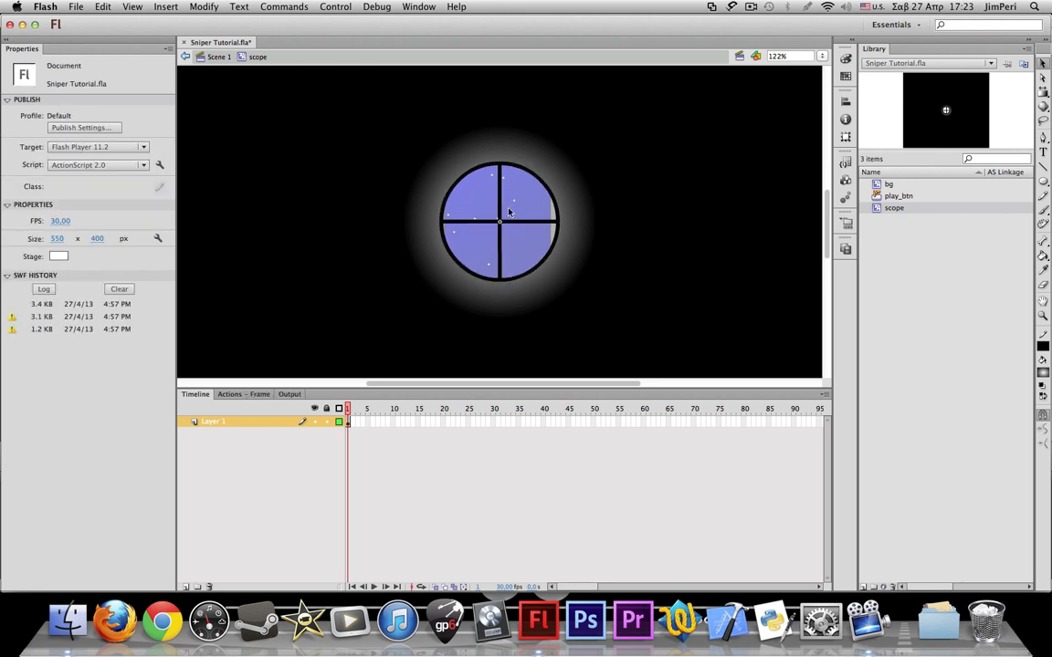
{"action": "left_click", "coordinate": [501, 219]}
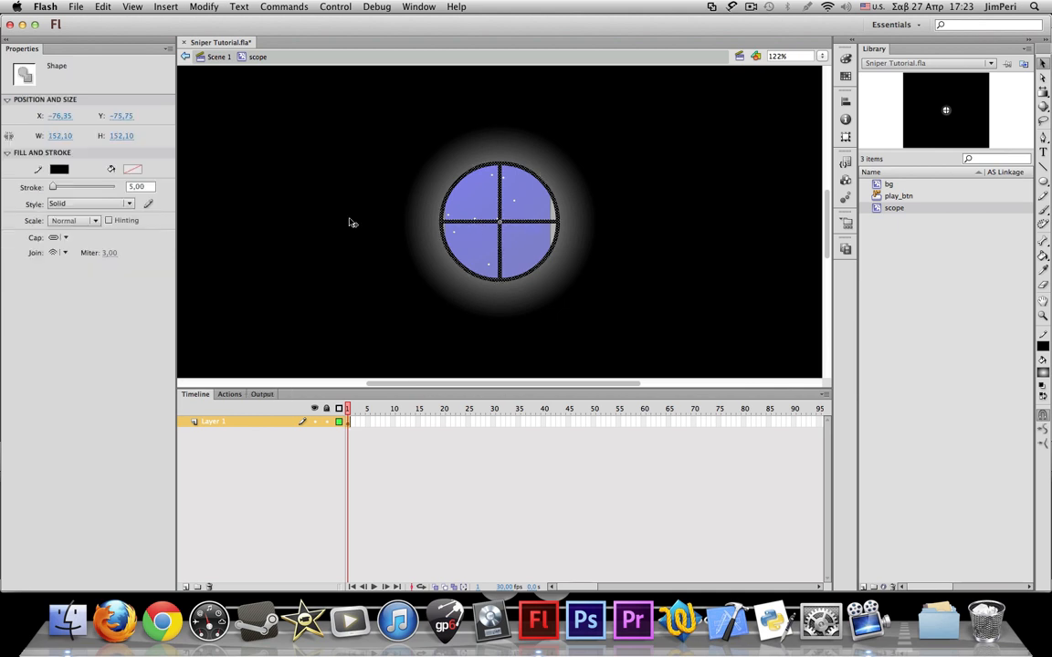
{"action": "left_click", "coordinate": [58, 168]}
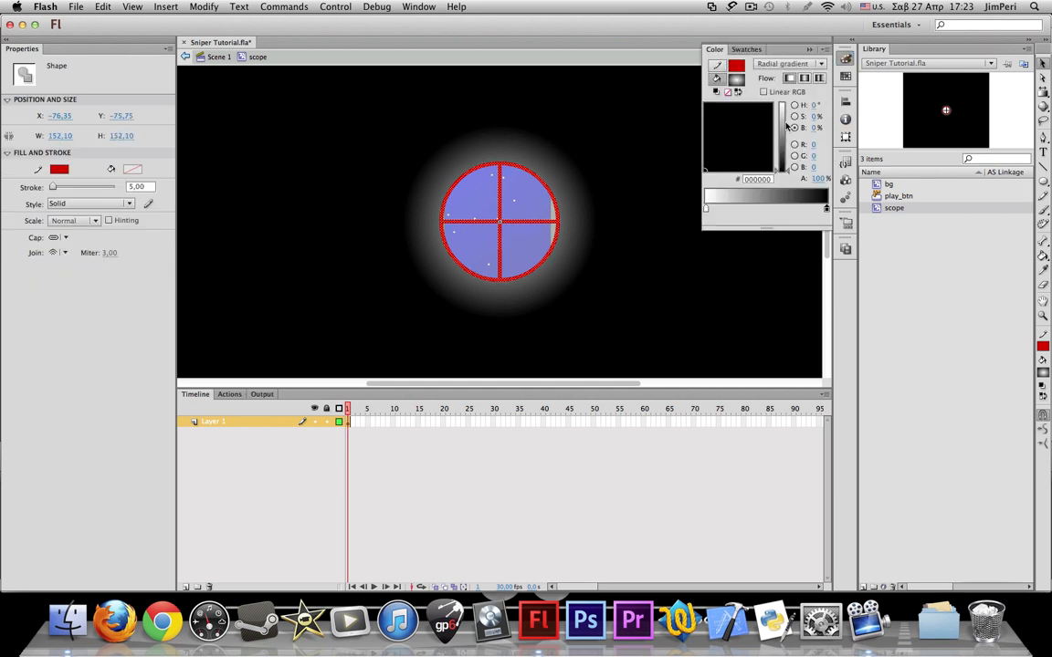
{"action": "mouse_move", "coordinate": [738, 88]}
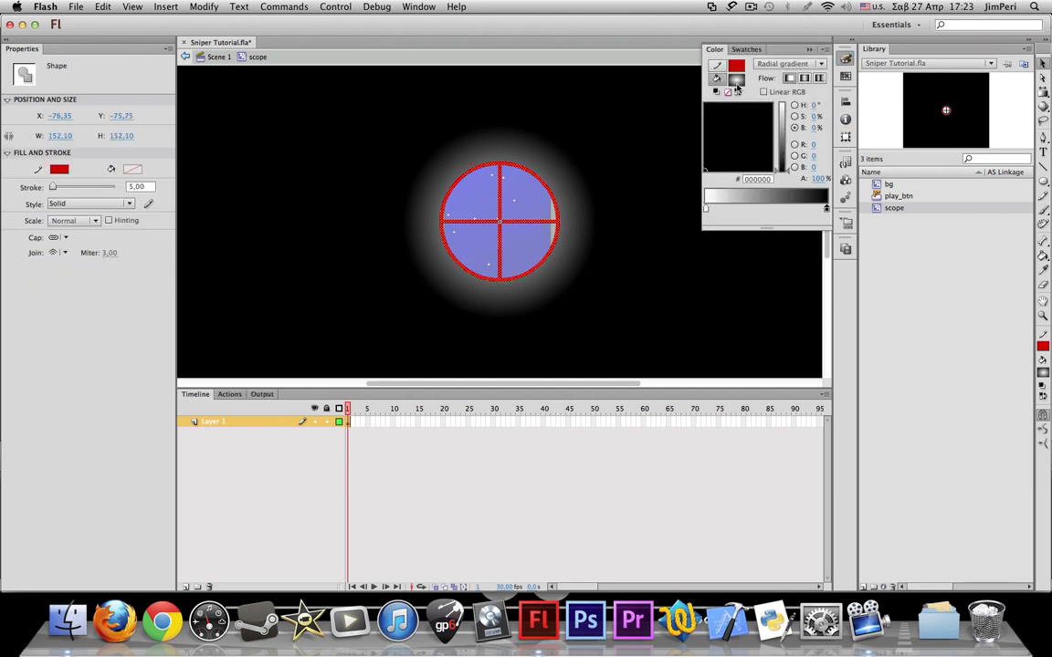
{"action": "left_click", "coordinate": [716, 66]}
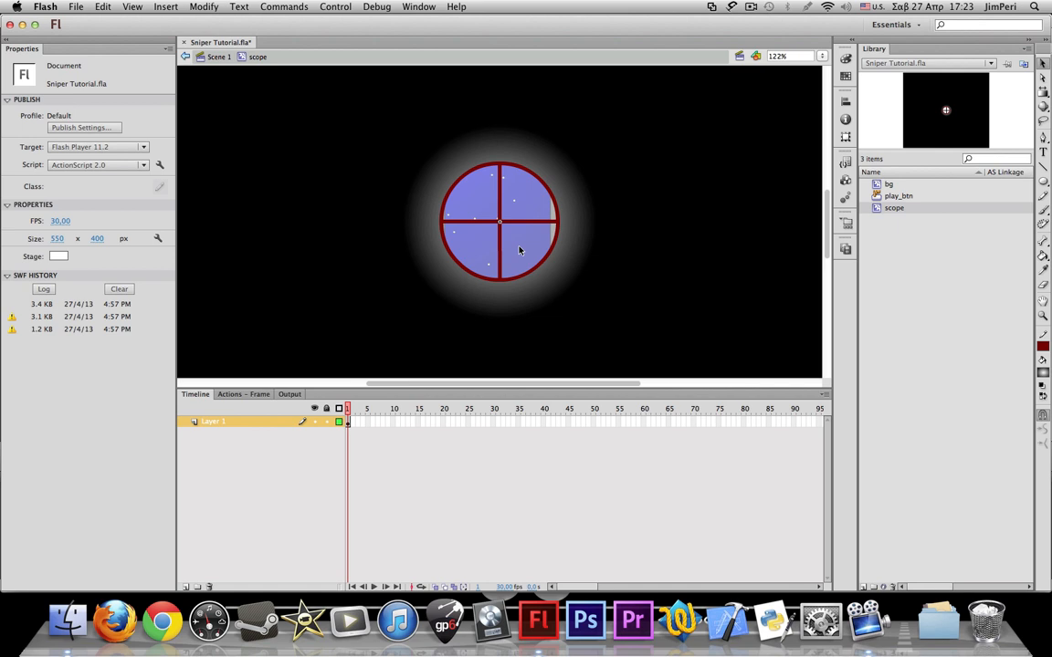
{"action": "mouse_move", "coordinate": [663, 135]}
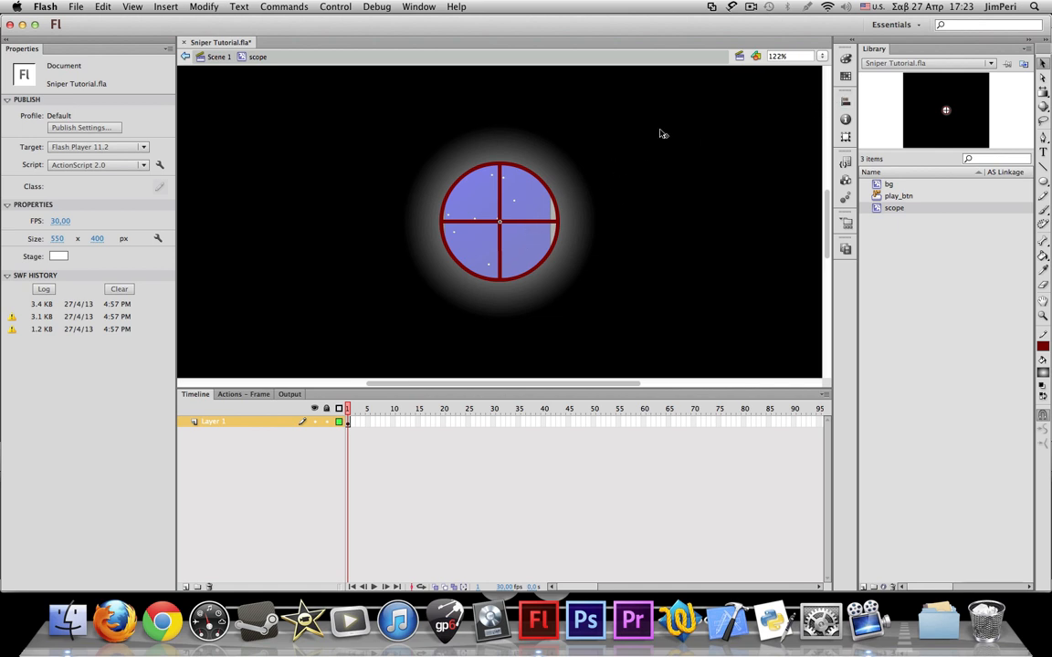
{"action": "mouse_move", "coordinate": [821, 58]}
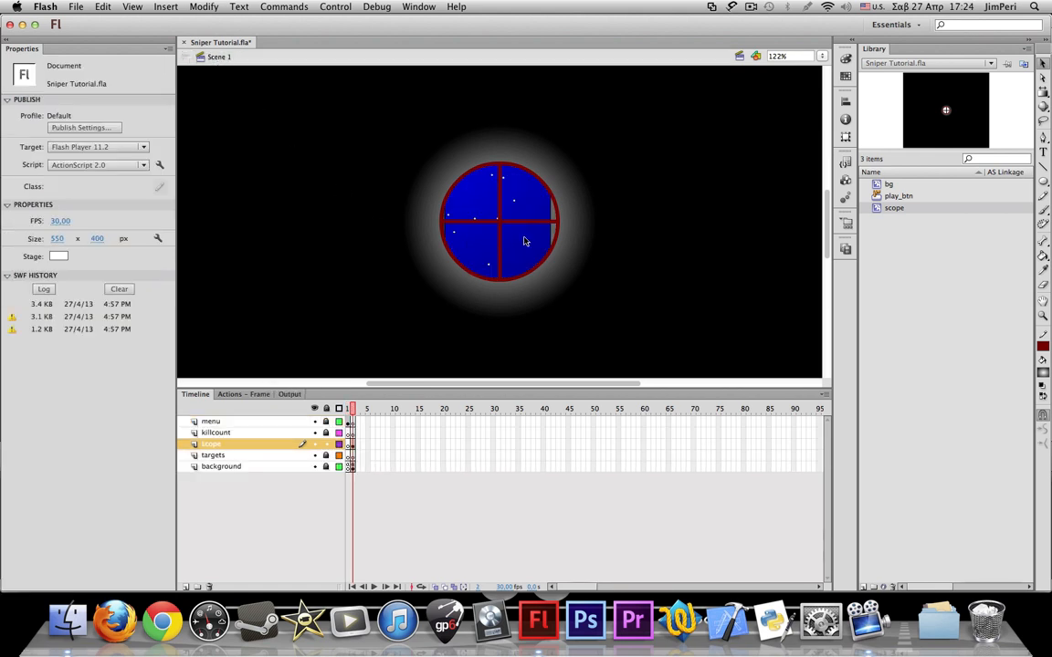
{"action": "mouse_move", "coordinate": [508, 245]}
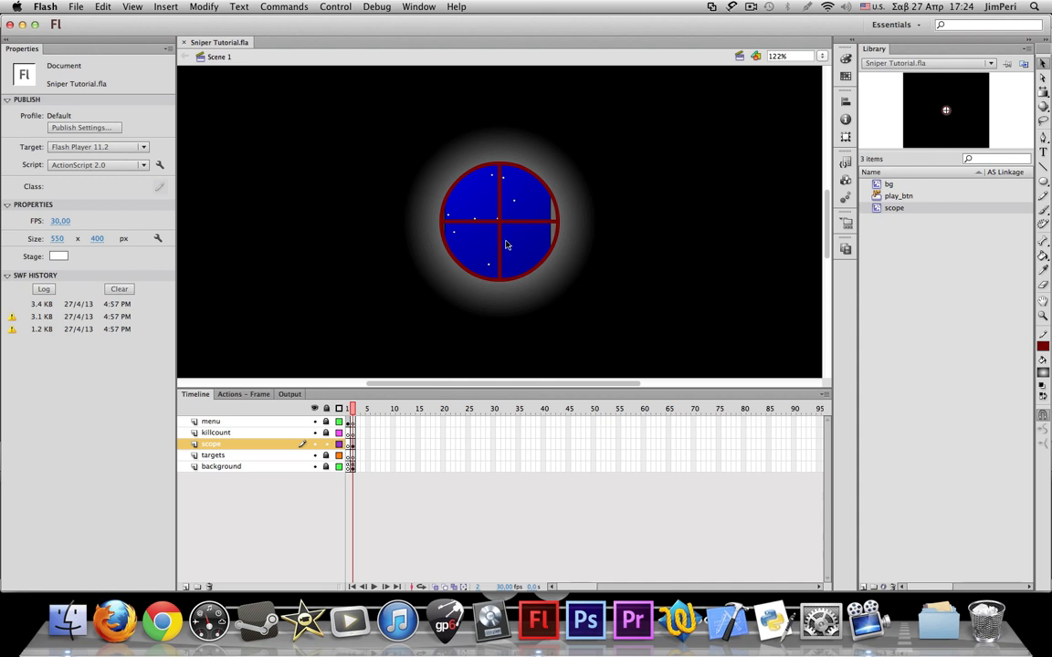
{"action": "mouse_move", "coordinate": [343, 296]}
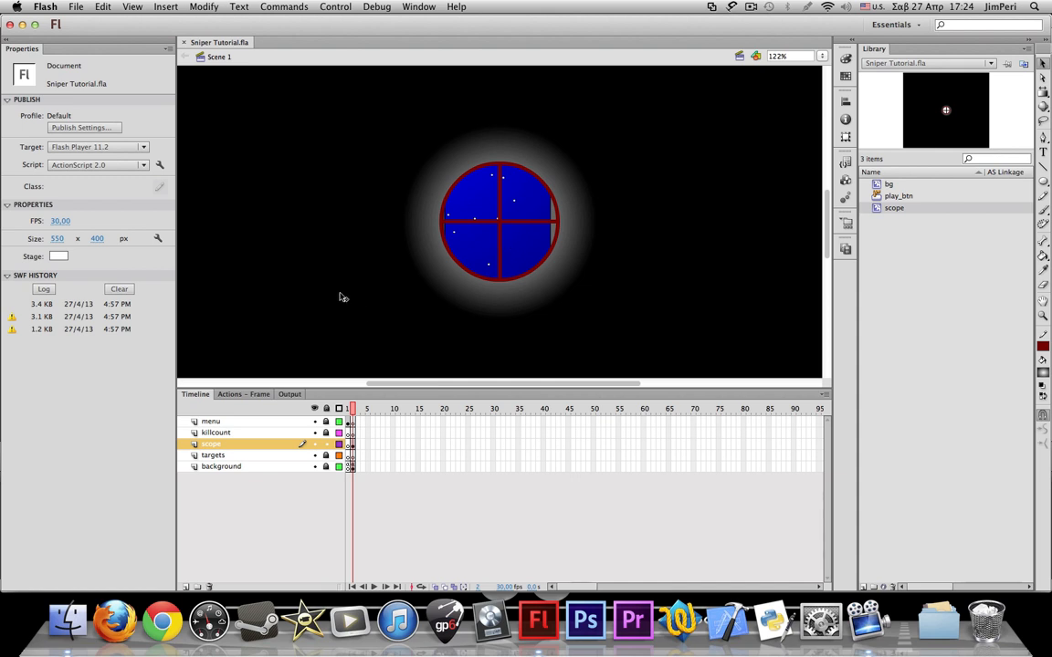
{"action": "mouse_move", "coordinate": [344, 194]}
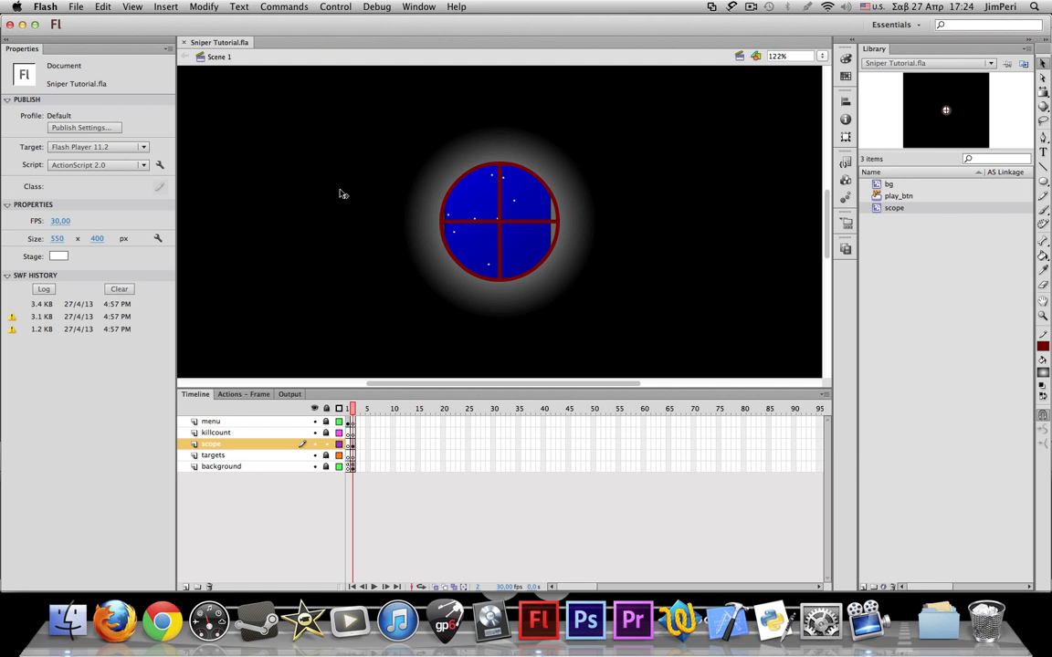
- Select the scope clip on the stage and name its instance 'scope'
{"action": "left_click", "coordinate": [500, 221]}
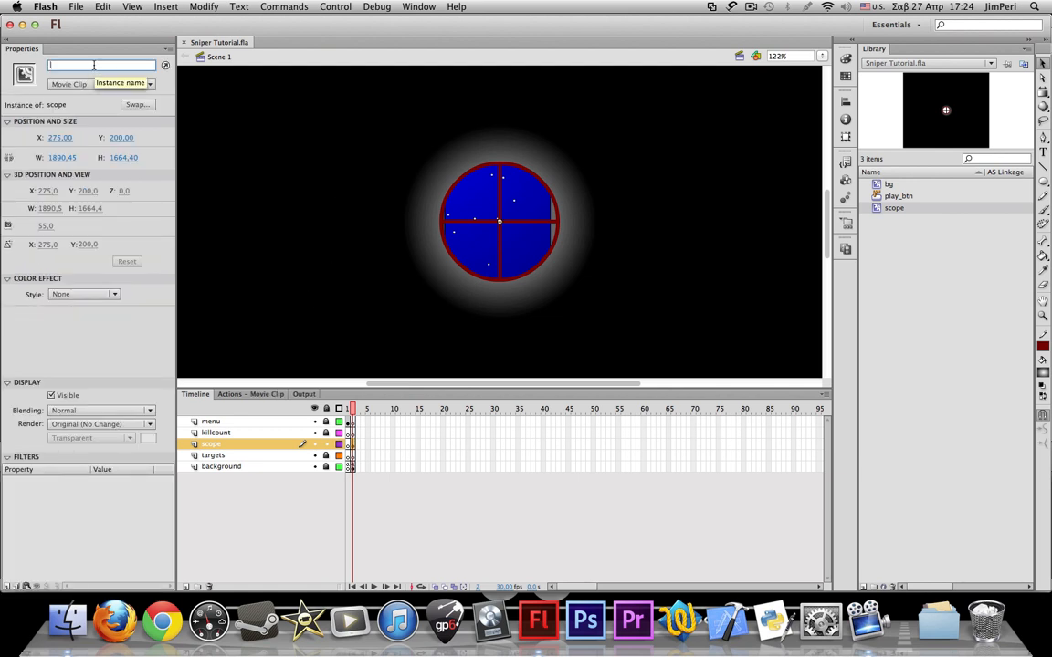
{"action": "type", "text": "scope"}
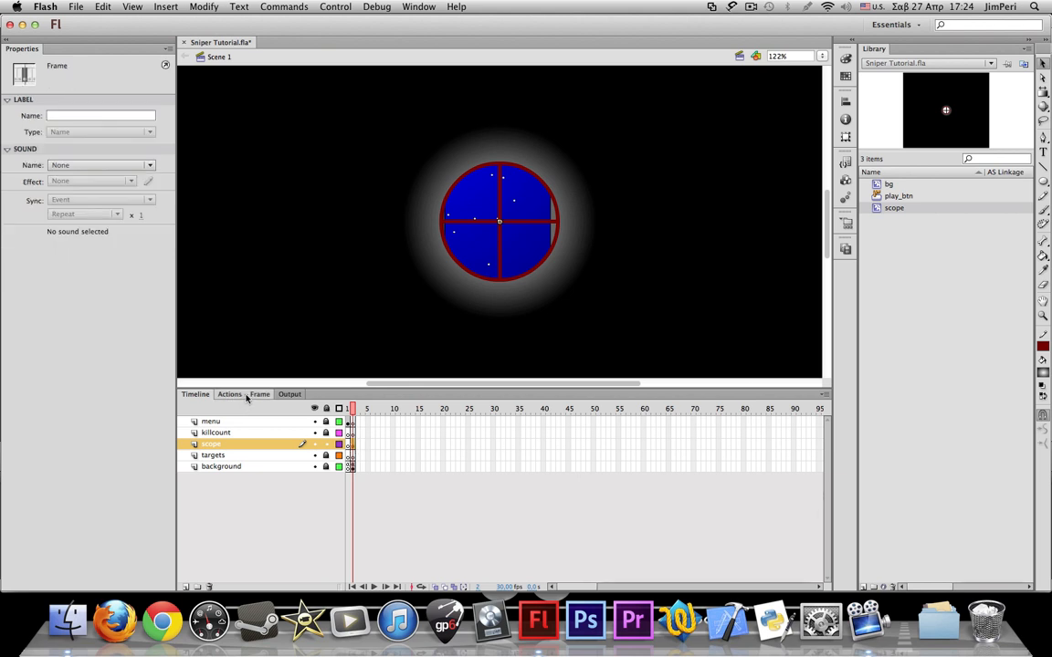
- Enter Mouse.hide(); in the scope frame's script so the cursor is hidden
{"action": "left_click", "coordinate": [230, 395]}
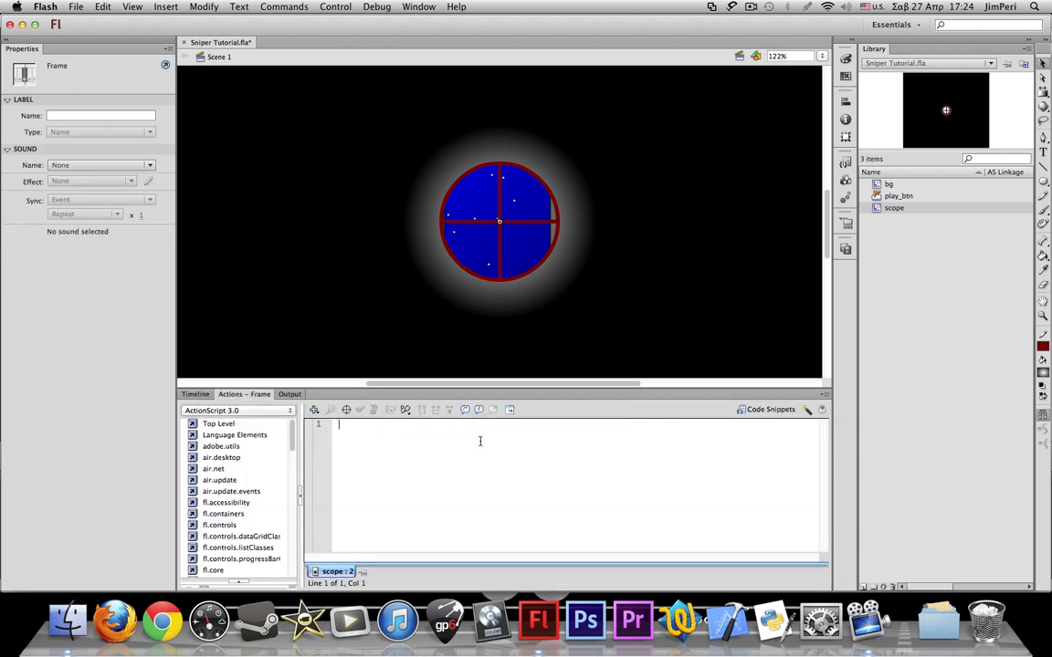
{"action": "type", "text": "Mouse.hide("}
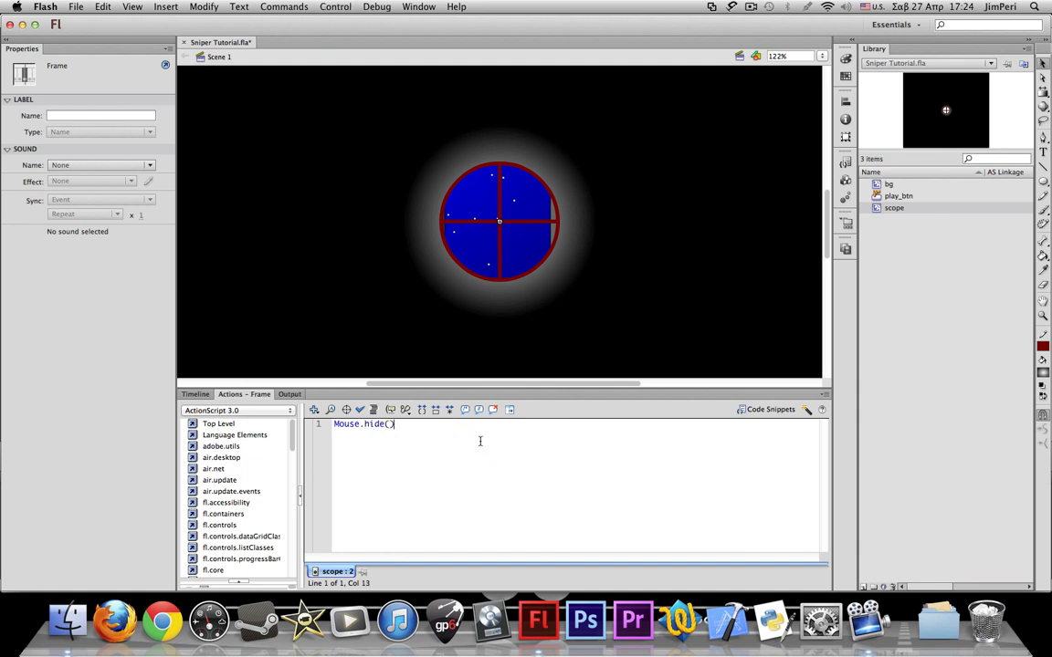
{"action": "type", "text": ";"}
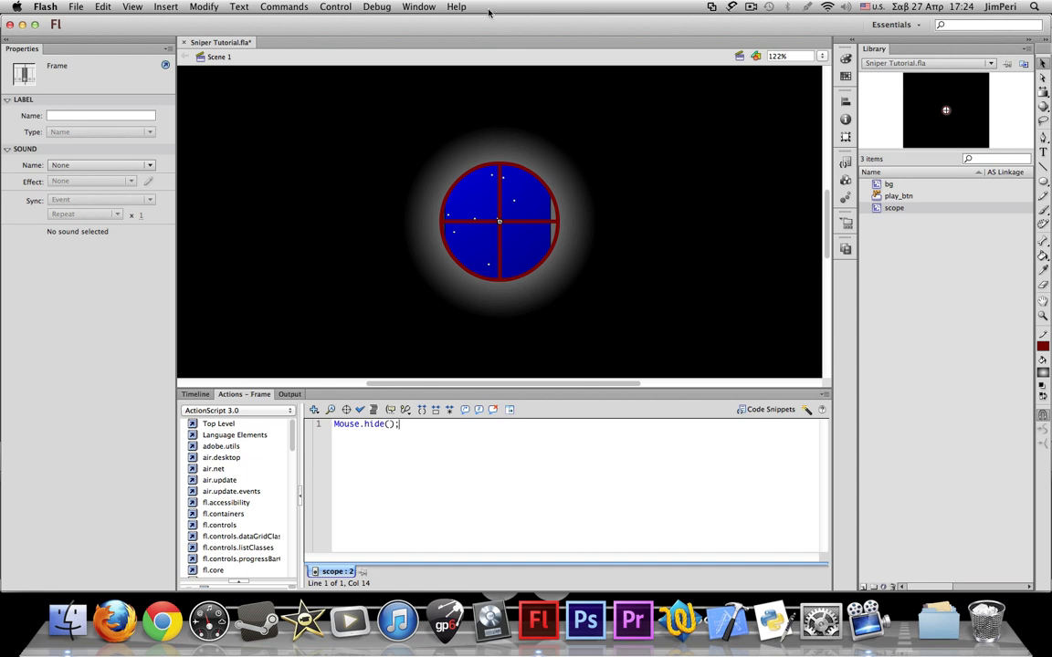
{"action": "key", "text": "Return"}
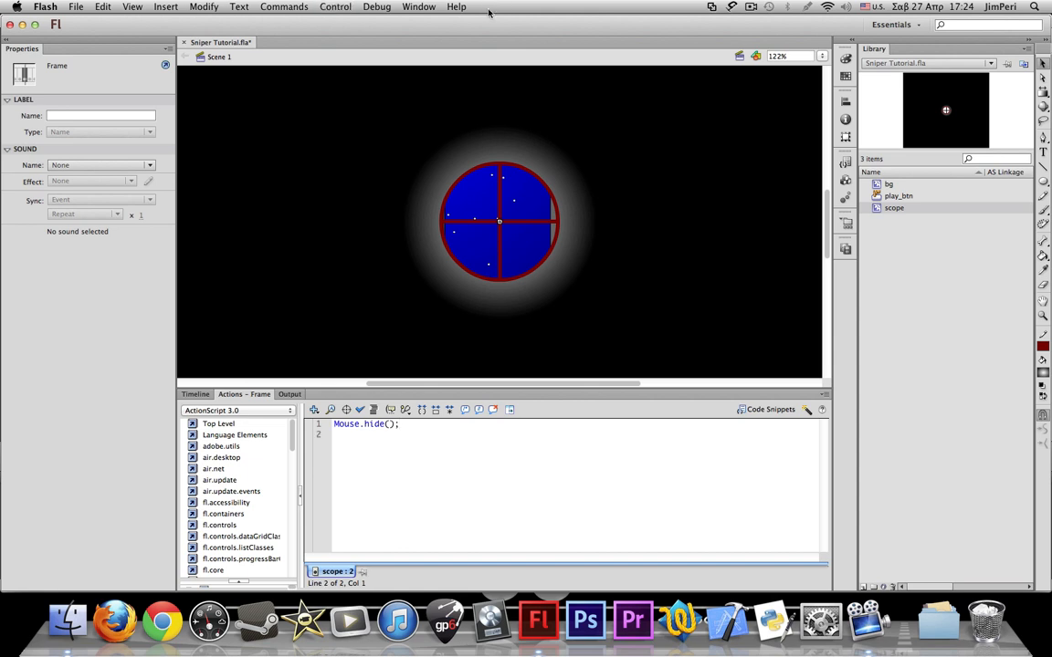
- Add startDrag(this.scope, true); so the scope drags locked to the mouse centre
{"action": "type", "text": "startDrag"}
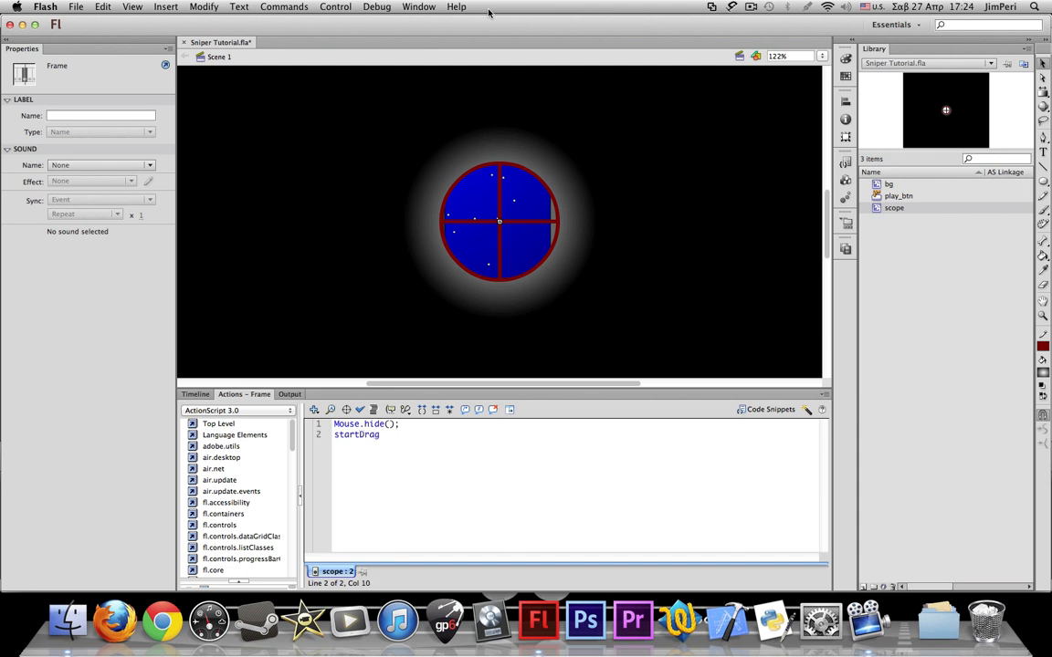
{"action": "type", "text": "()"}
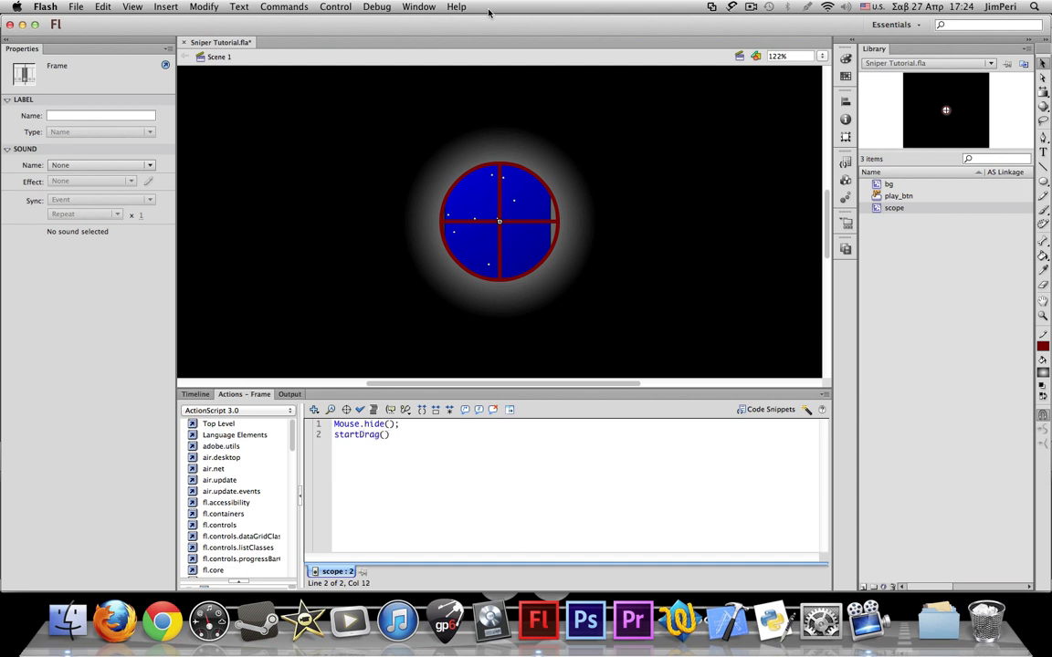
{"action": "type", "text": "this"}
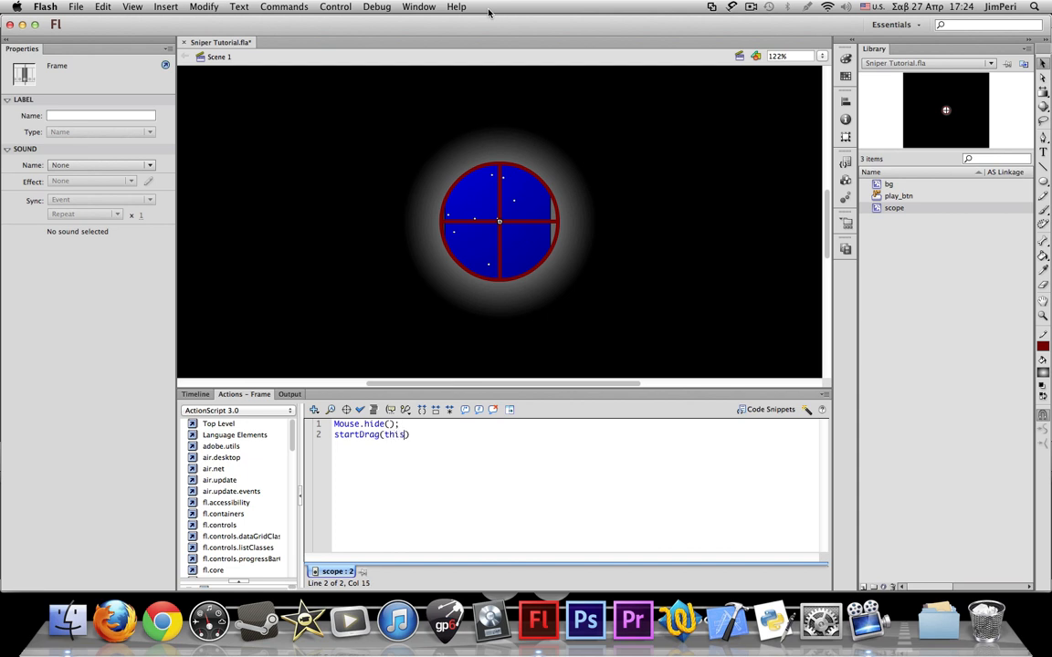
{"action": "type", "text": ".SX0"}
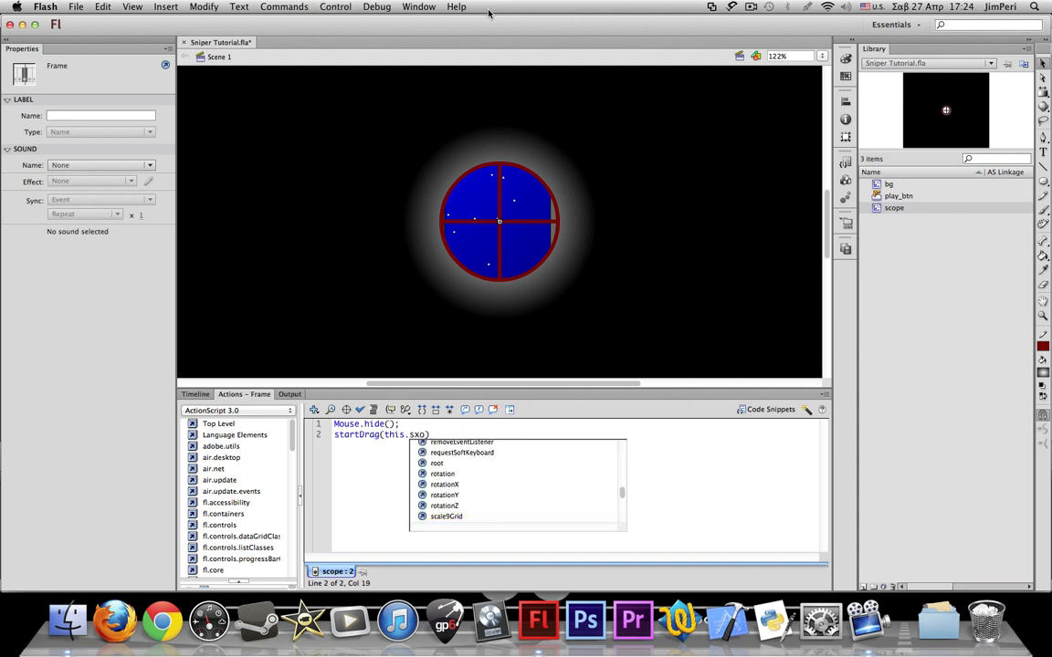
{"action": "type", "text": "scope"}
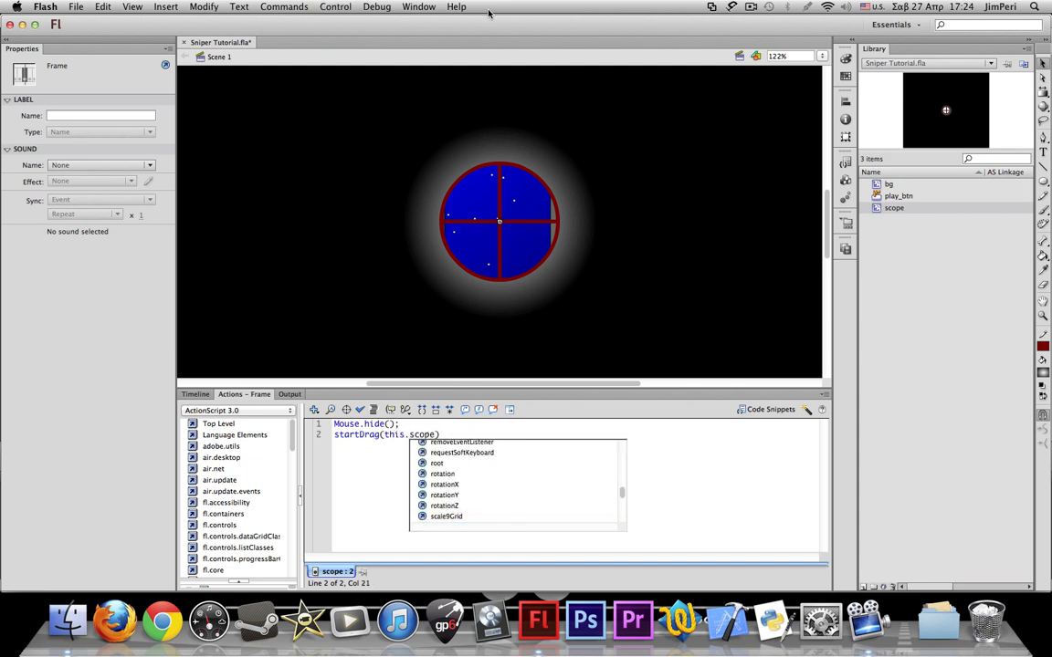
{"action": "type", "text": ", true"}
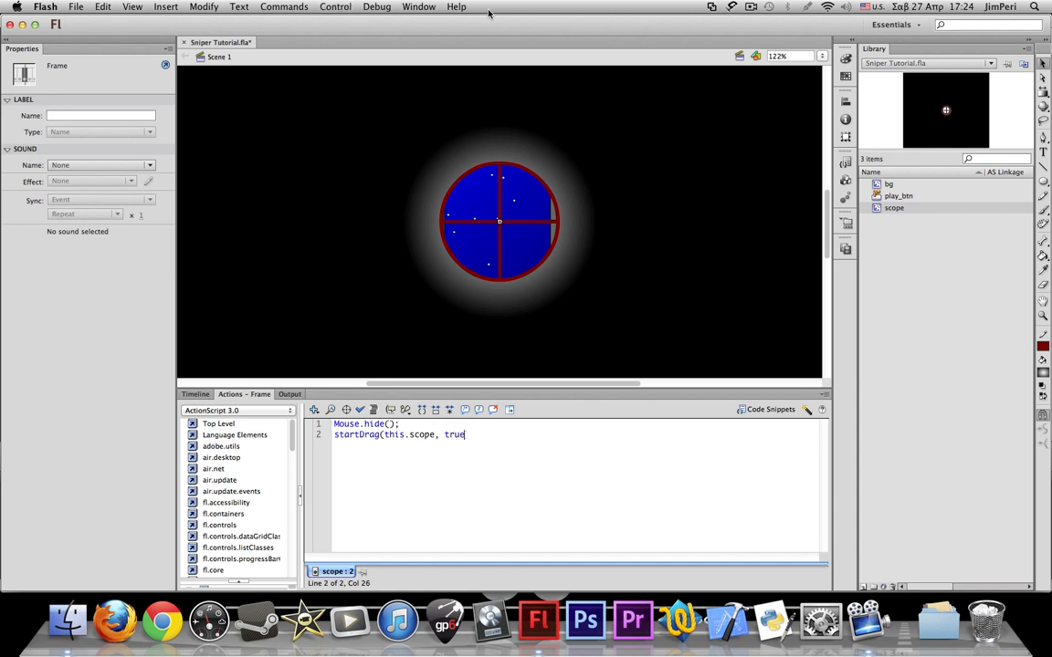
{"action": "type", "text": ")"}
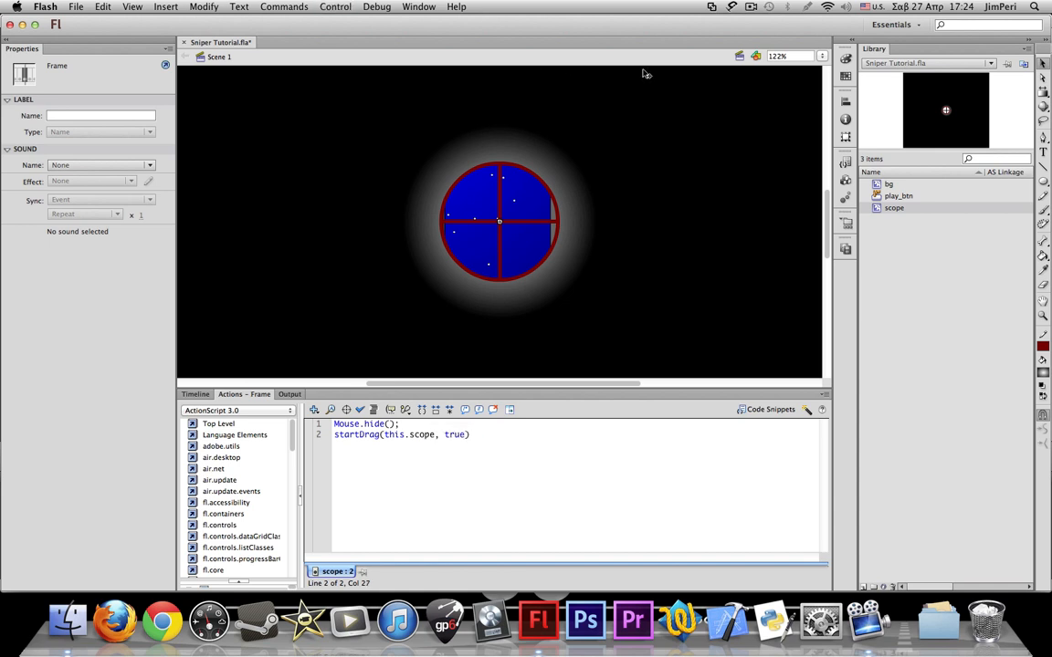
{"action": "type", "text": ";"}
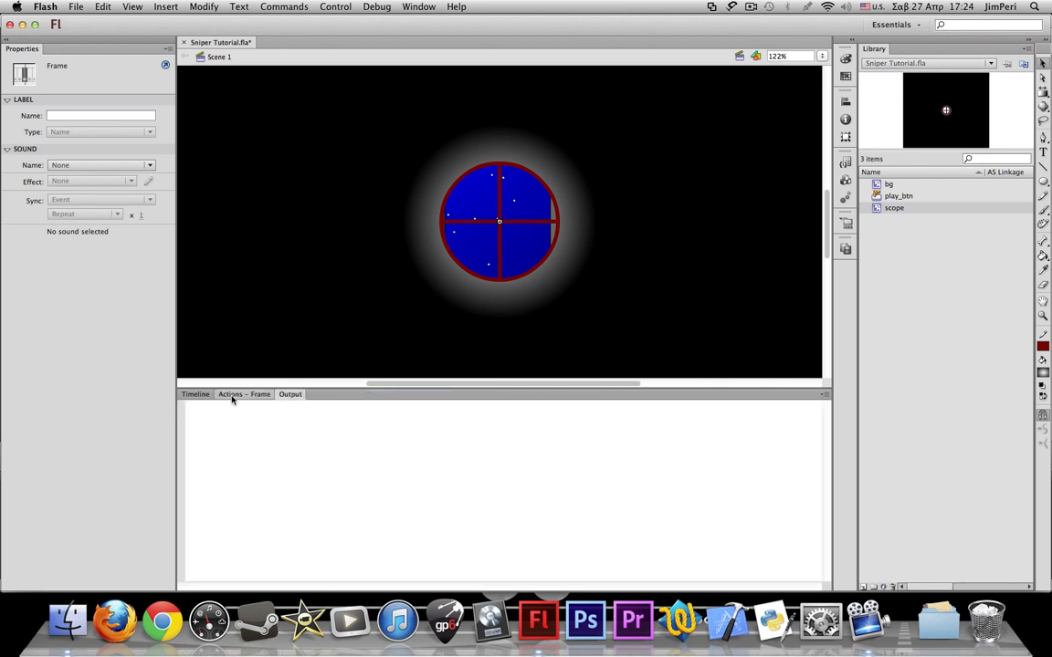
- Leave the script, checking the stage properties and returning to the layer timeline
{"action": "left_click", "coordinate": [245, 394]}
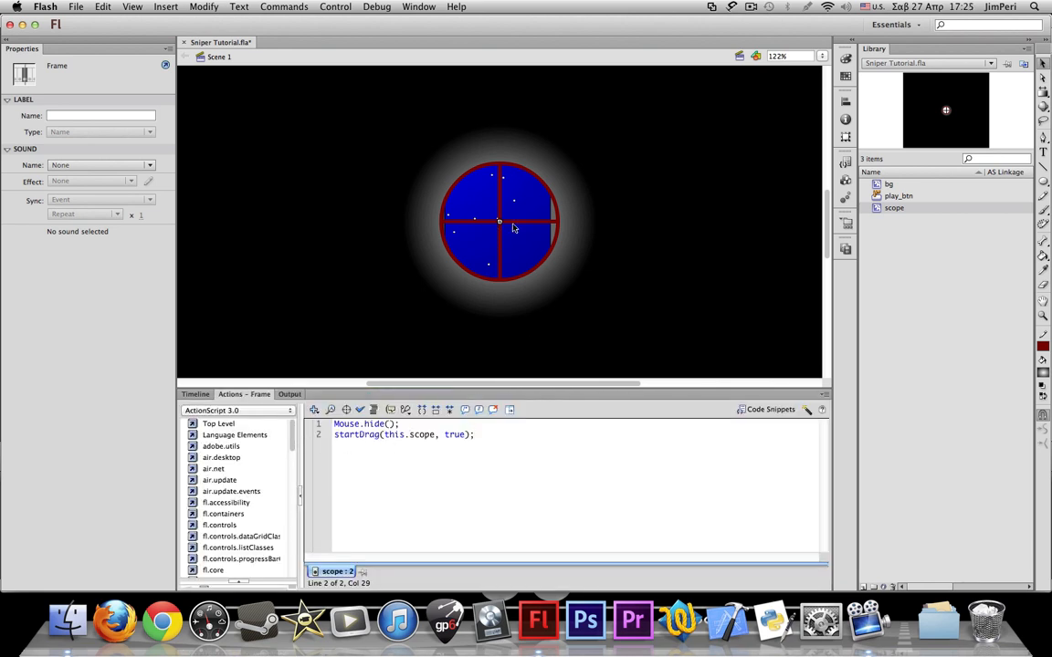
{"action": "left_click", "coordinate": [424, 277]}
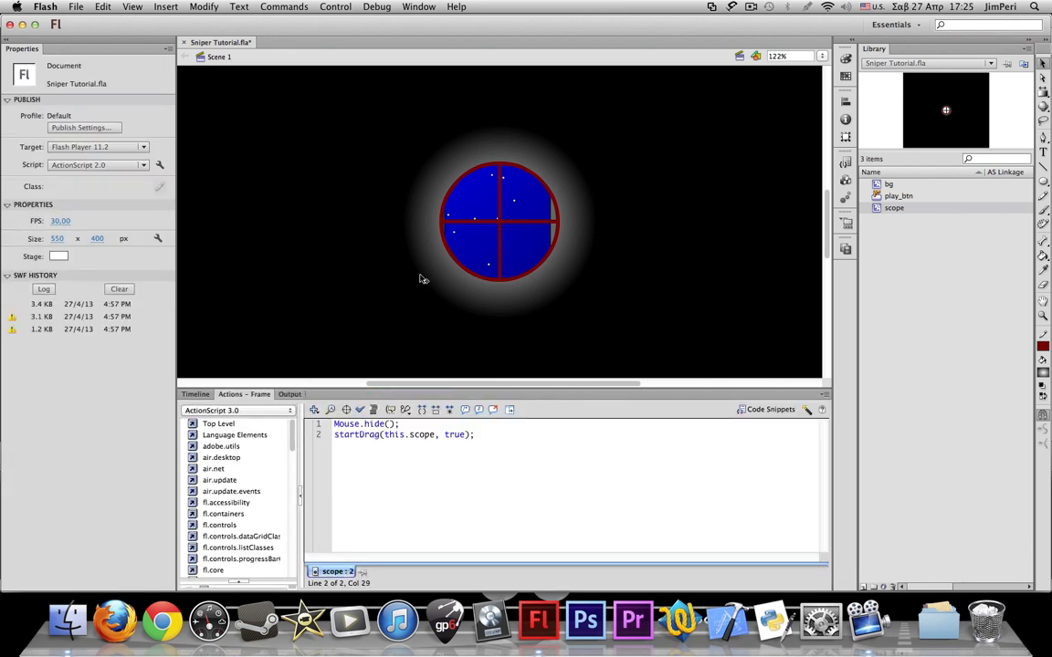
{"action": "left_click", "coordinate": [195, 394]}
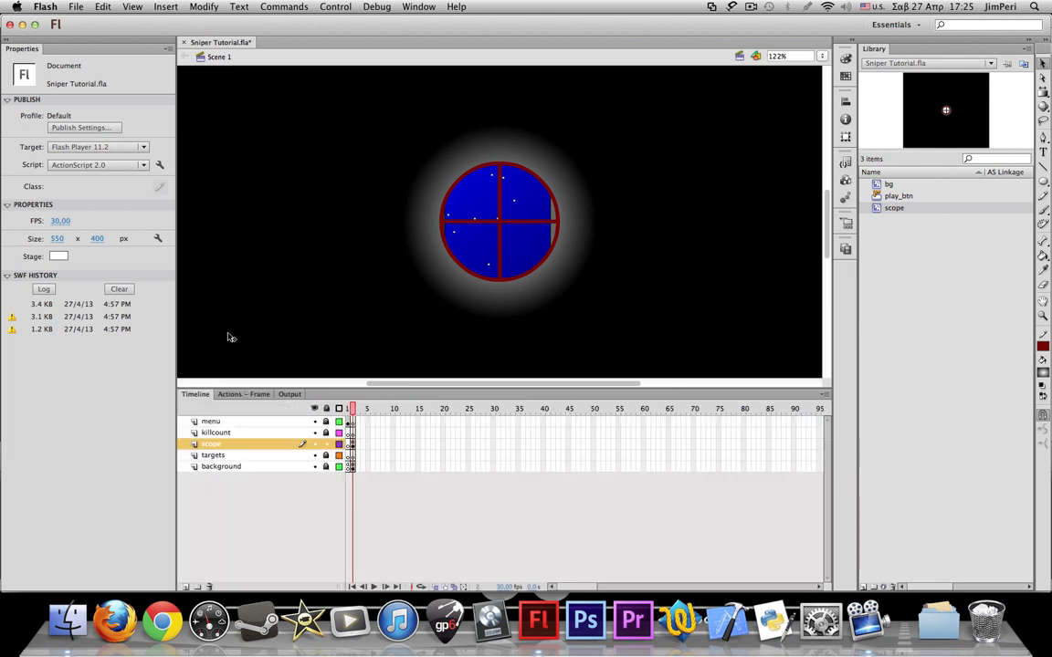
{"action": "mouse_move", "coordinate": [308, 333]}
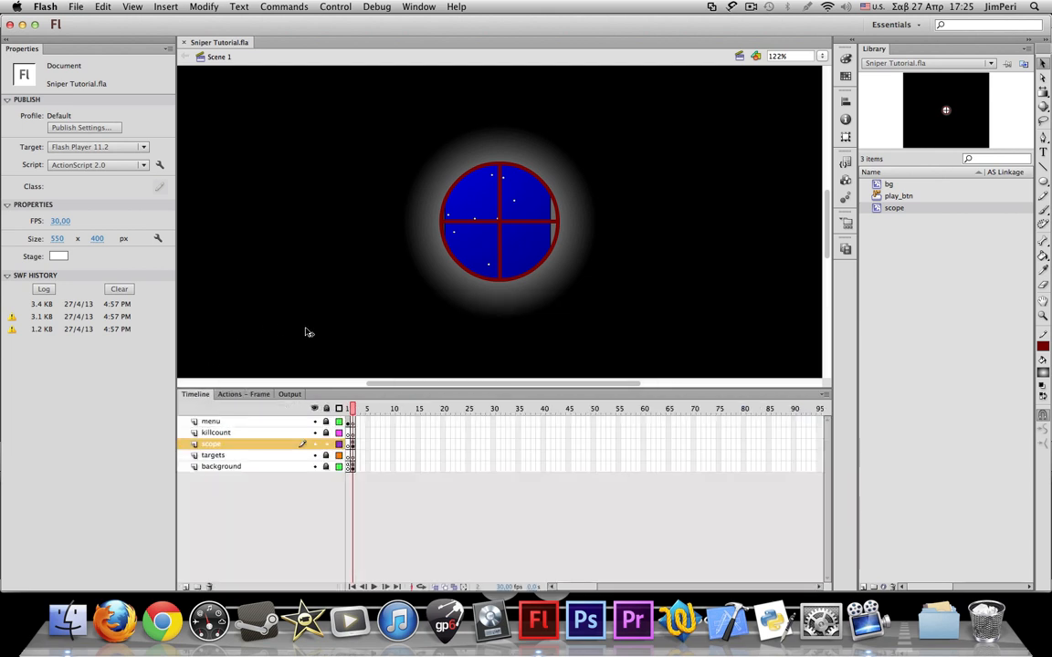
- Test the movie, then jump from the compiler error to the menu frame's empty script
{"action": "left_click", "coordinate": [336, 8]}
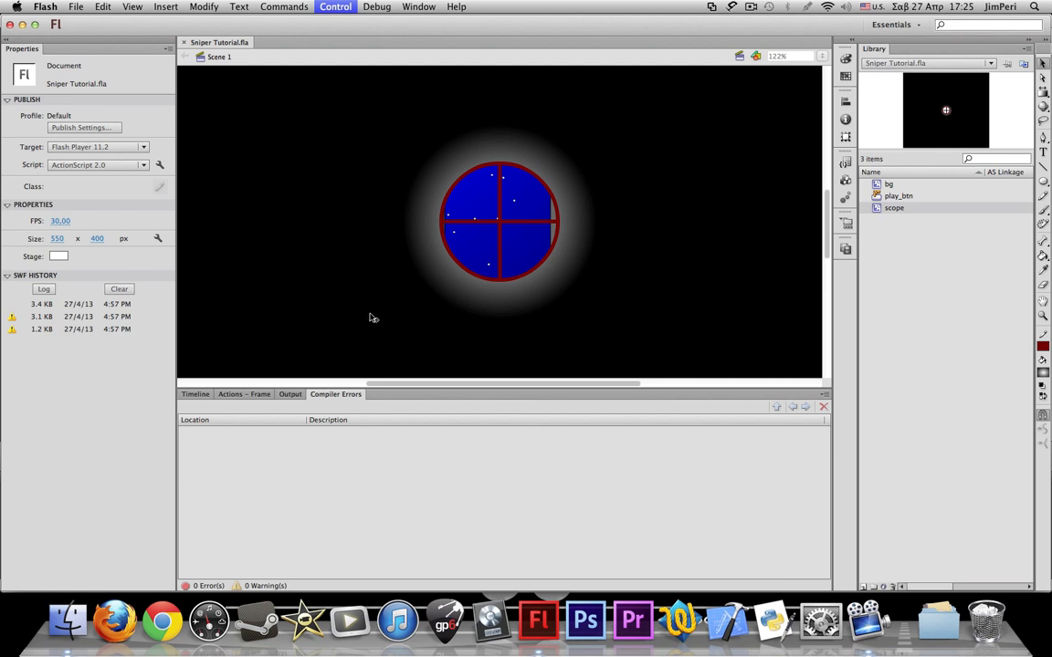
{"action": "left_click", "coordinate": [336, 7]}
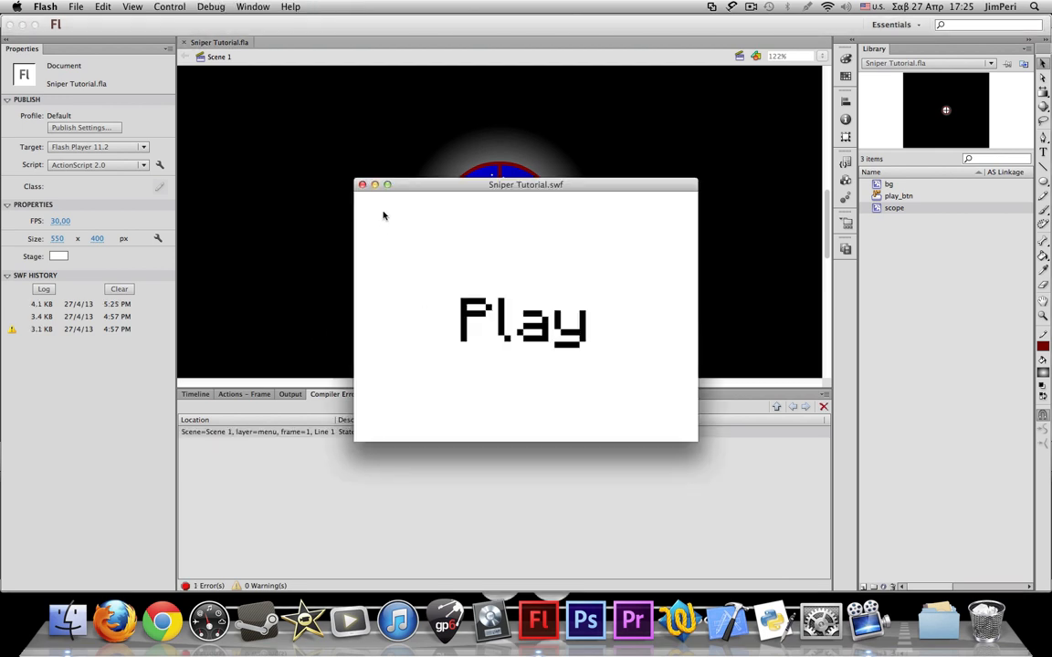
{"action": "left_click", "coordinate": [361, 184]}
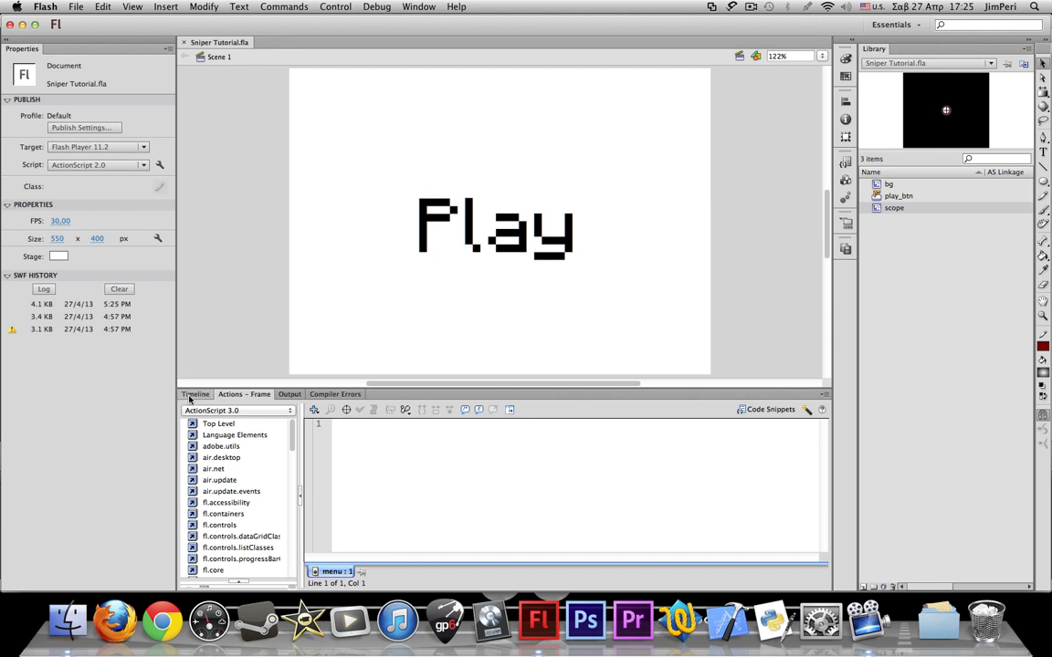
- Select the Play button on the menu frame and bring up its script
{"action": "left_click", "coordinate": [196, 394]}
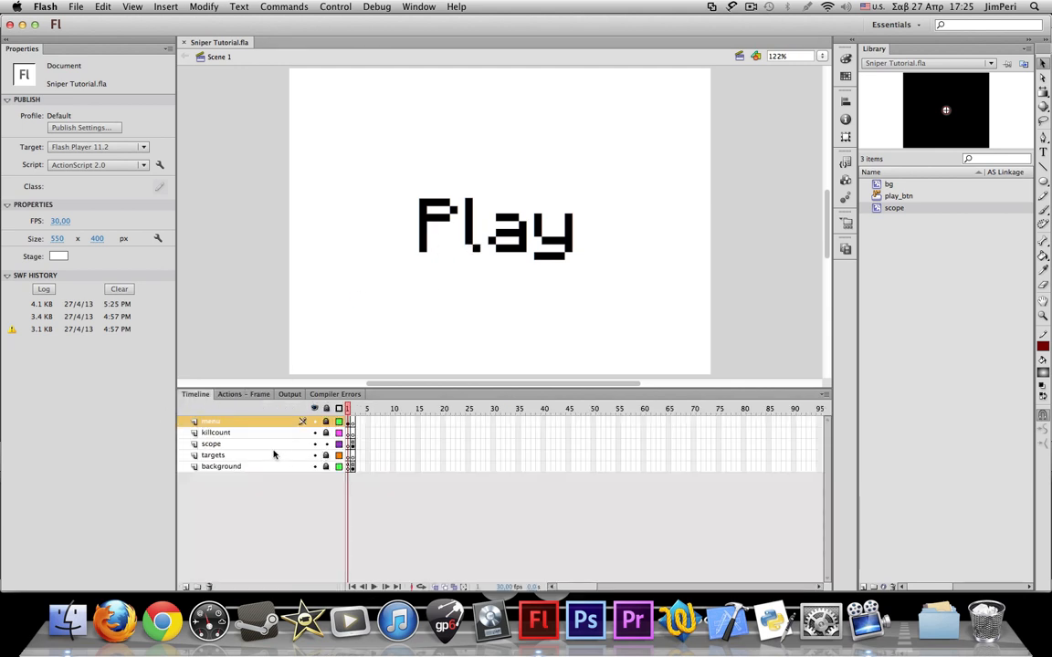
{"action": "left_click", "coordinate": [501, 223]}
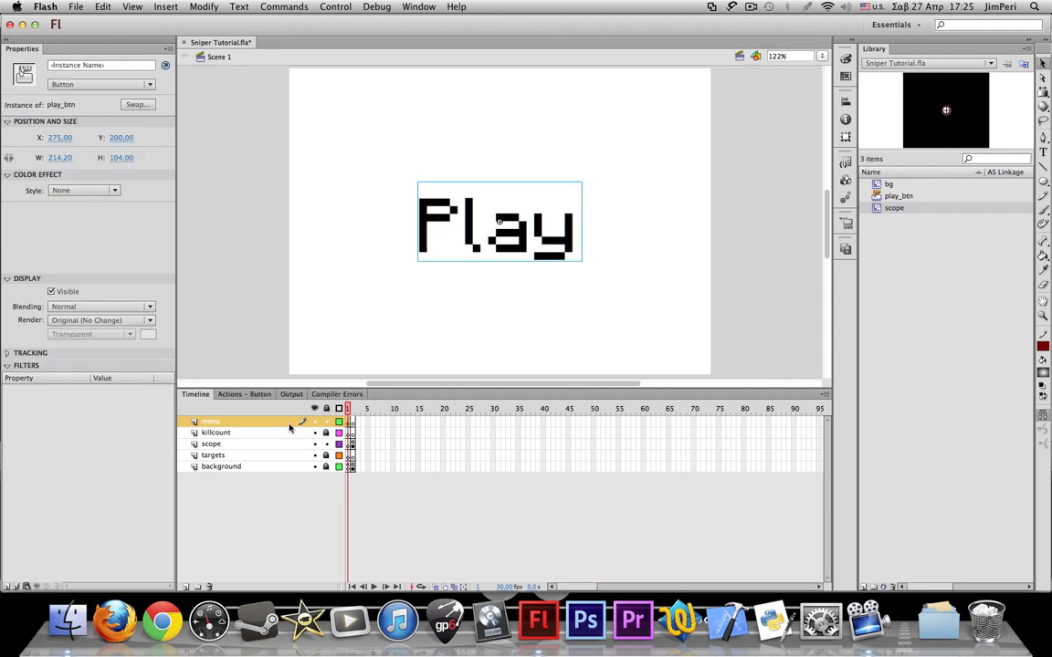
{"action": "left_click", "coordinate": [244, 394]}
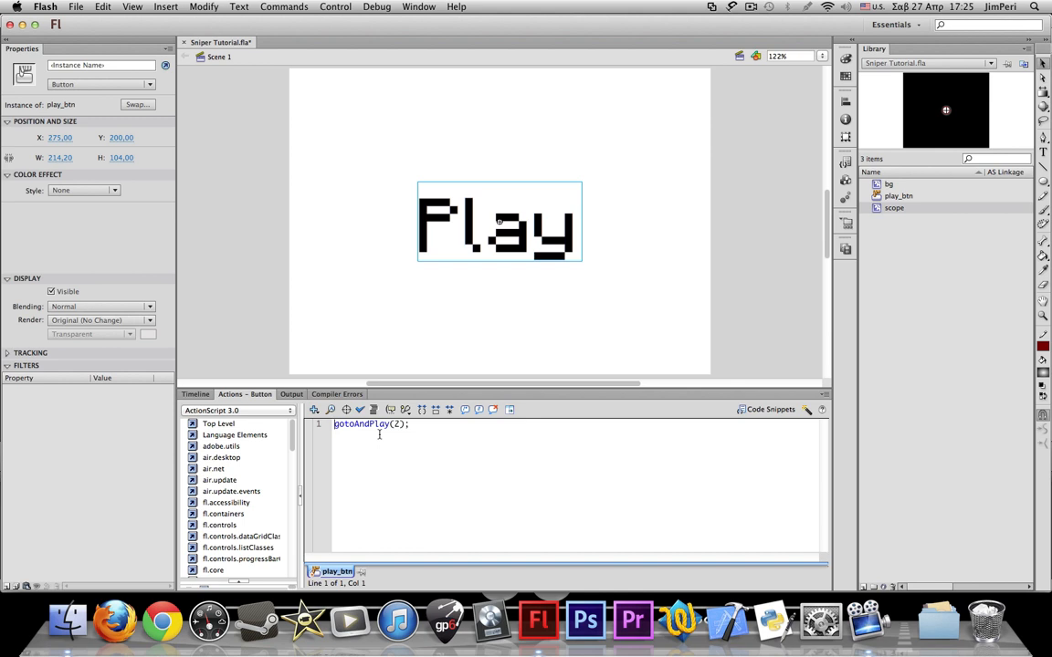
- Give the Play button an on(release) handler calling gotoAndPlay(2);
{"action": "type", "text": "on("}
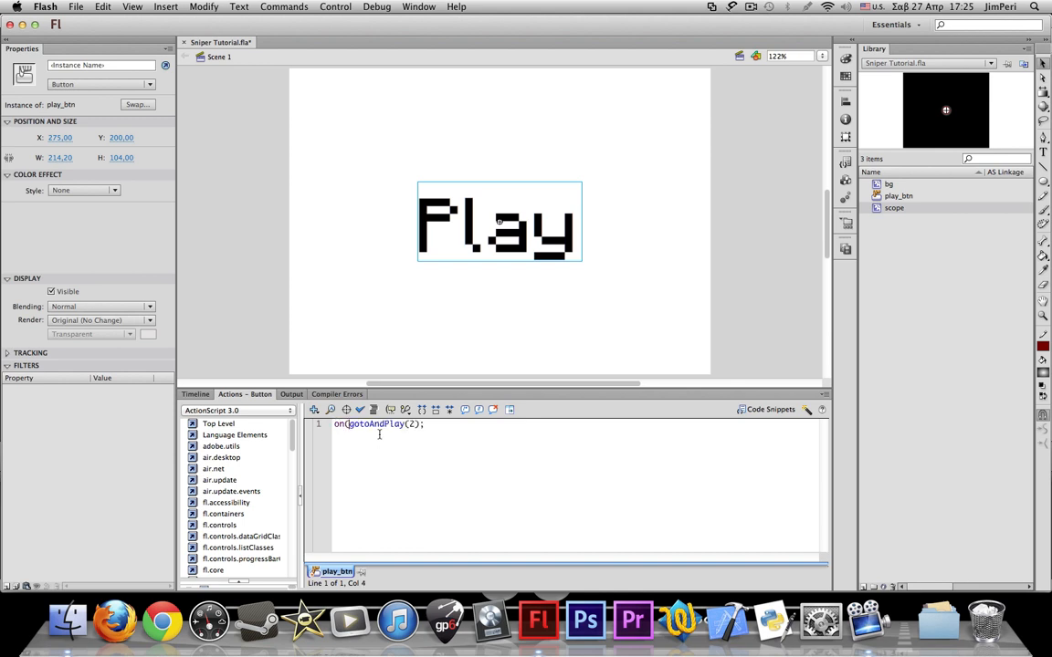
{"action": "type", "text": "red"}
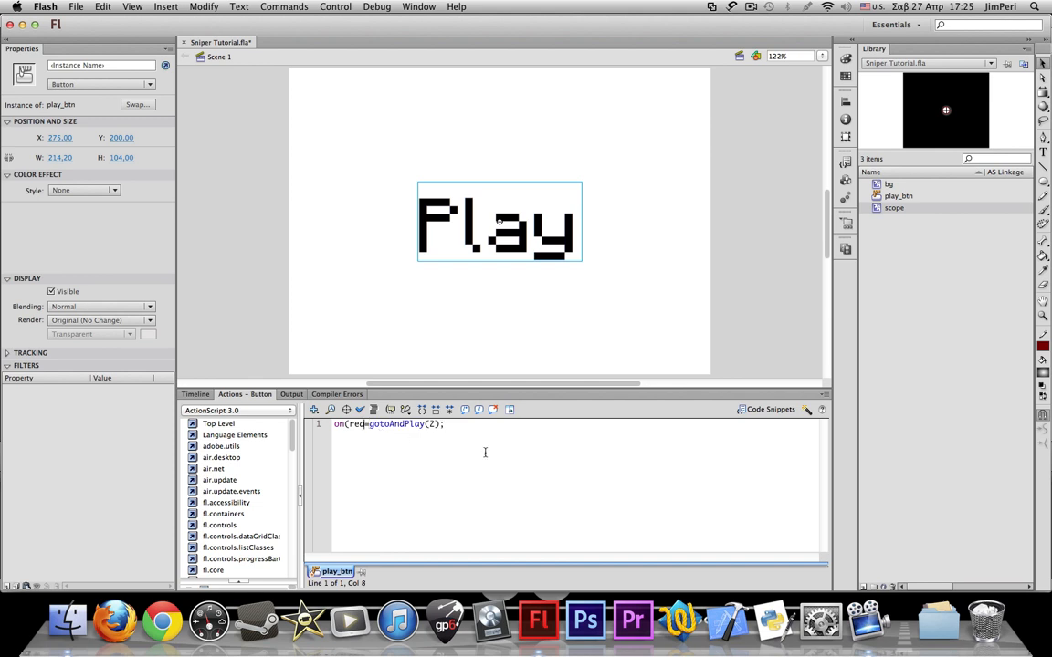
{"action": "type", "text": "release){"}
{"action": "type", "text": "}"}
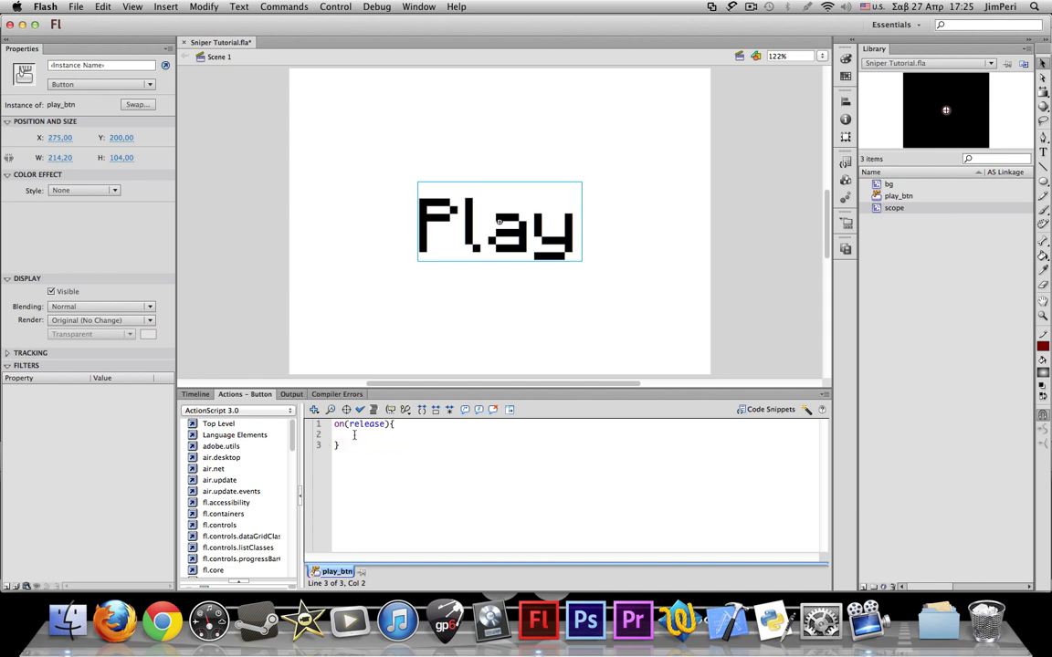
{"action": "type", "text": "gotoAndPlay(2);"}
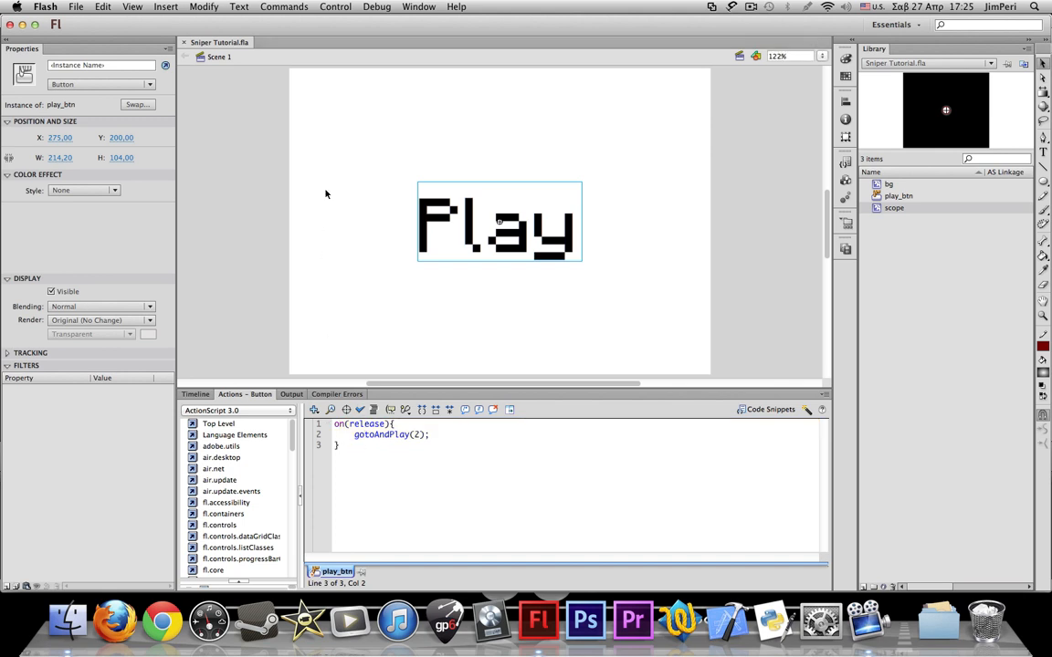
{"action": "mouse_move", "coordinate": [387, 290]}
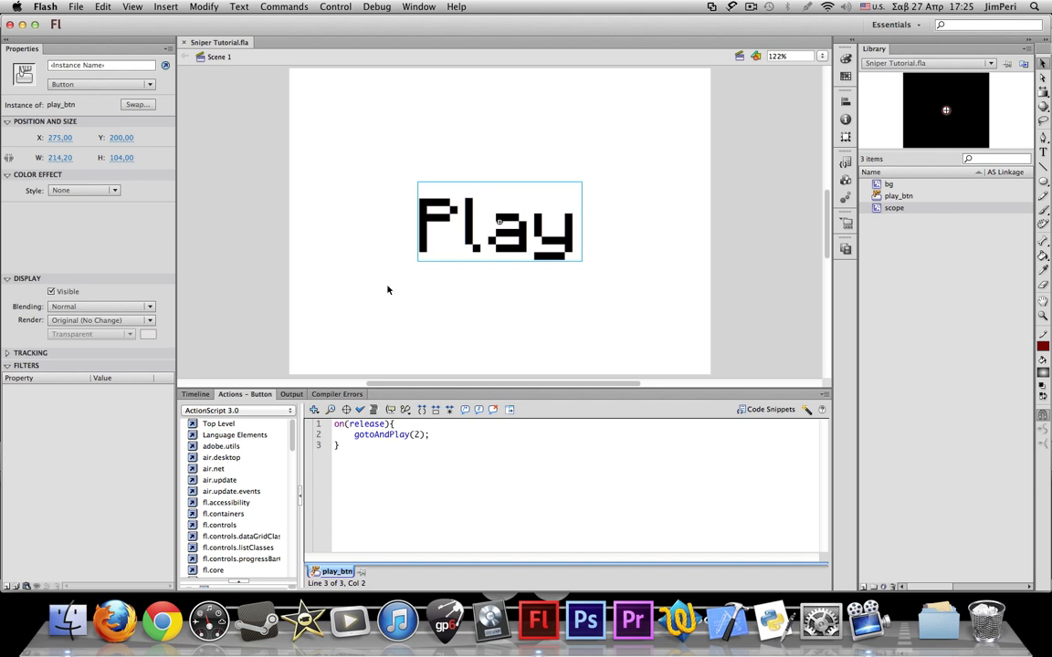
{"action": "left_click", "coordinate": [195, 394]}
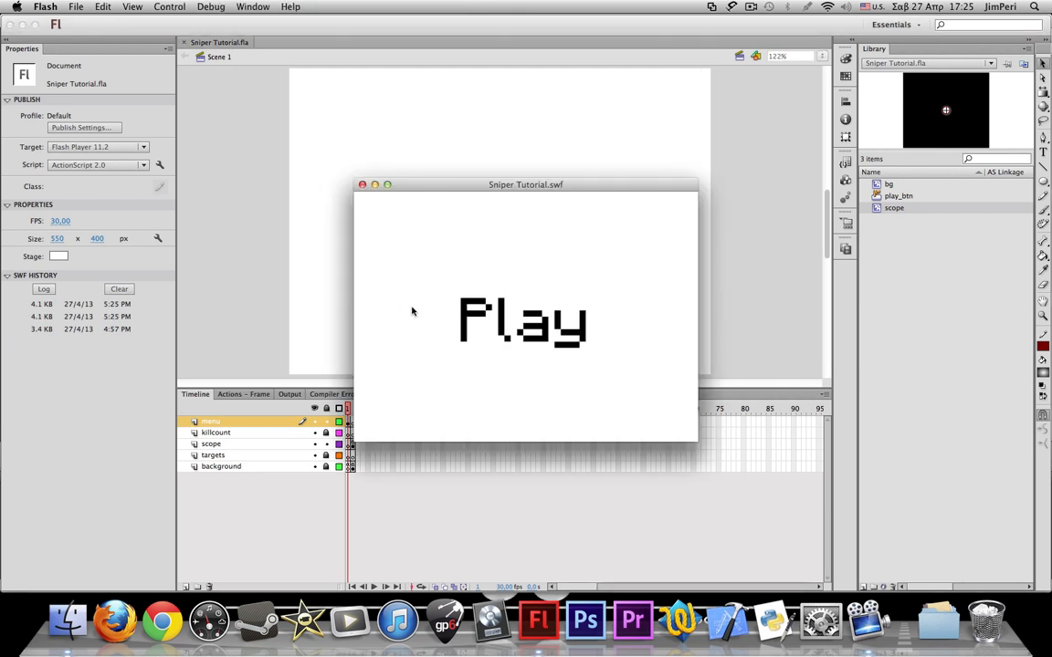
{"action": "mouse_move", "coordinate": [537, 293]}
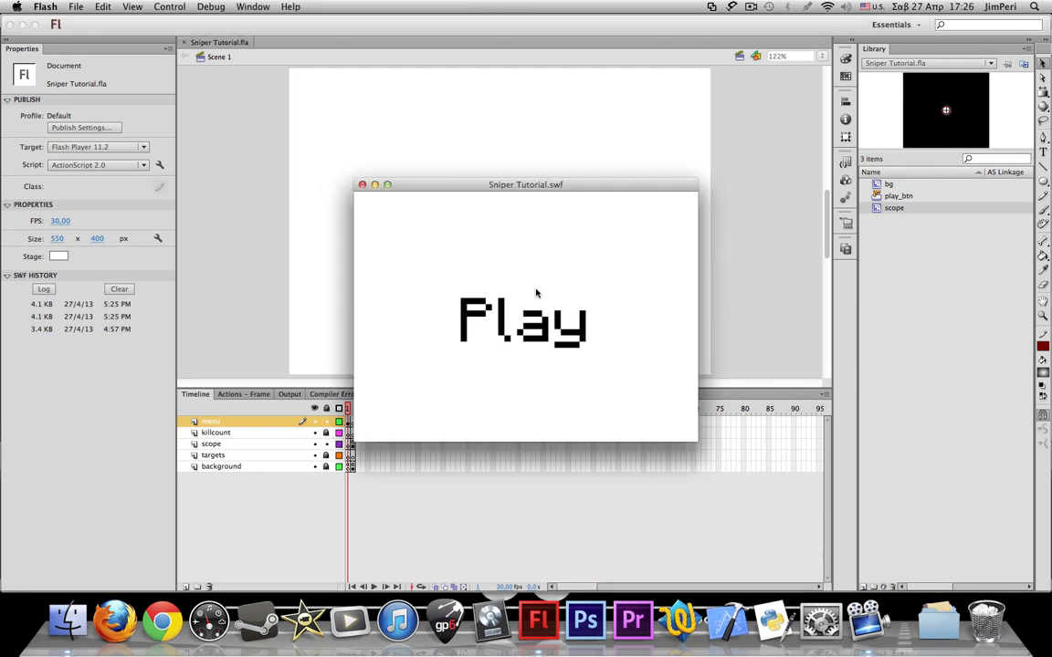
{"action": "left_click", "coordinate": [522, 320]}
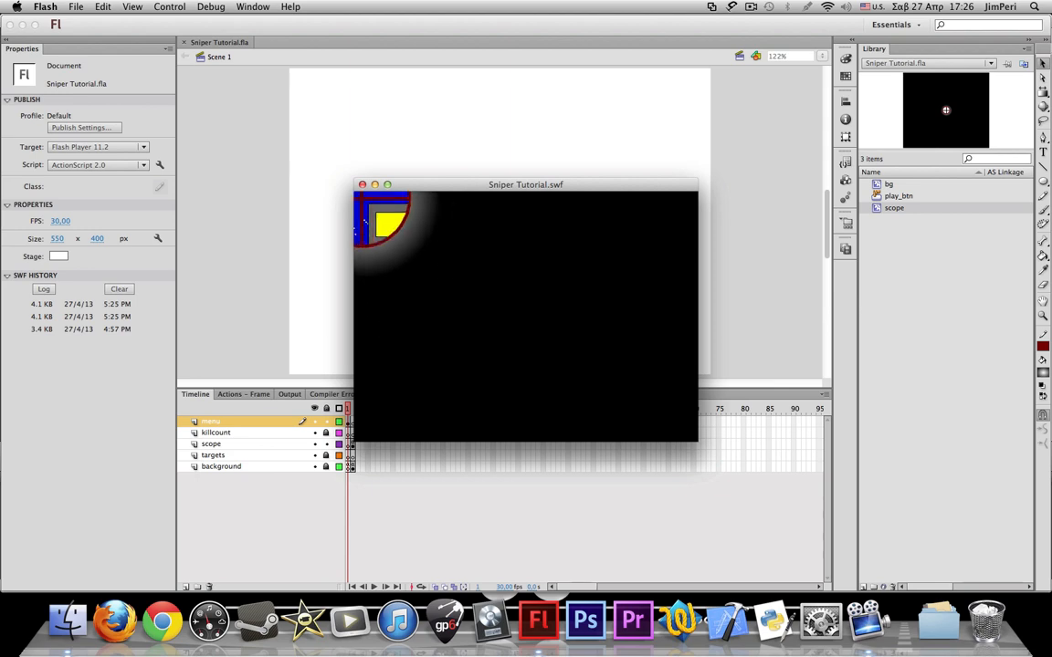
{"action": "left_click", "coordinate": [362, 185]}
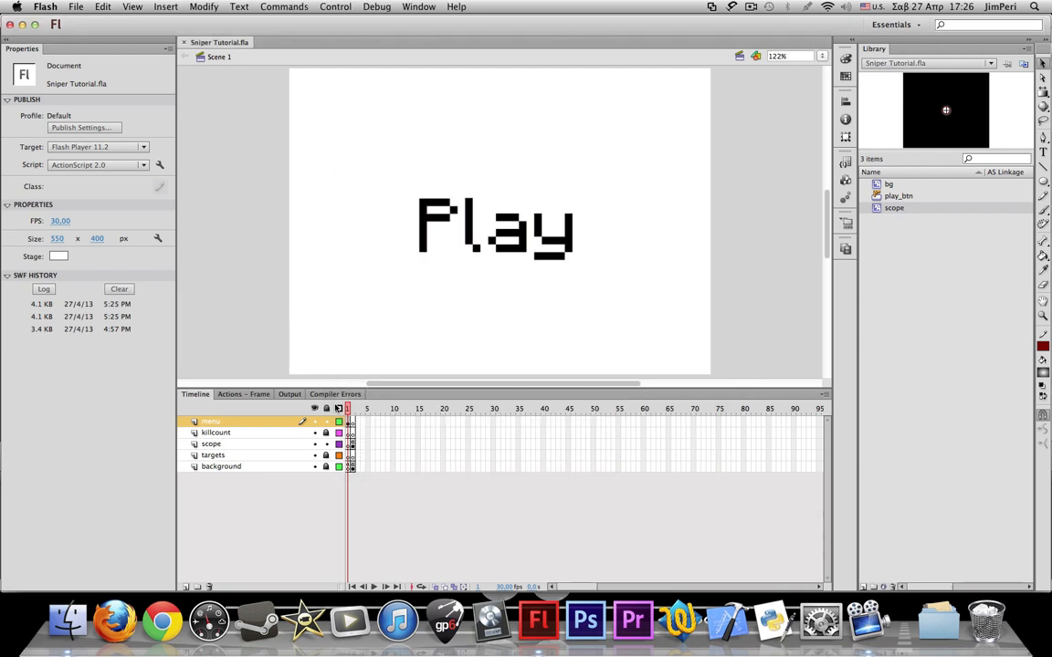
- Show frame 2, the game frame with the dark-red scope over the black target
{"action": "left_click", "coordinate": [351, 409]}
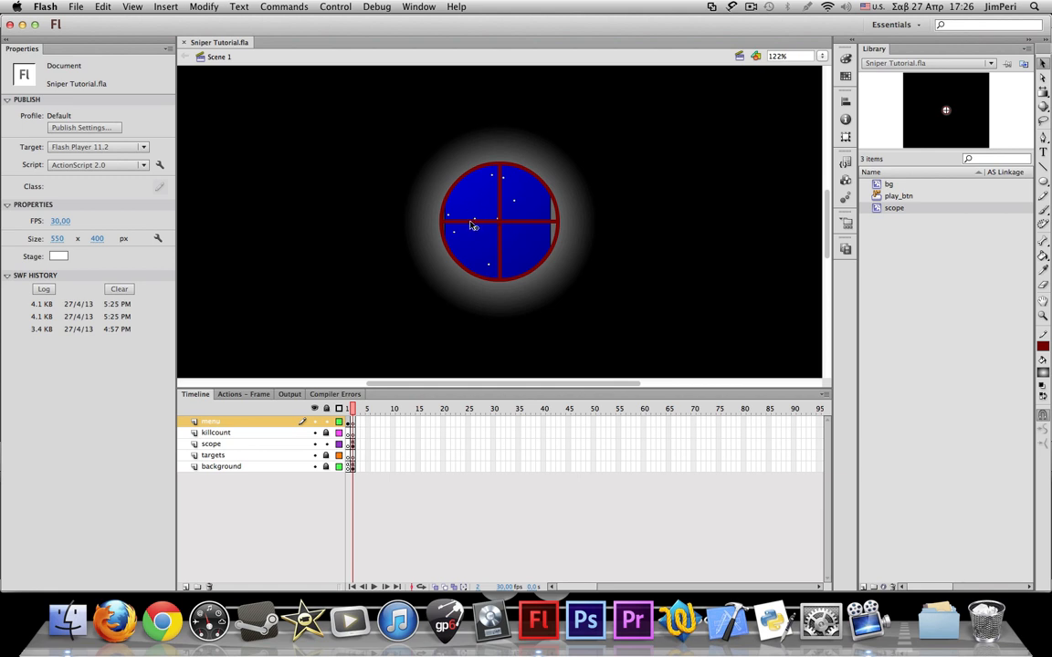
{"action": "mouse_move", "coordinate": [500, 226]}
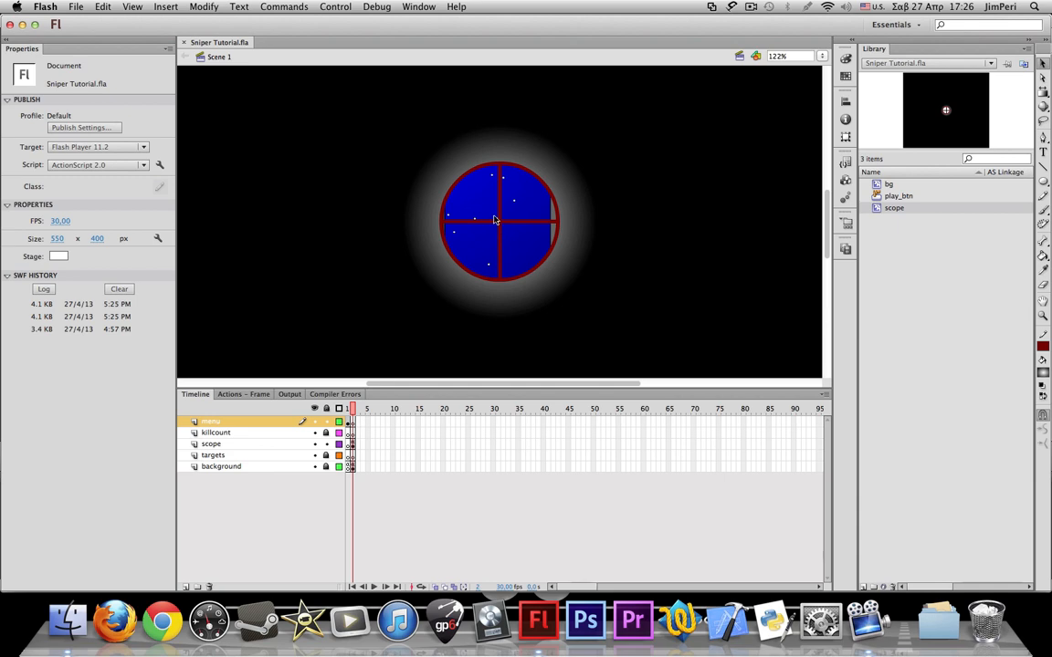
{"action": "mouse_move", "coordinate": [364, 418]}
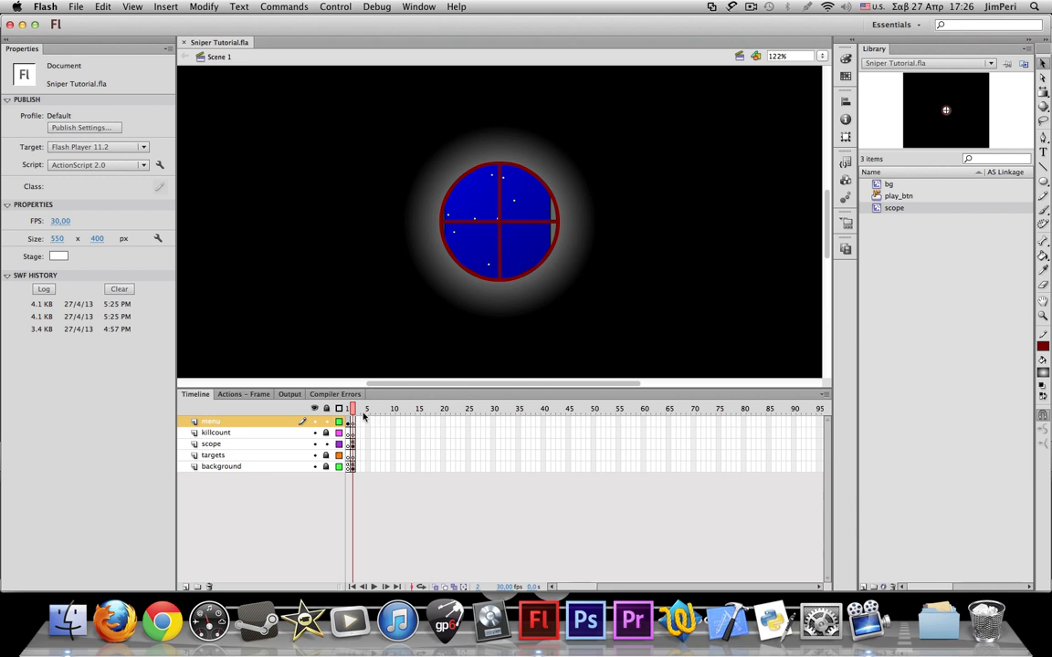